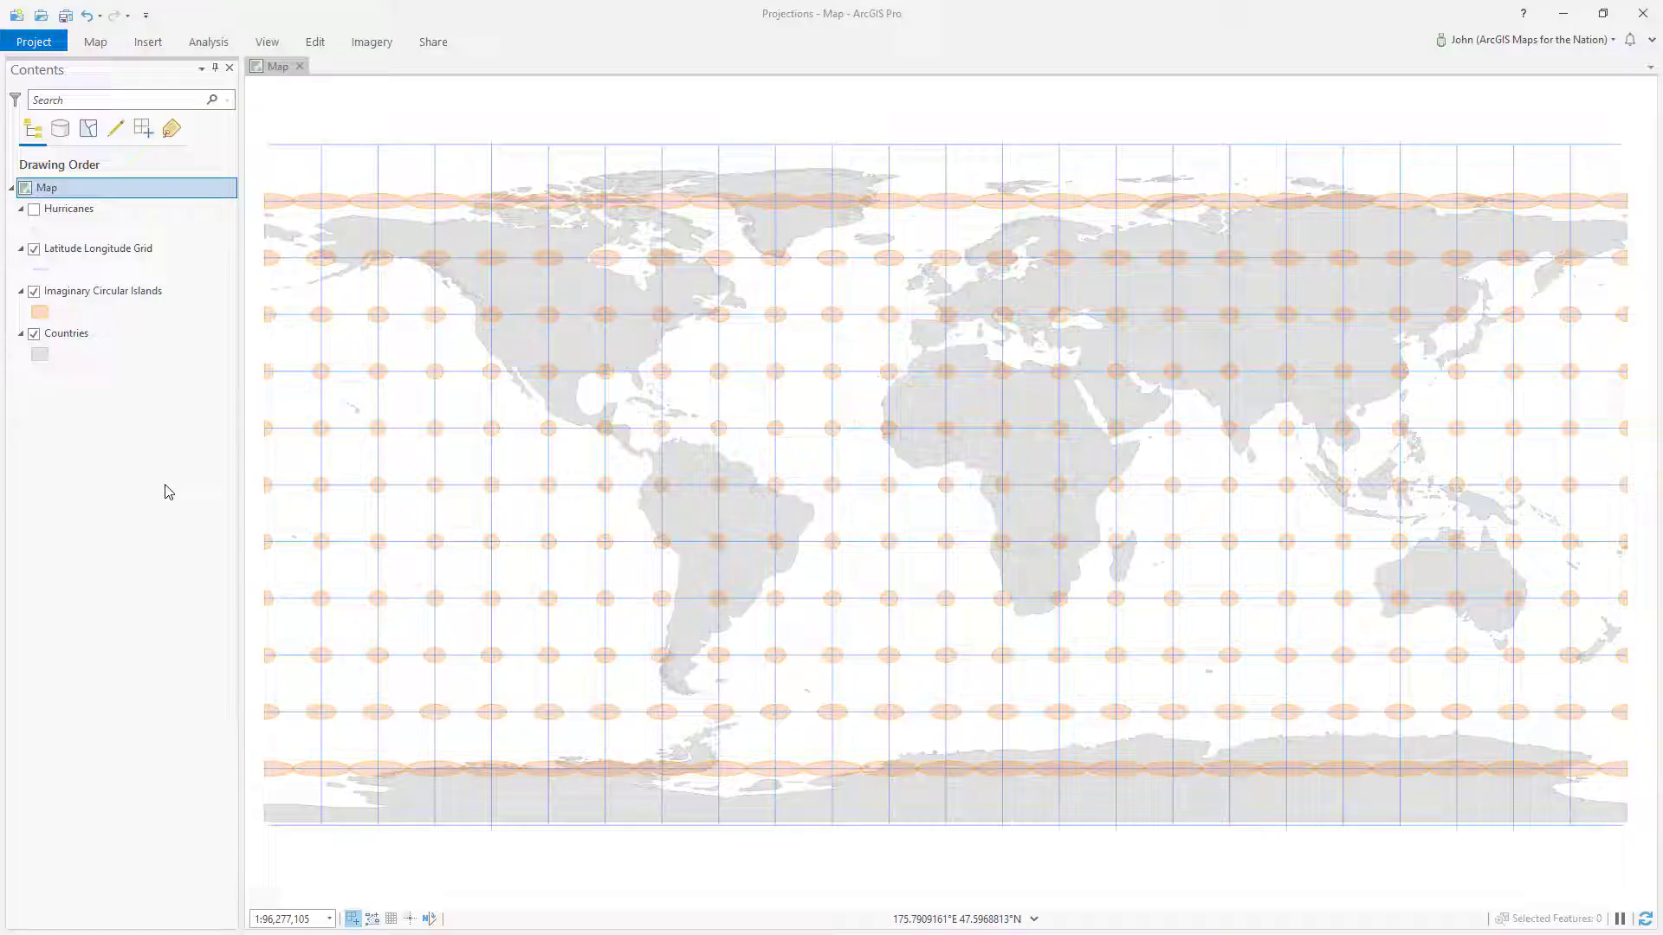
pyautogui.moveTo(388, 425)
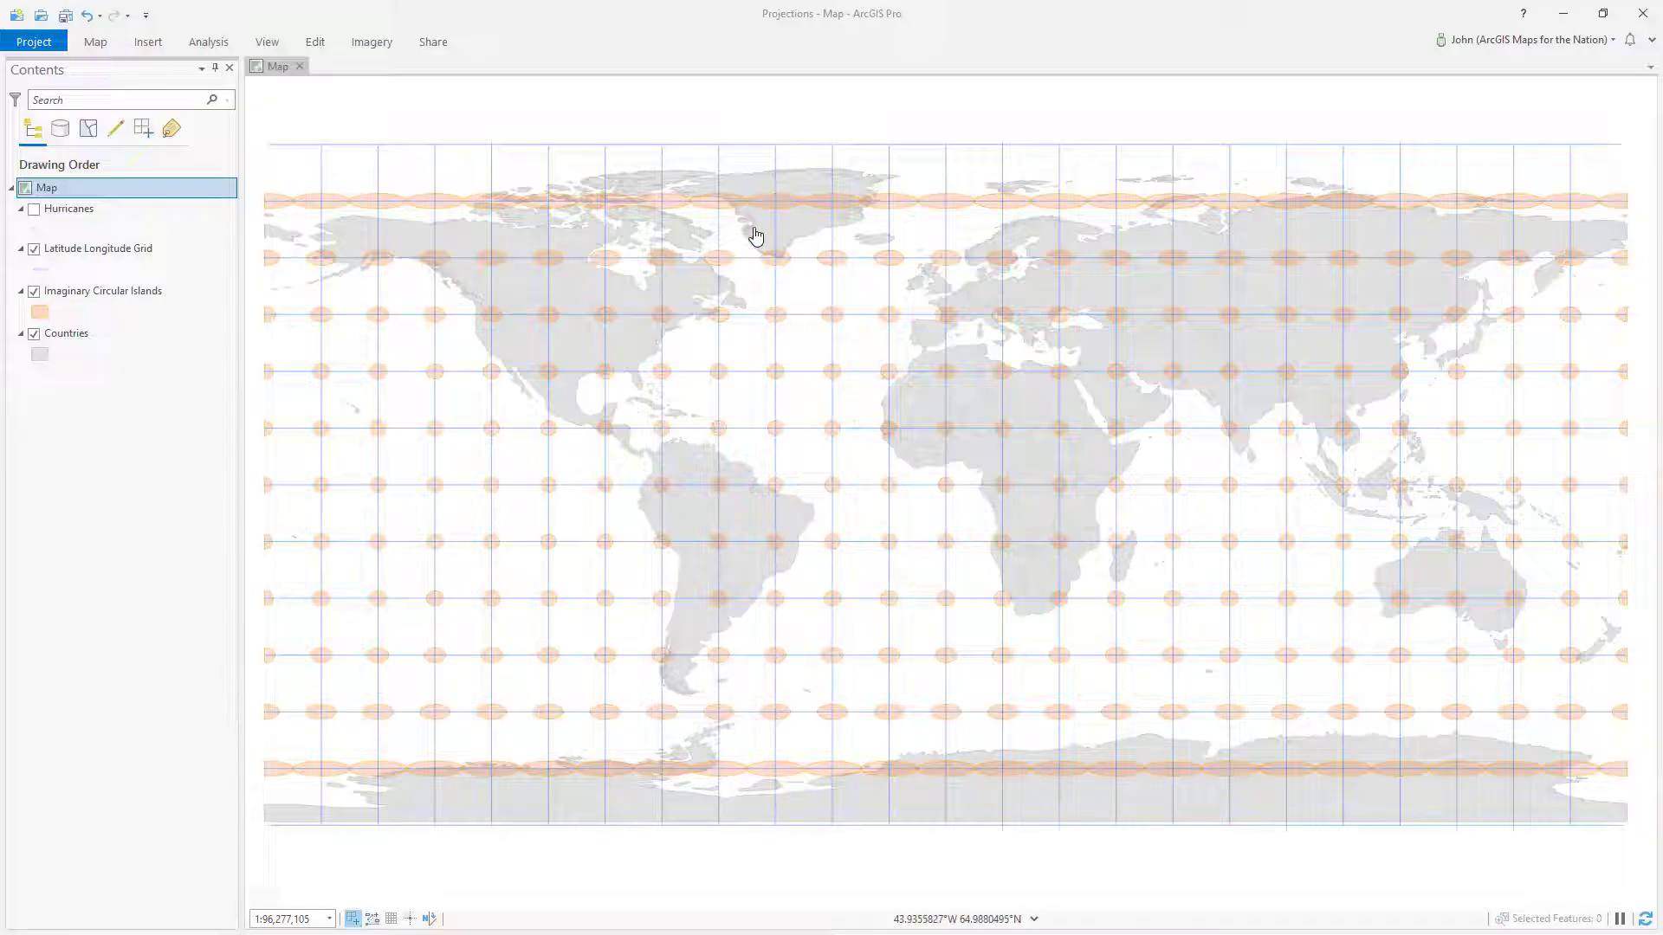
pyautogui.moveTo(355, 213)
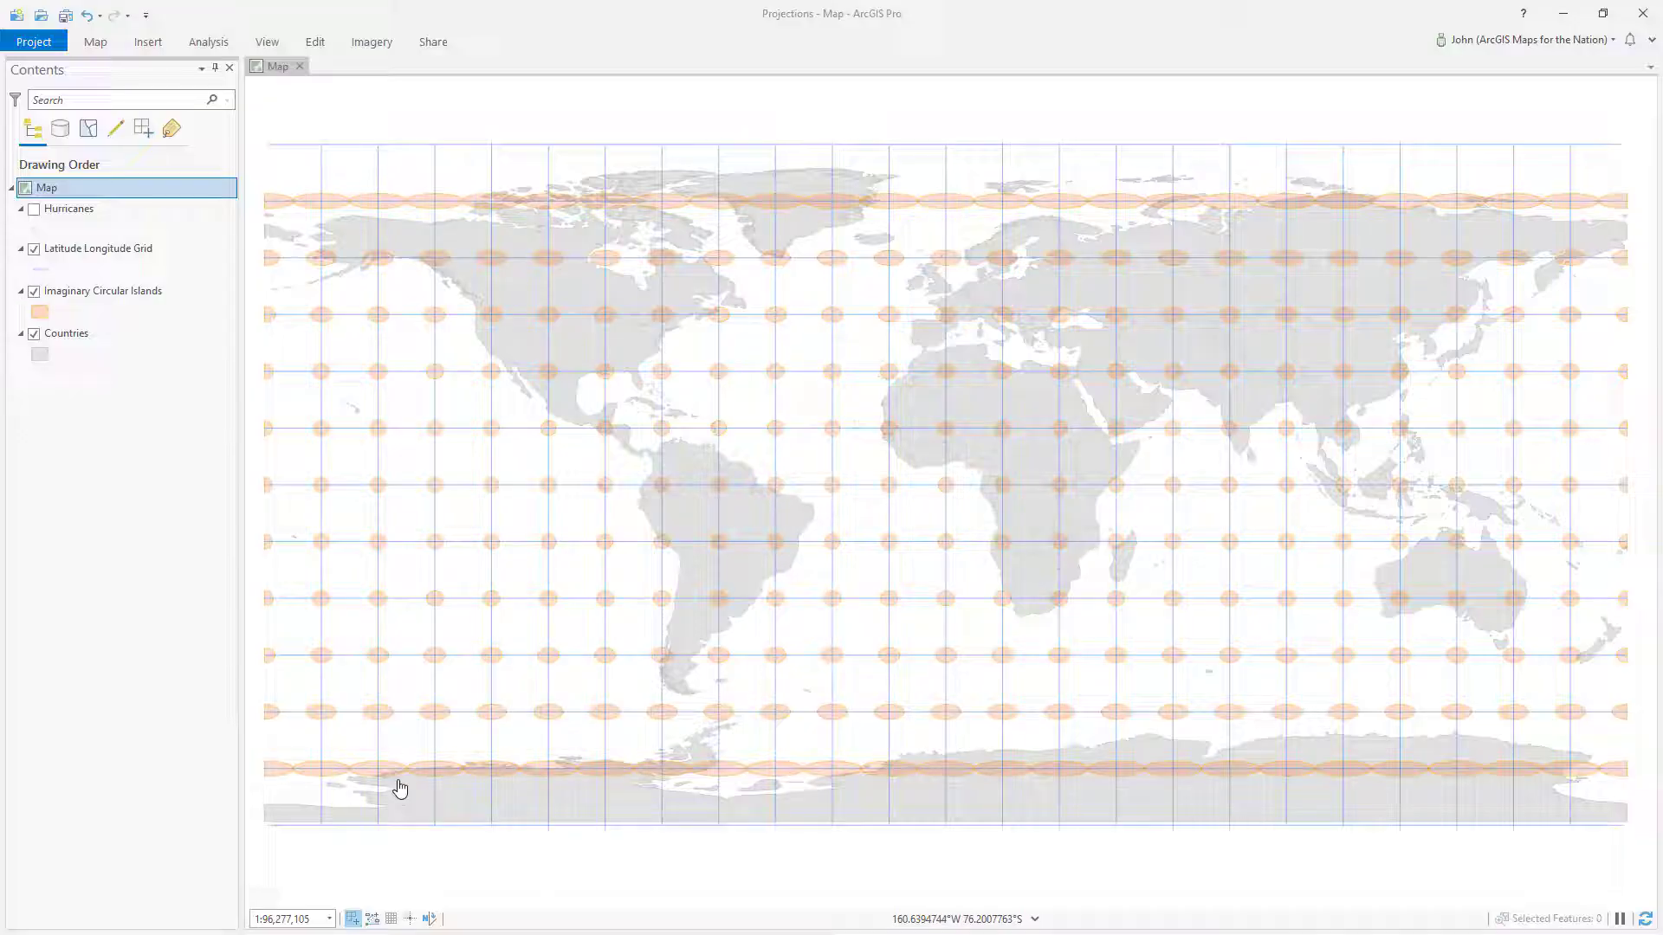
pyautogui.moveTo(317, 777)
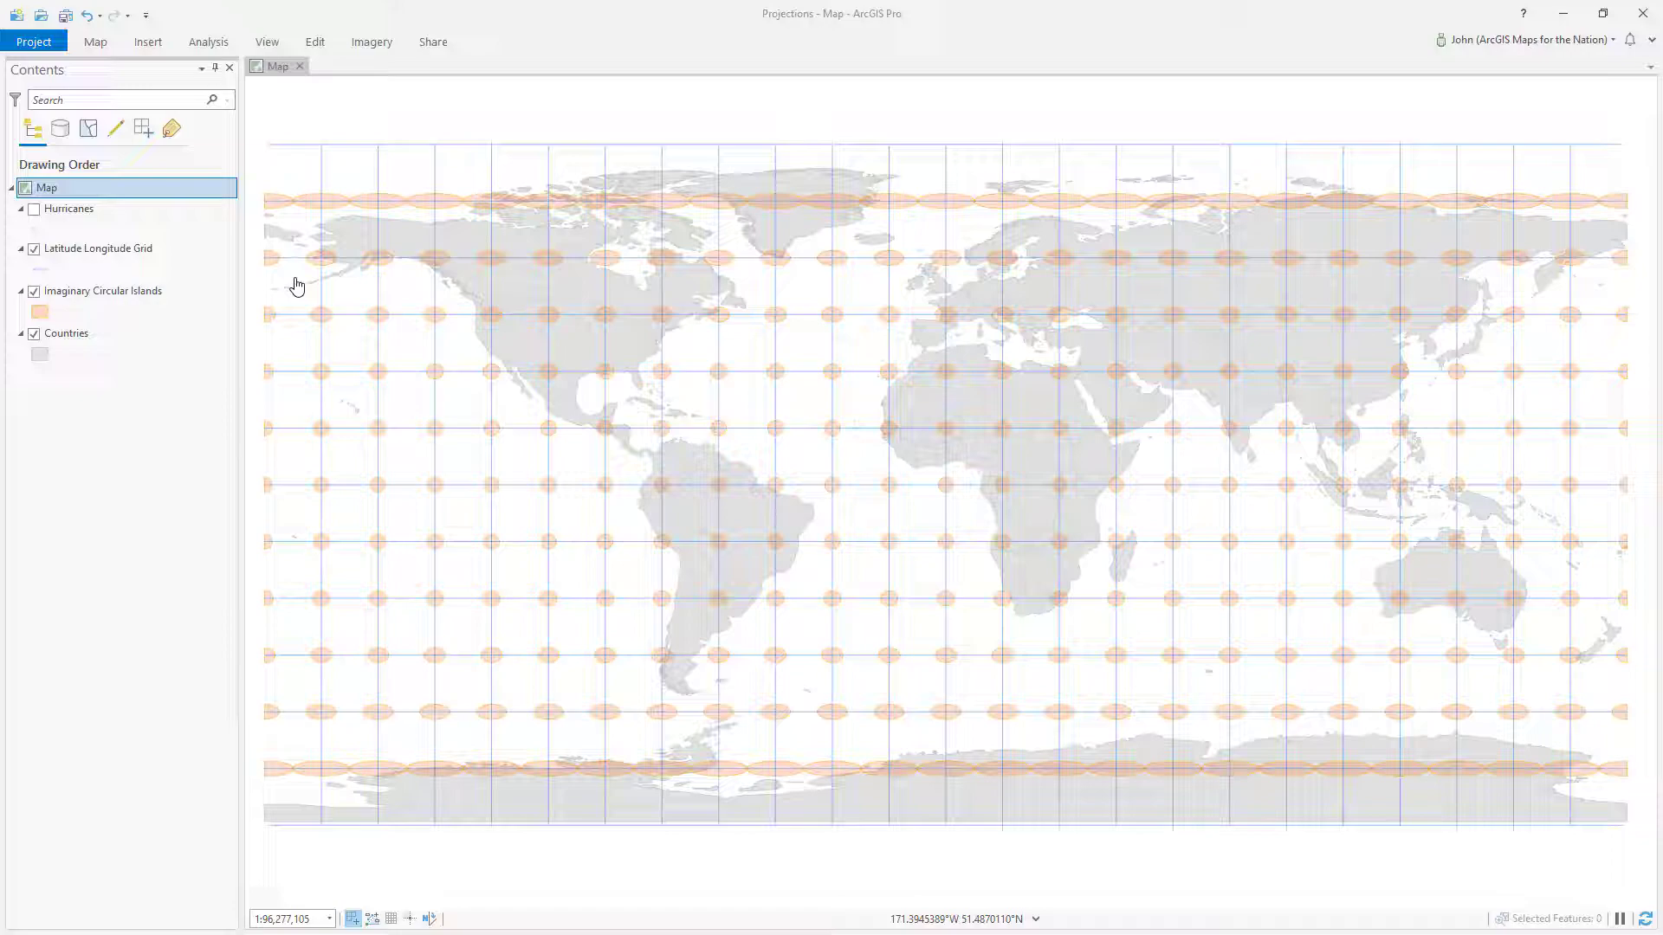
pyautogui.moveTo(396, 483)
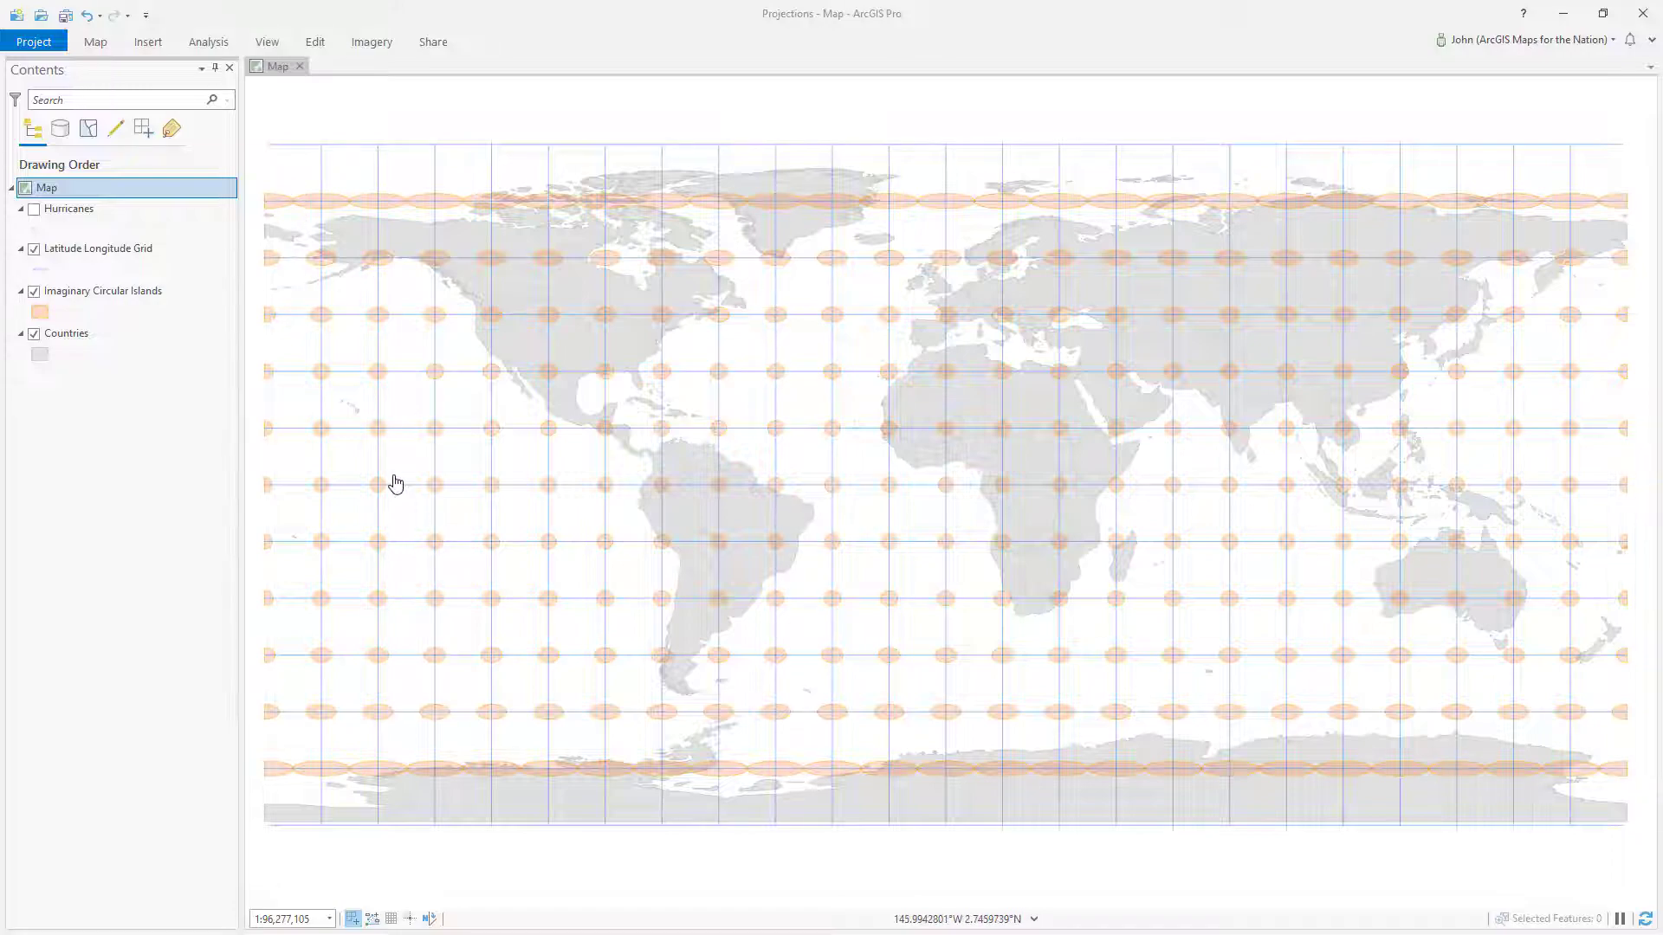
pyautogui.moveTo(422, 180)
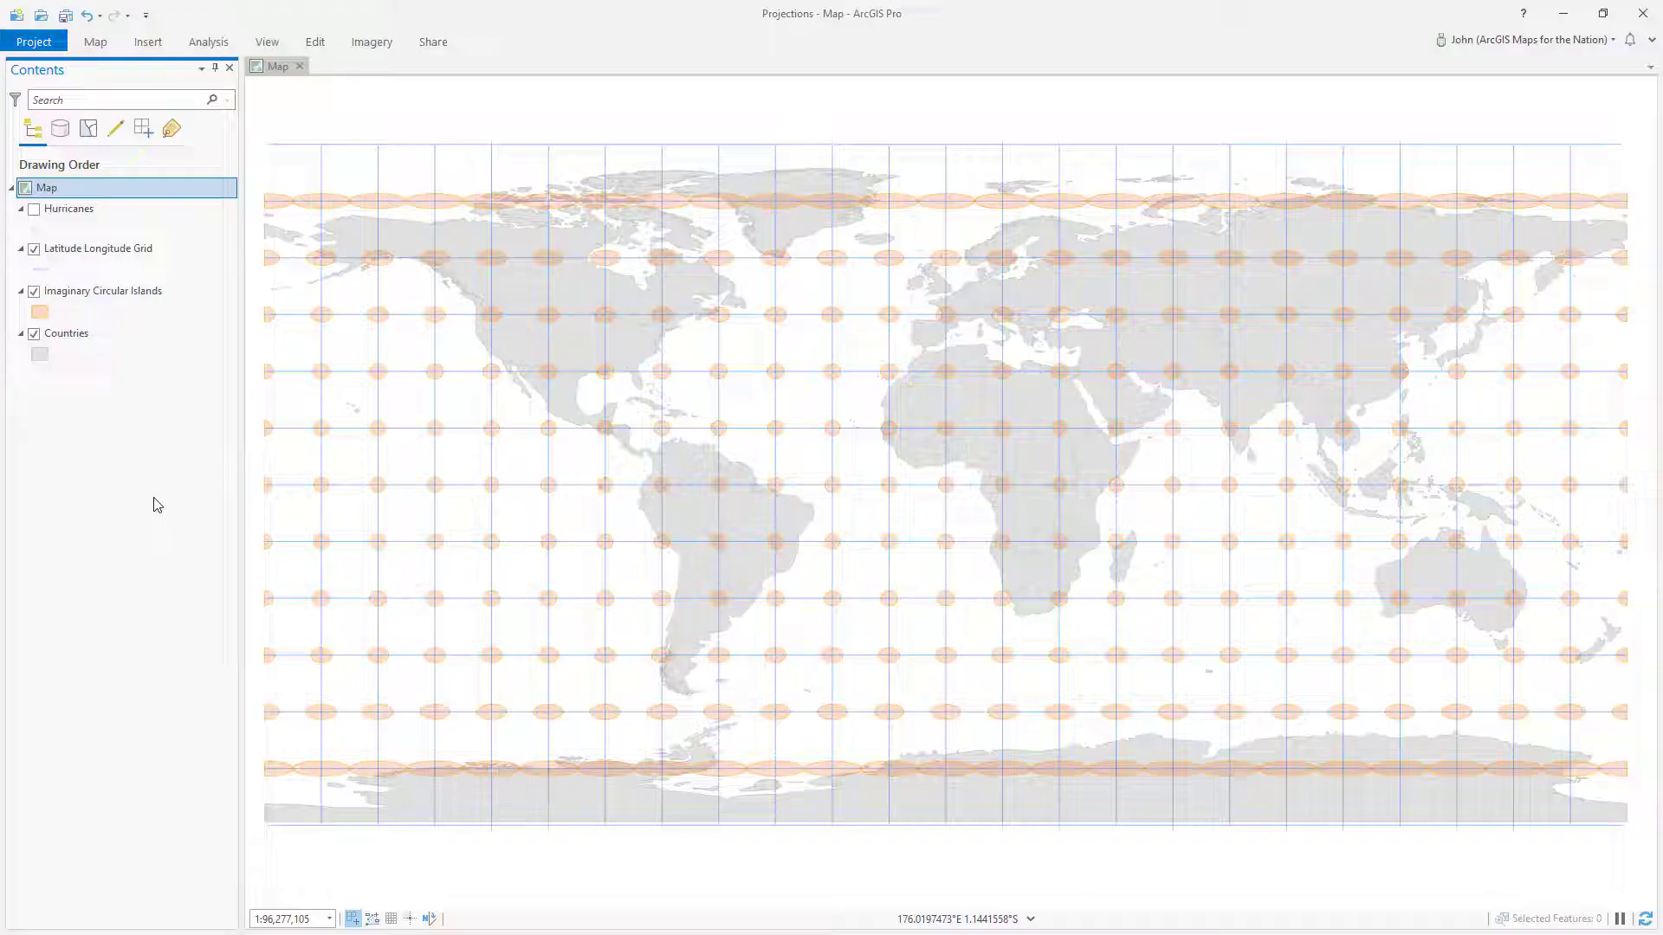
# Step: Reproject the world map to Van der Grinten I, then reopen Map Properties
pyautogui.click(66, 332)
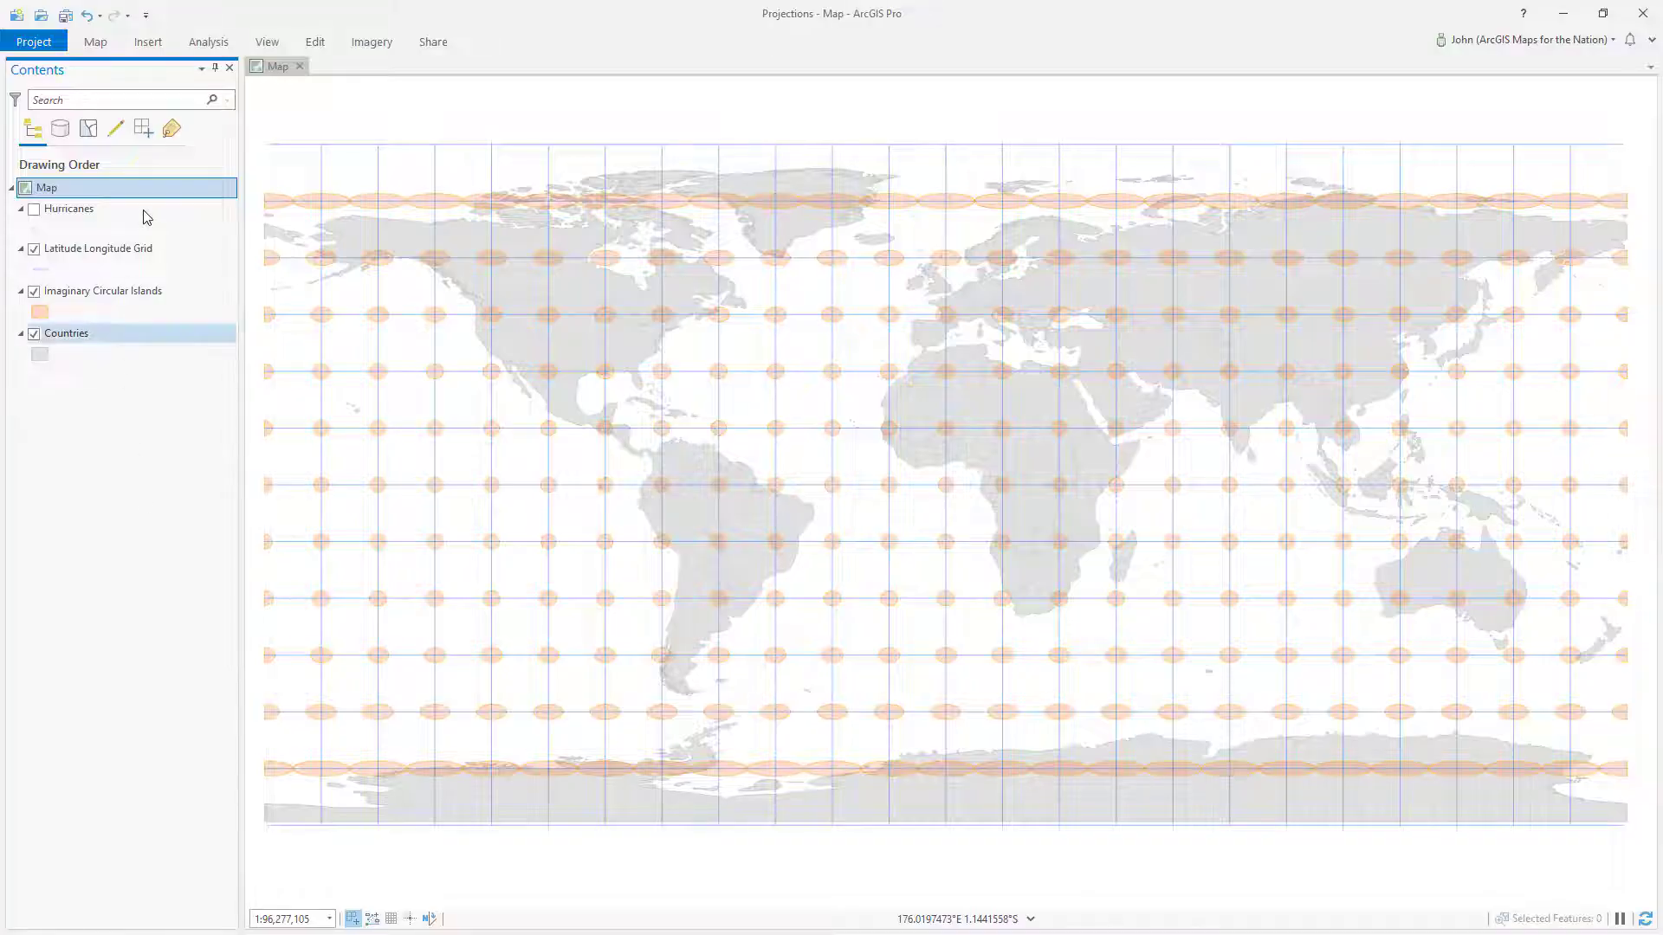
pyautogui.rightClick(46, 187)
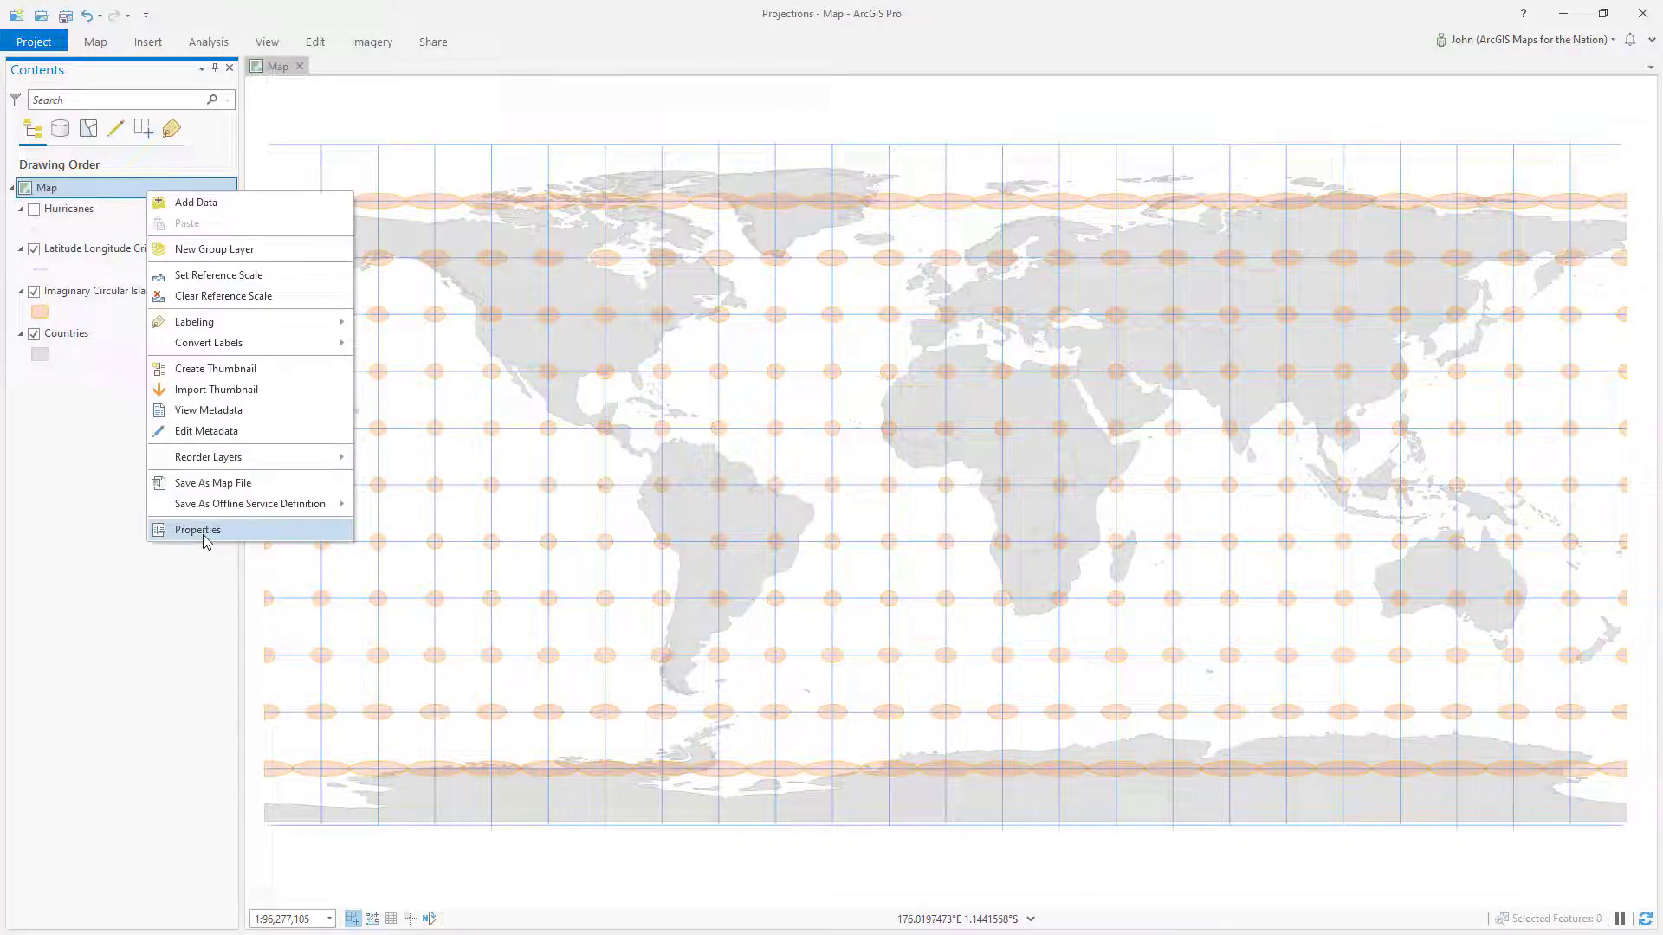
pyautogui.click(198, 529)
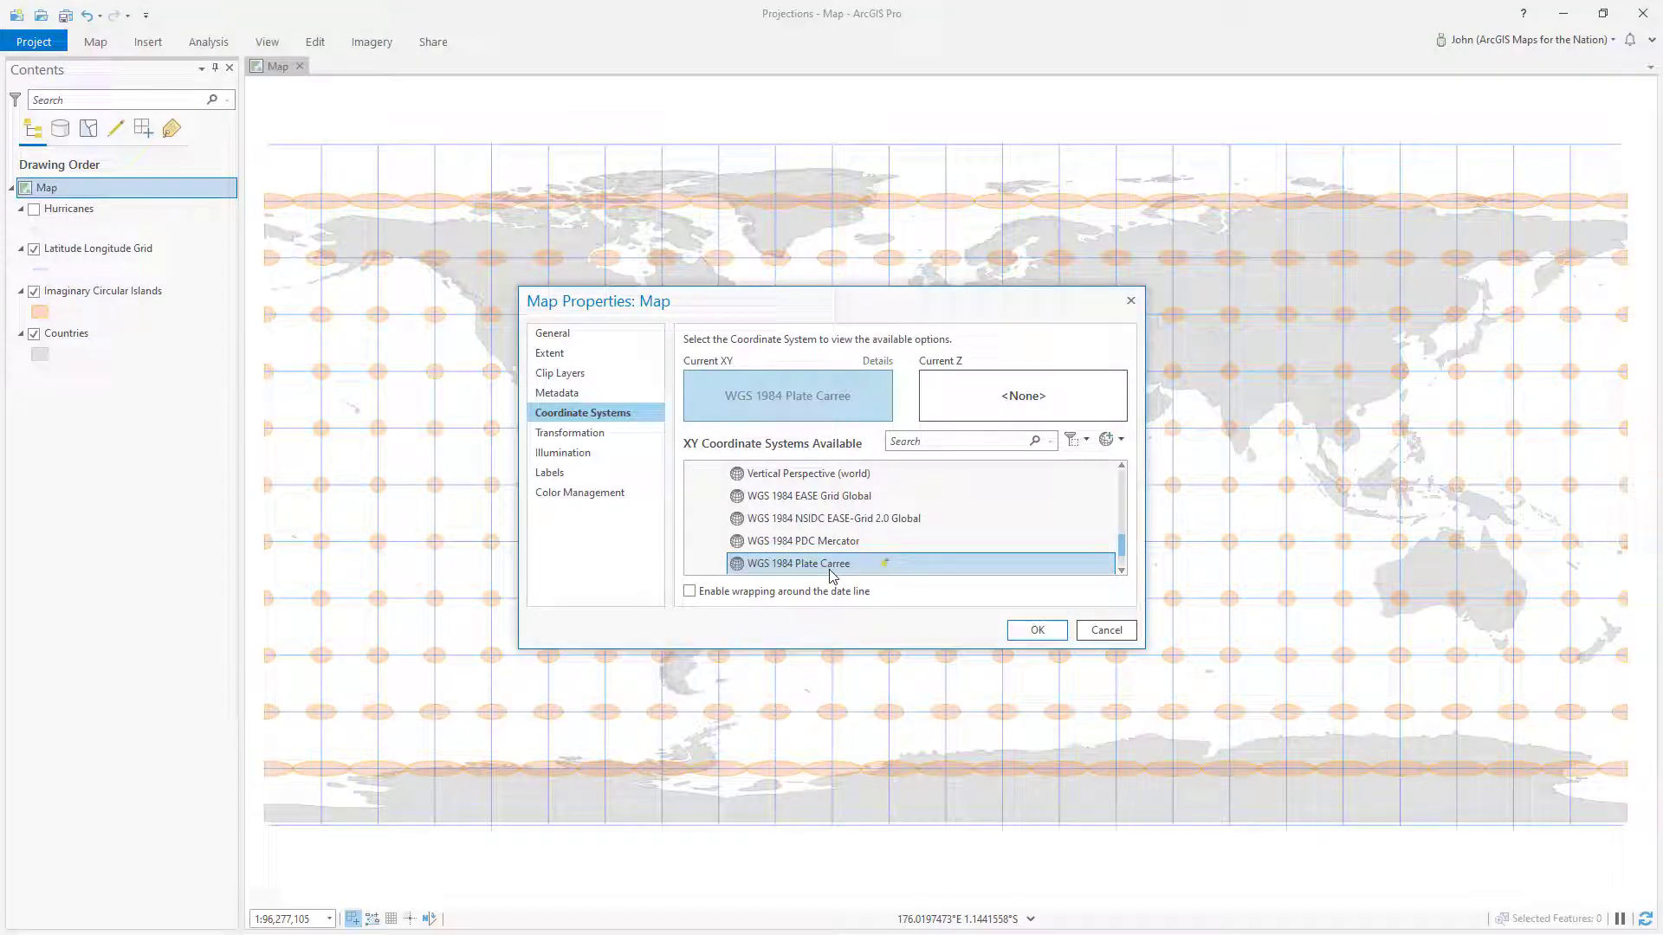
pyautogui.moveTo(1244, 559)
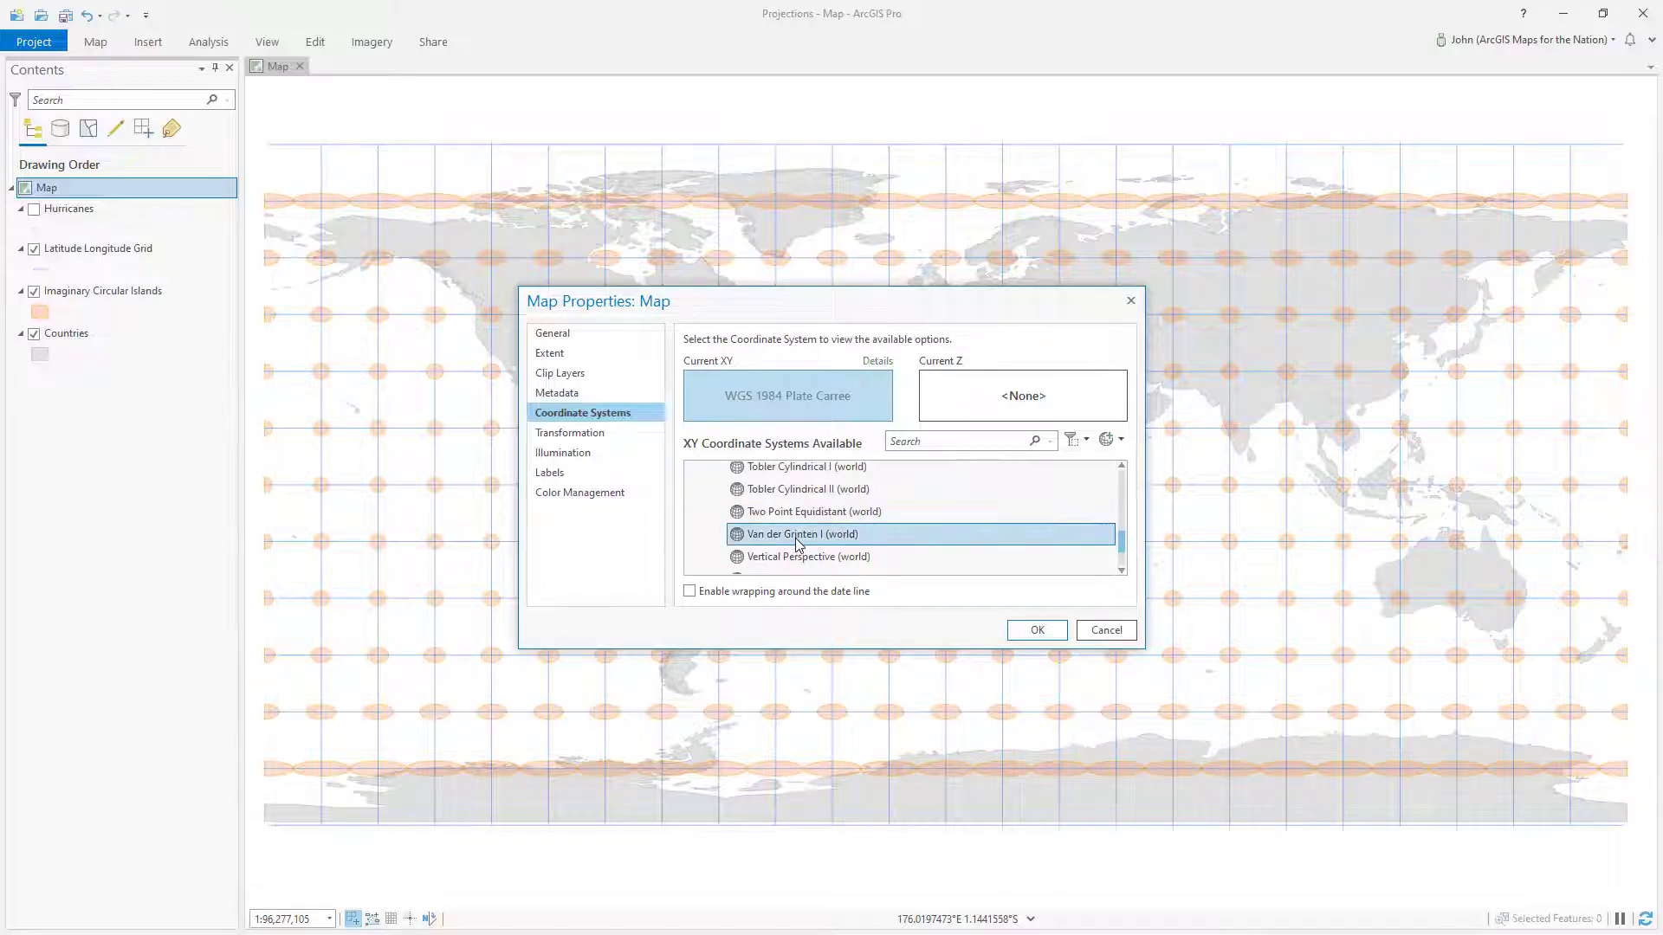
pyautogui.click(1036, 630)
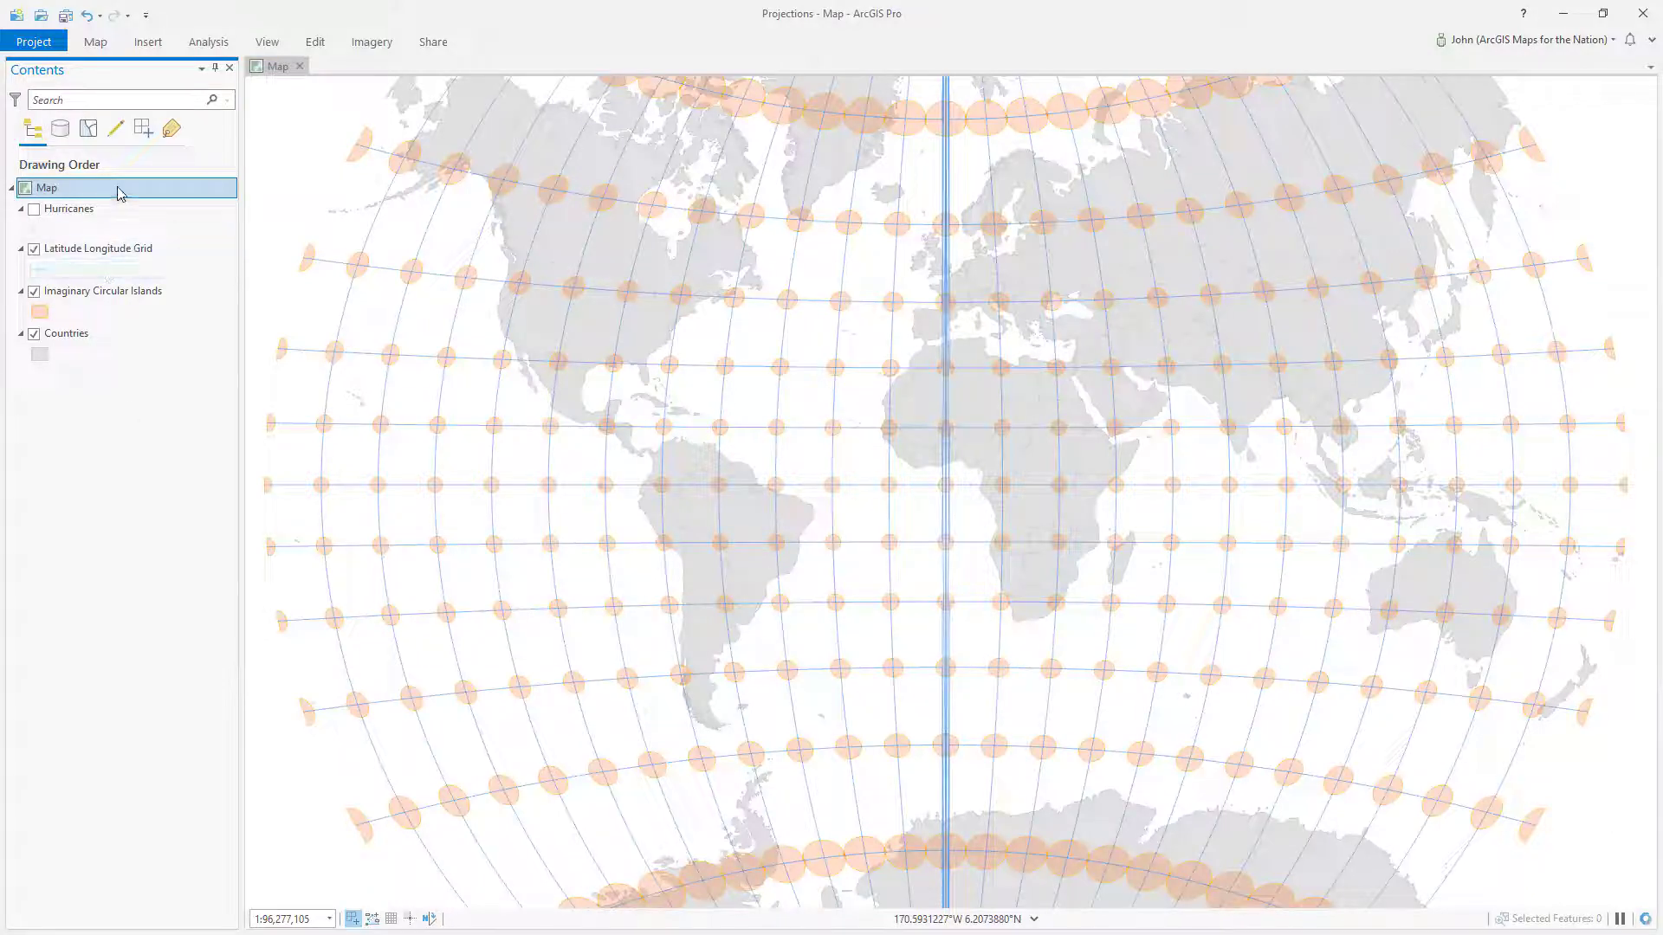
pyautogui.doubleClick(47, 188)
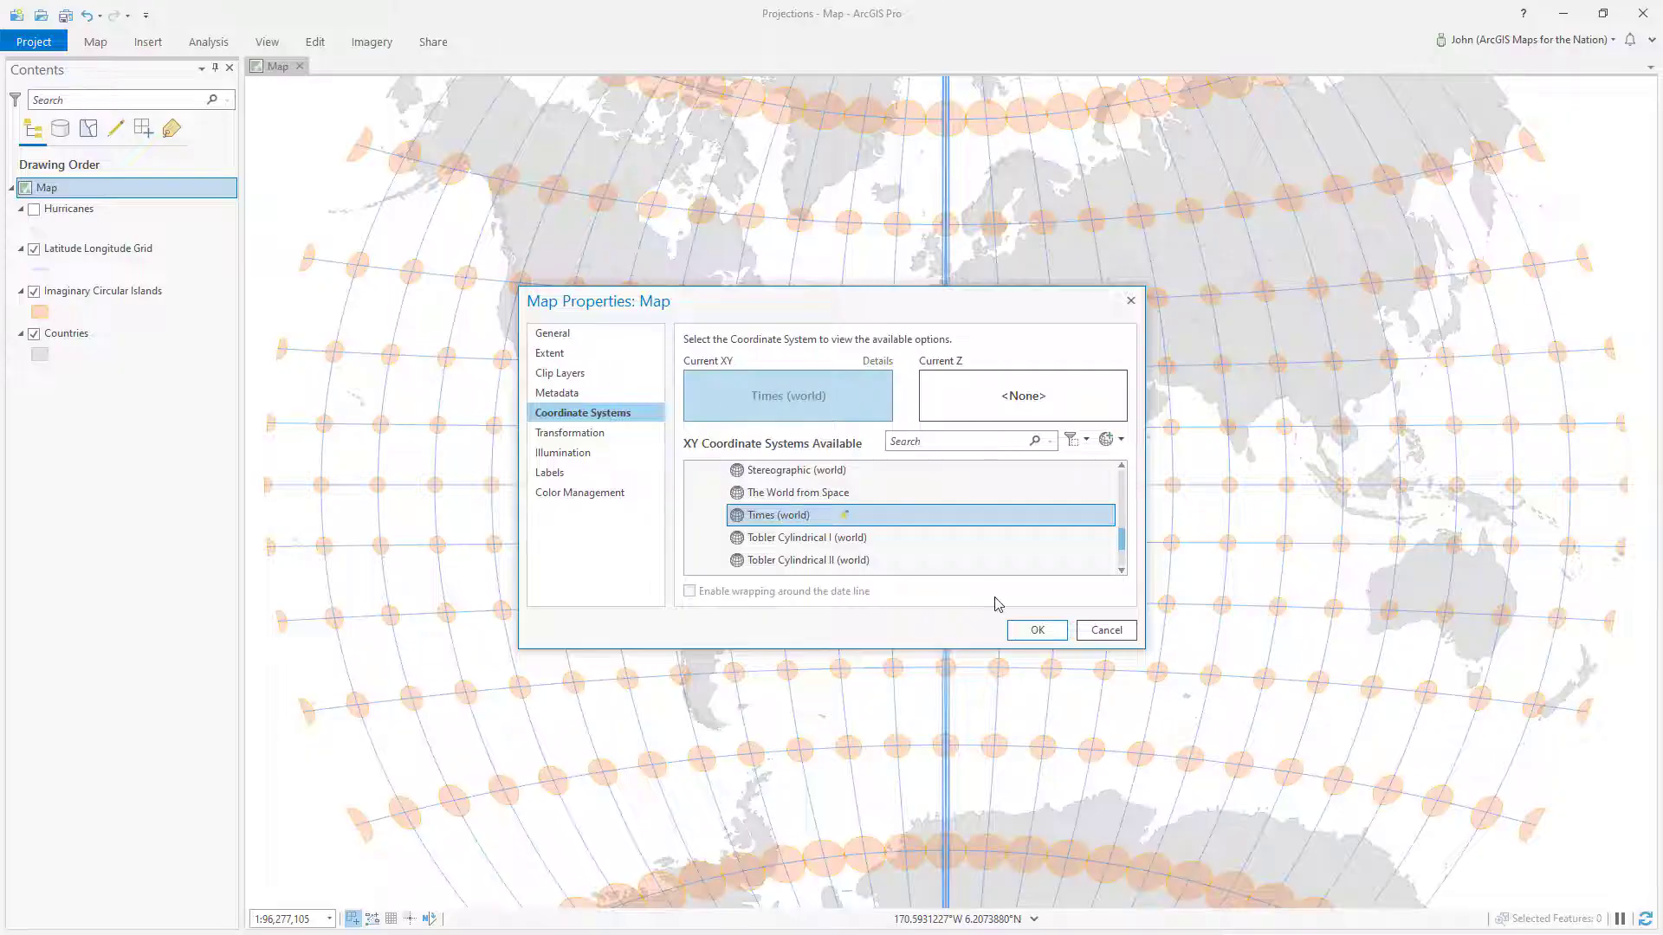
# Step: Apply Times (world) so the map redraws with curved meridians
pyautogui.click(1034, 630)
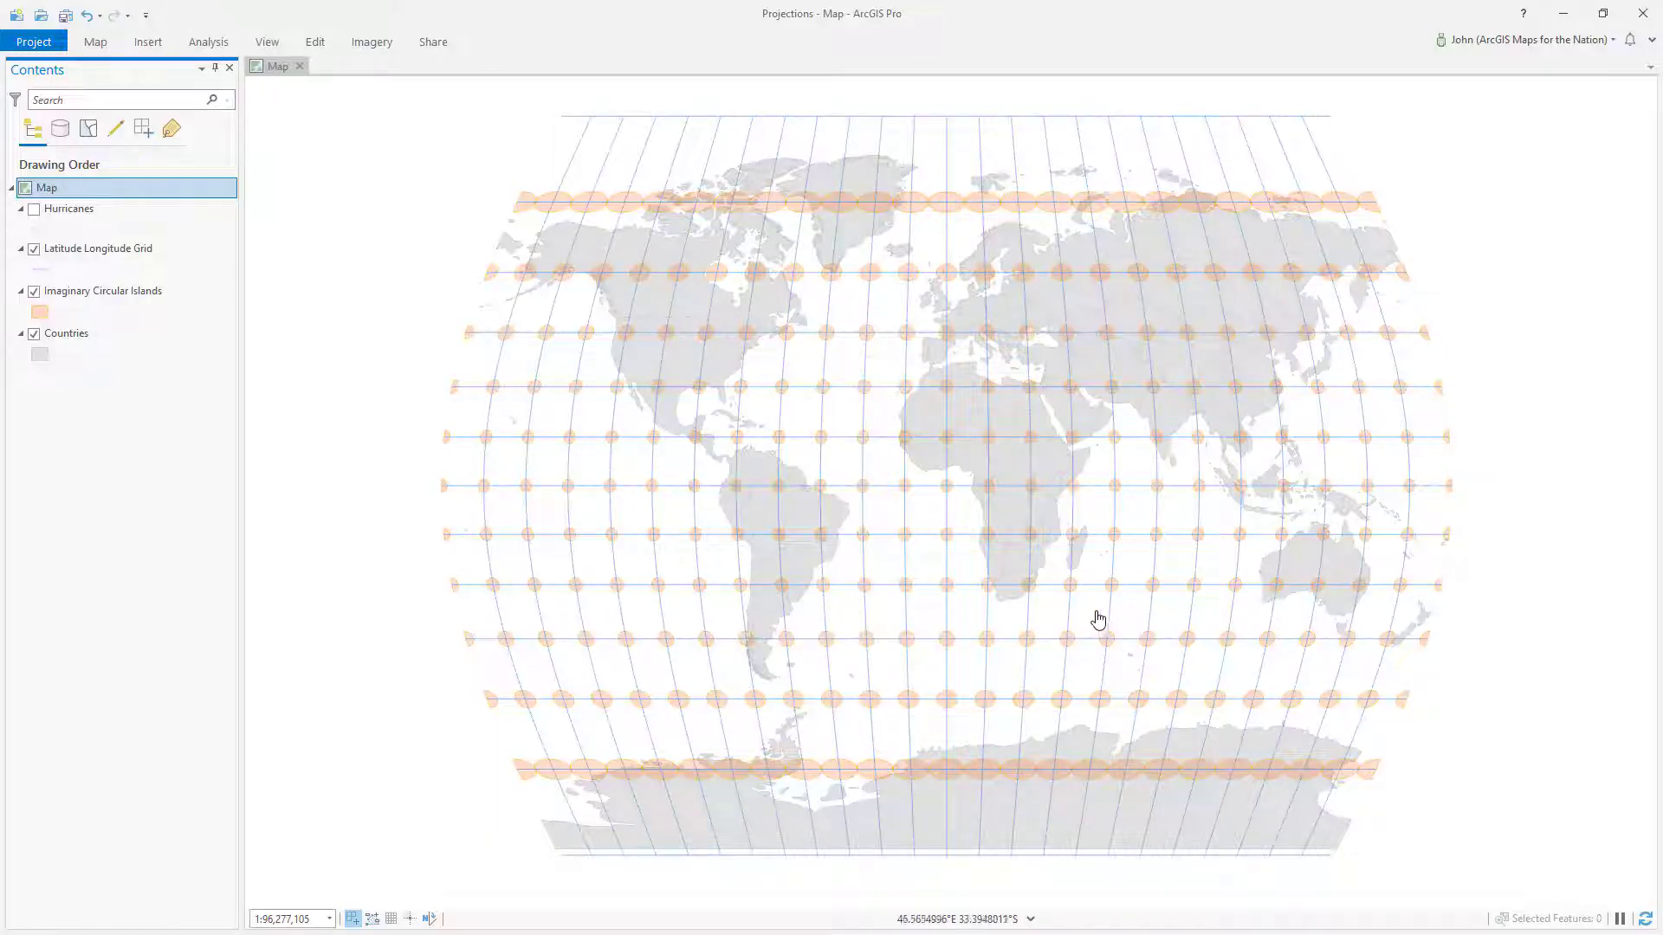
pyautogui.moveTo(1086, 658)
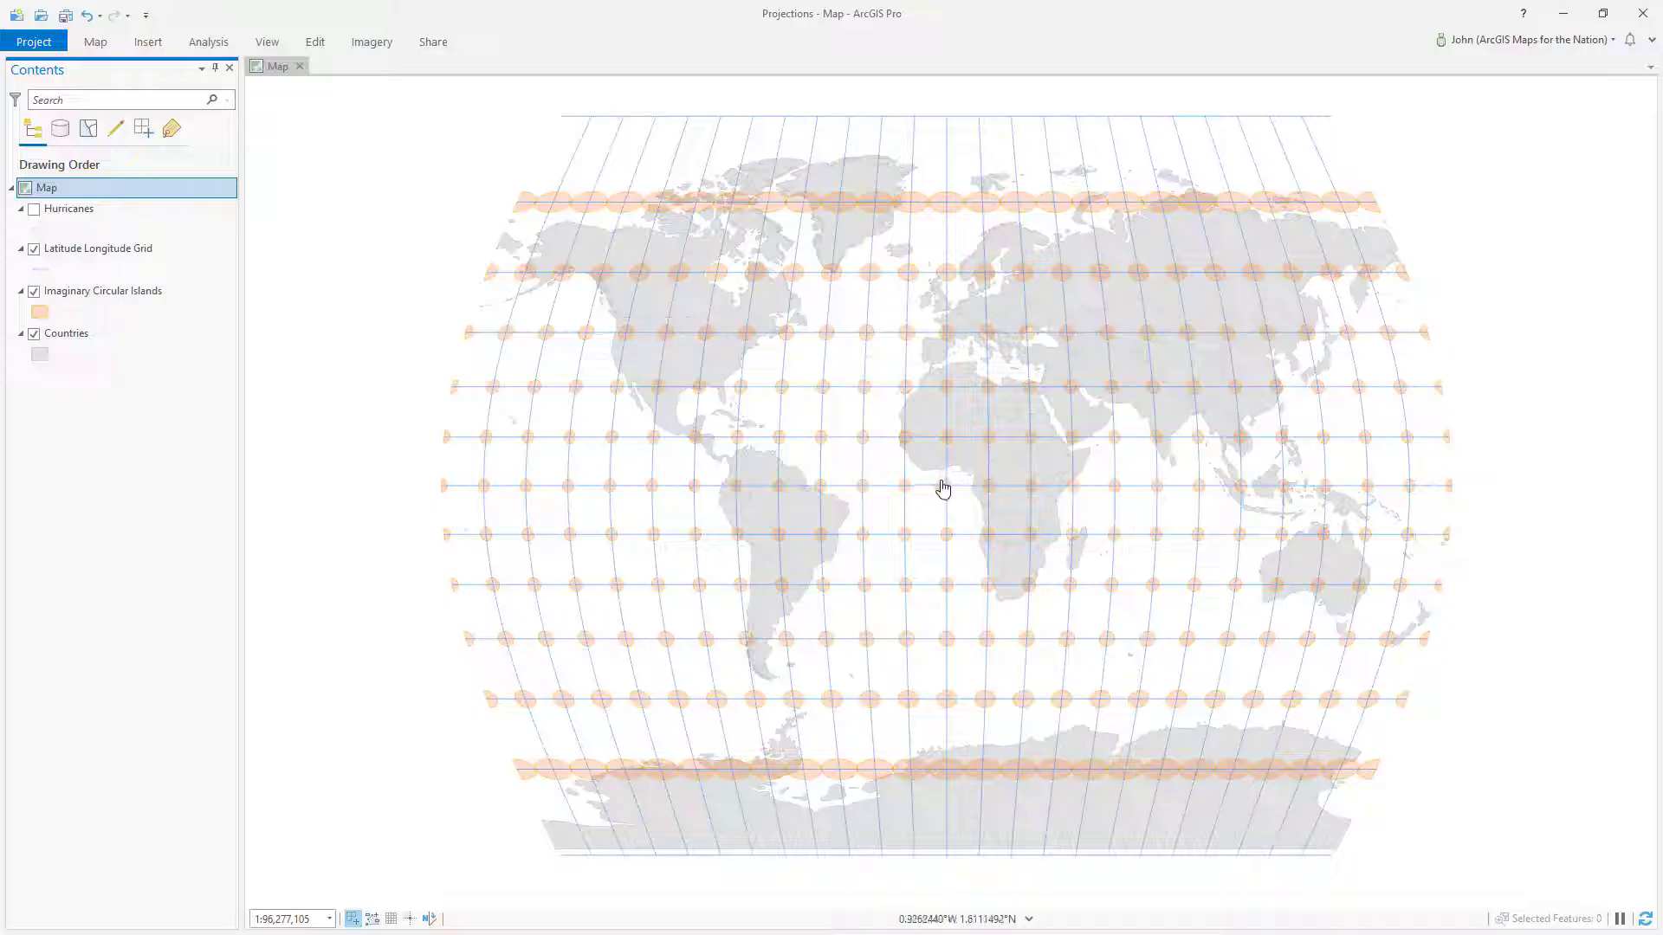
pyautogui.moveTo(928, 488)
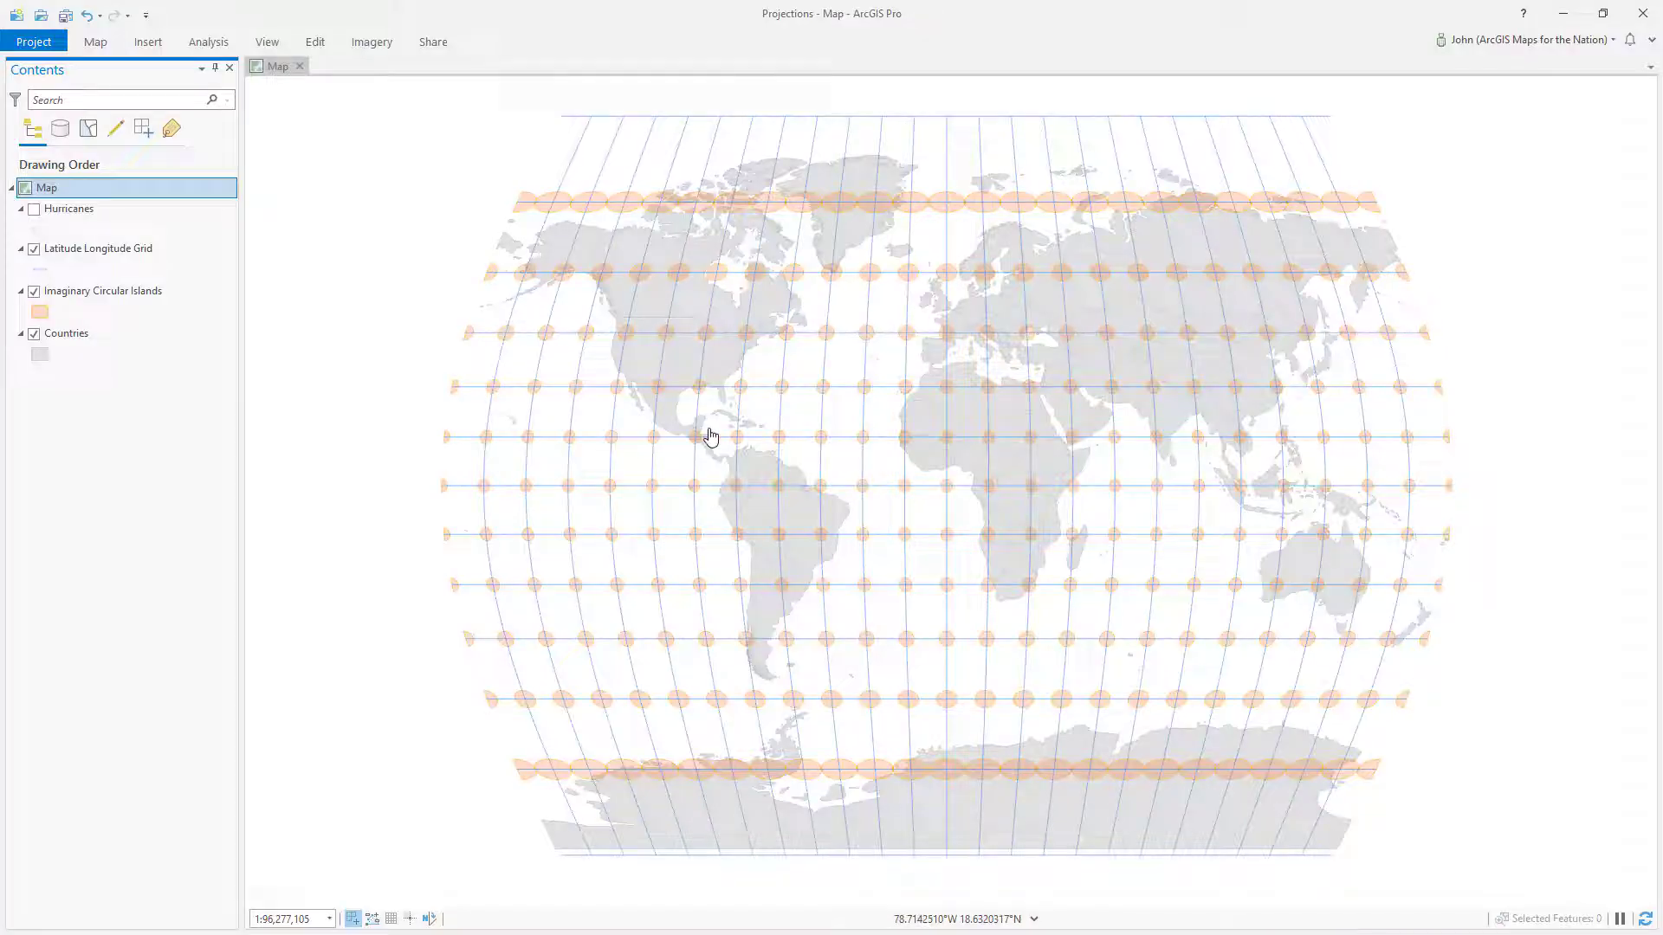
# Step: Zoom in on Central America and show the Add Coordinate System options
pyautogui.scroll(3)
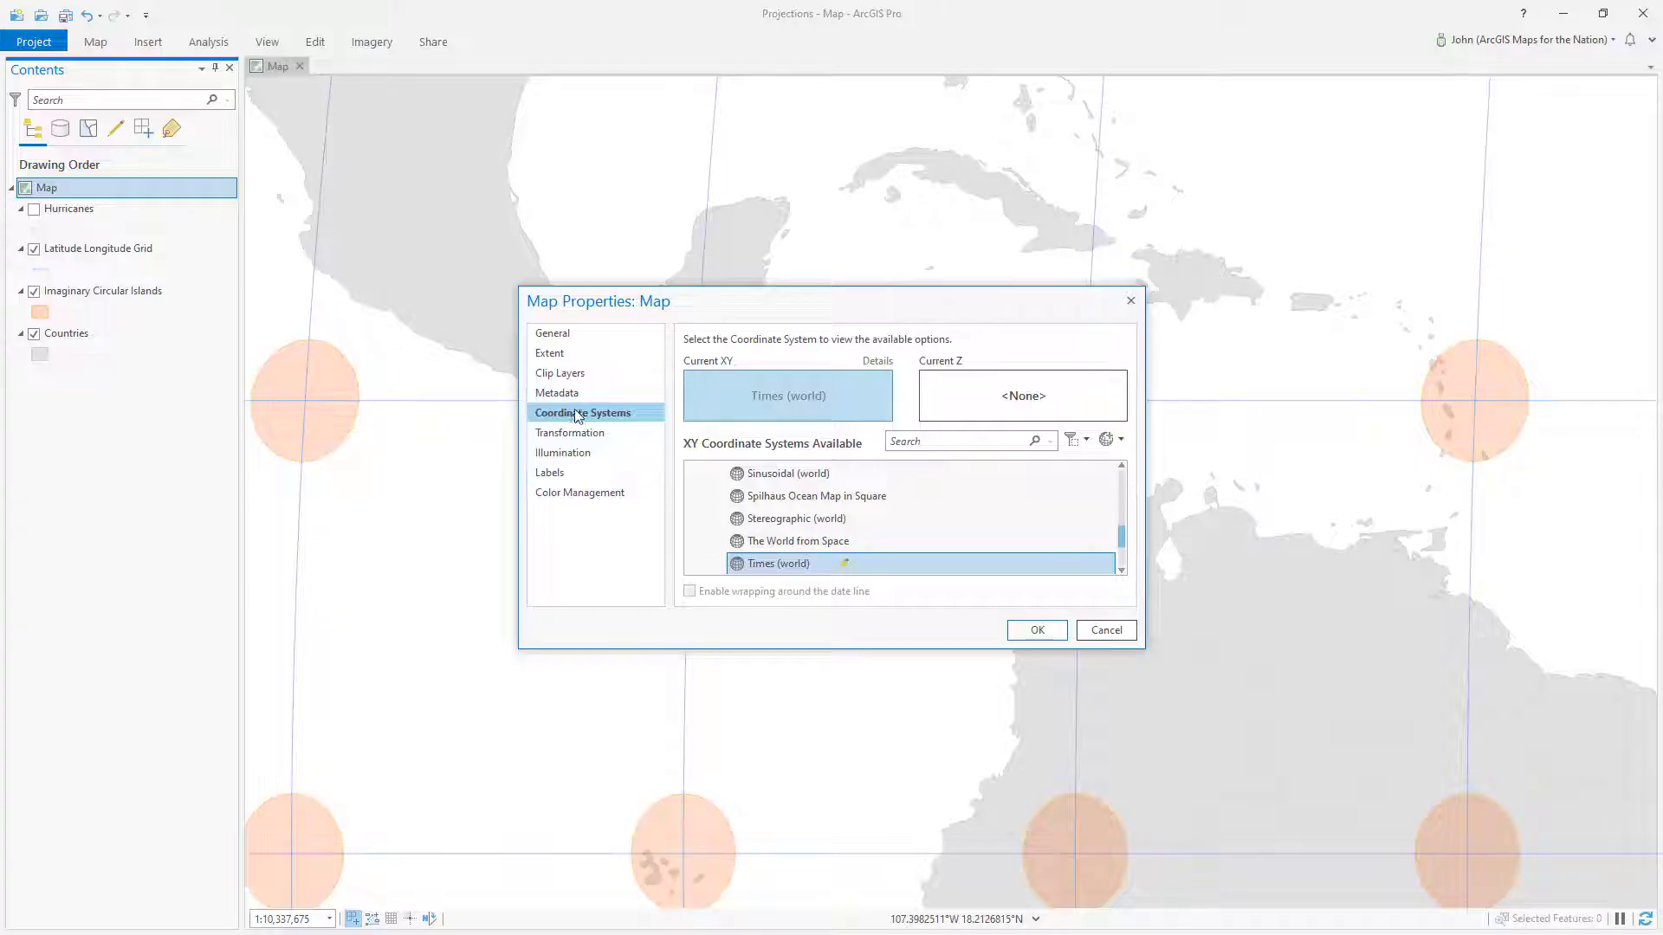
pyautogui.moveTo(1122, 462)
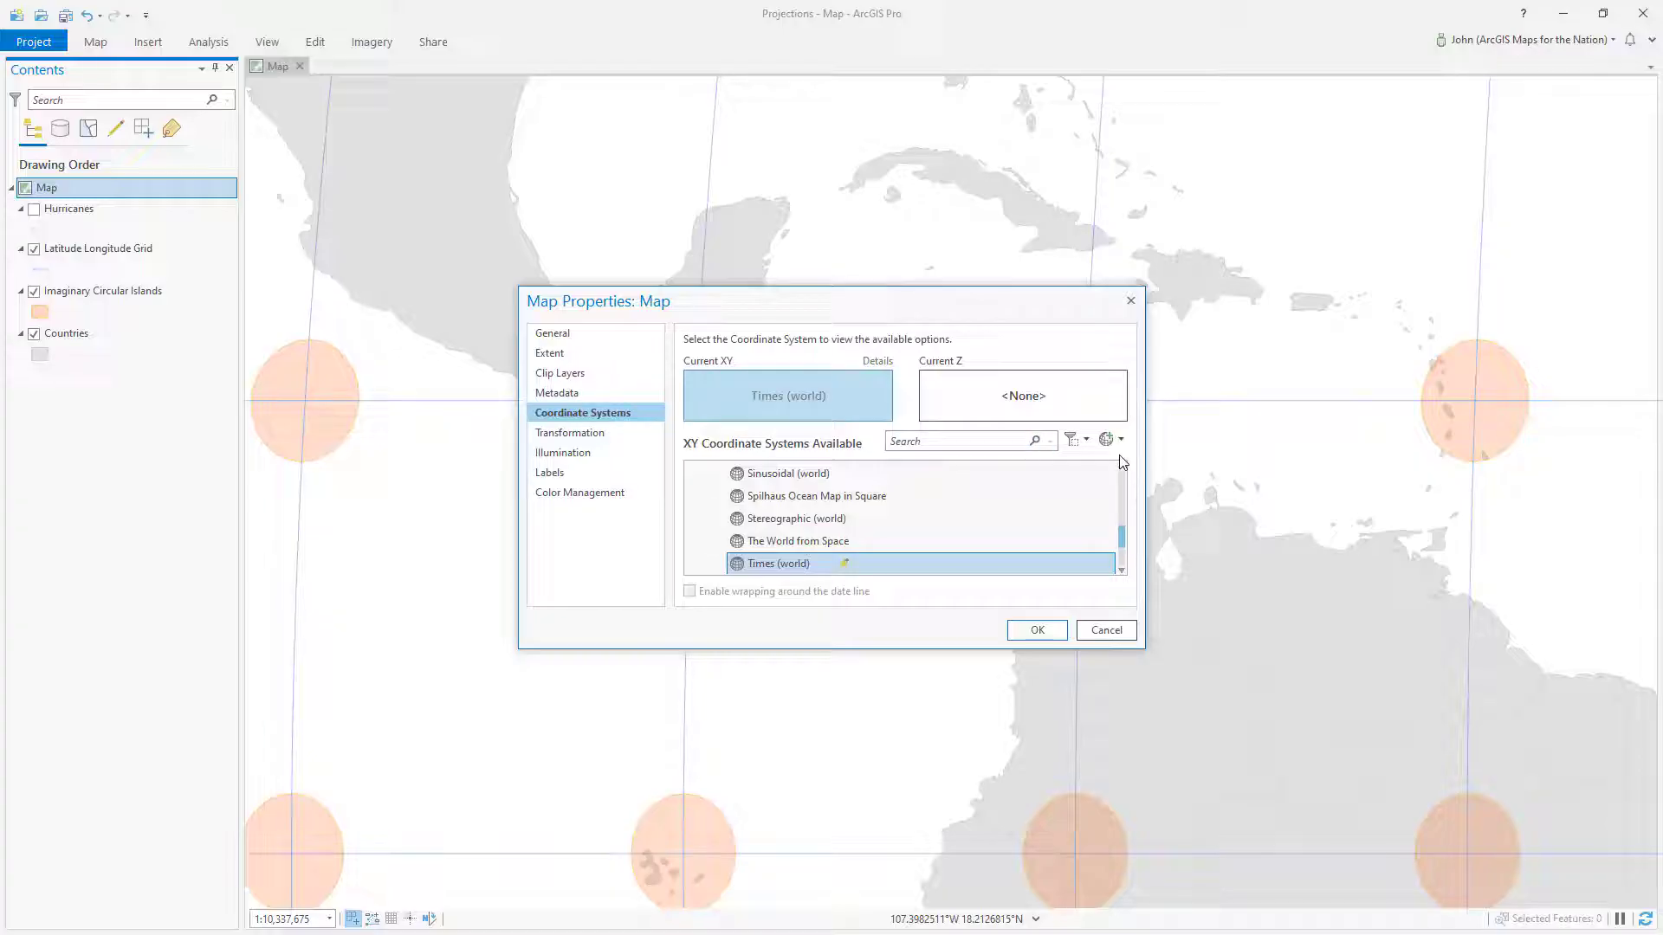
pyautogui.moveTo(1109, 439)
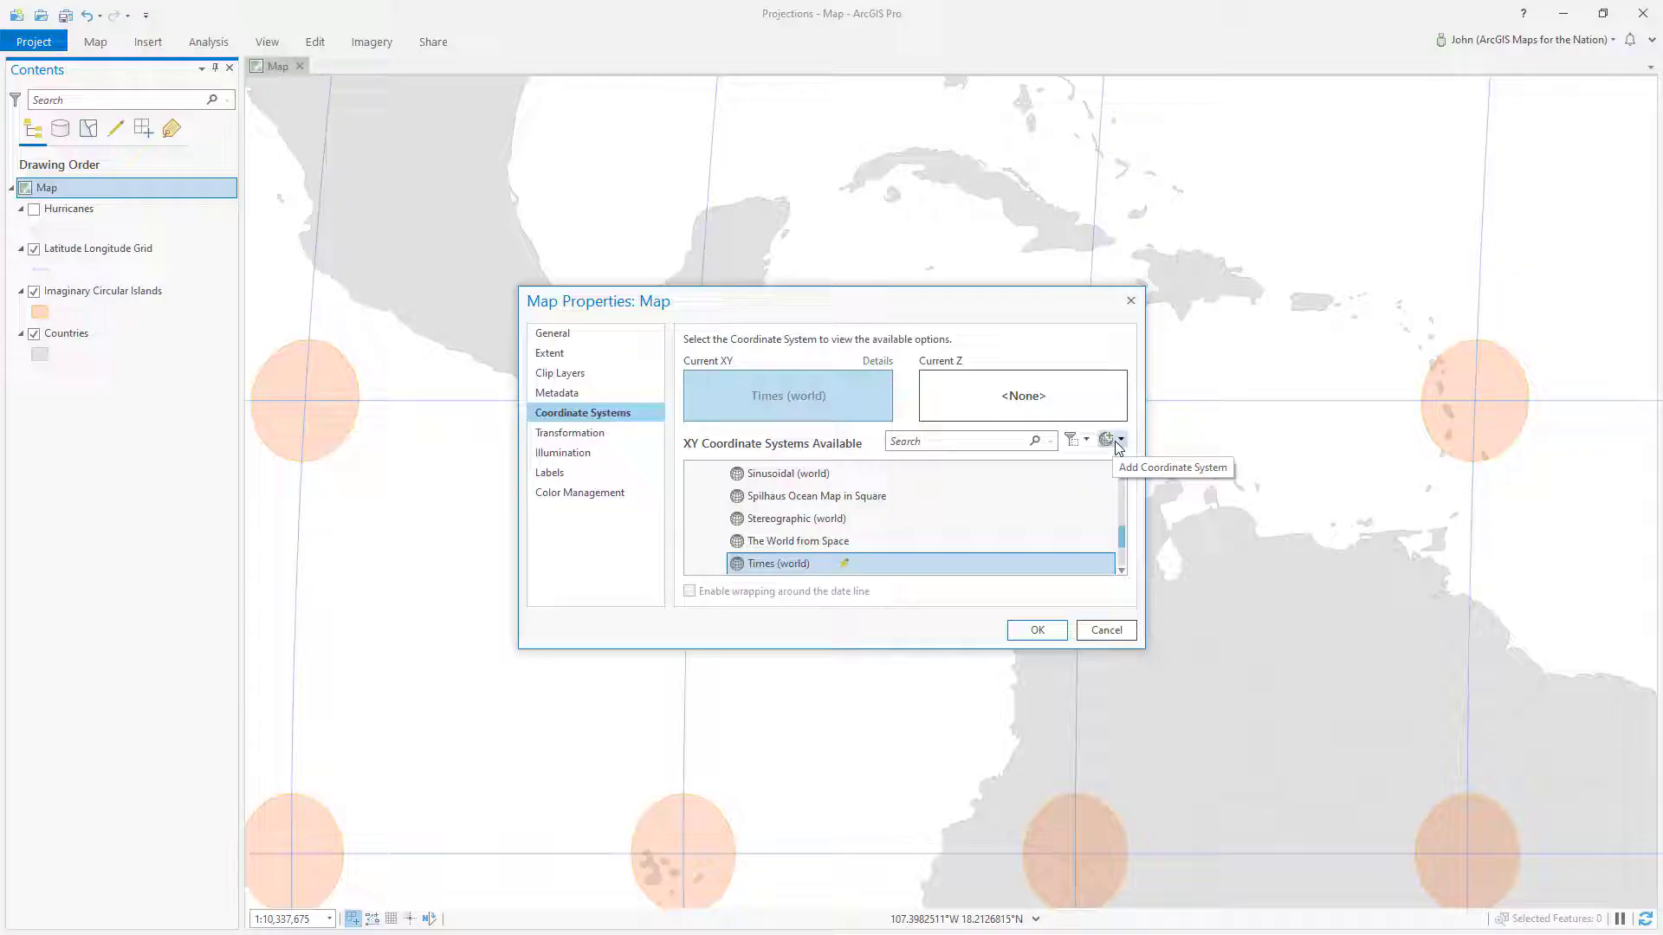
pyautogui.click(1119, 439)
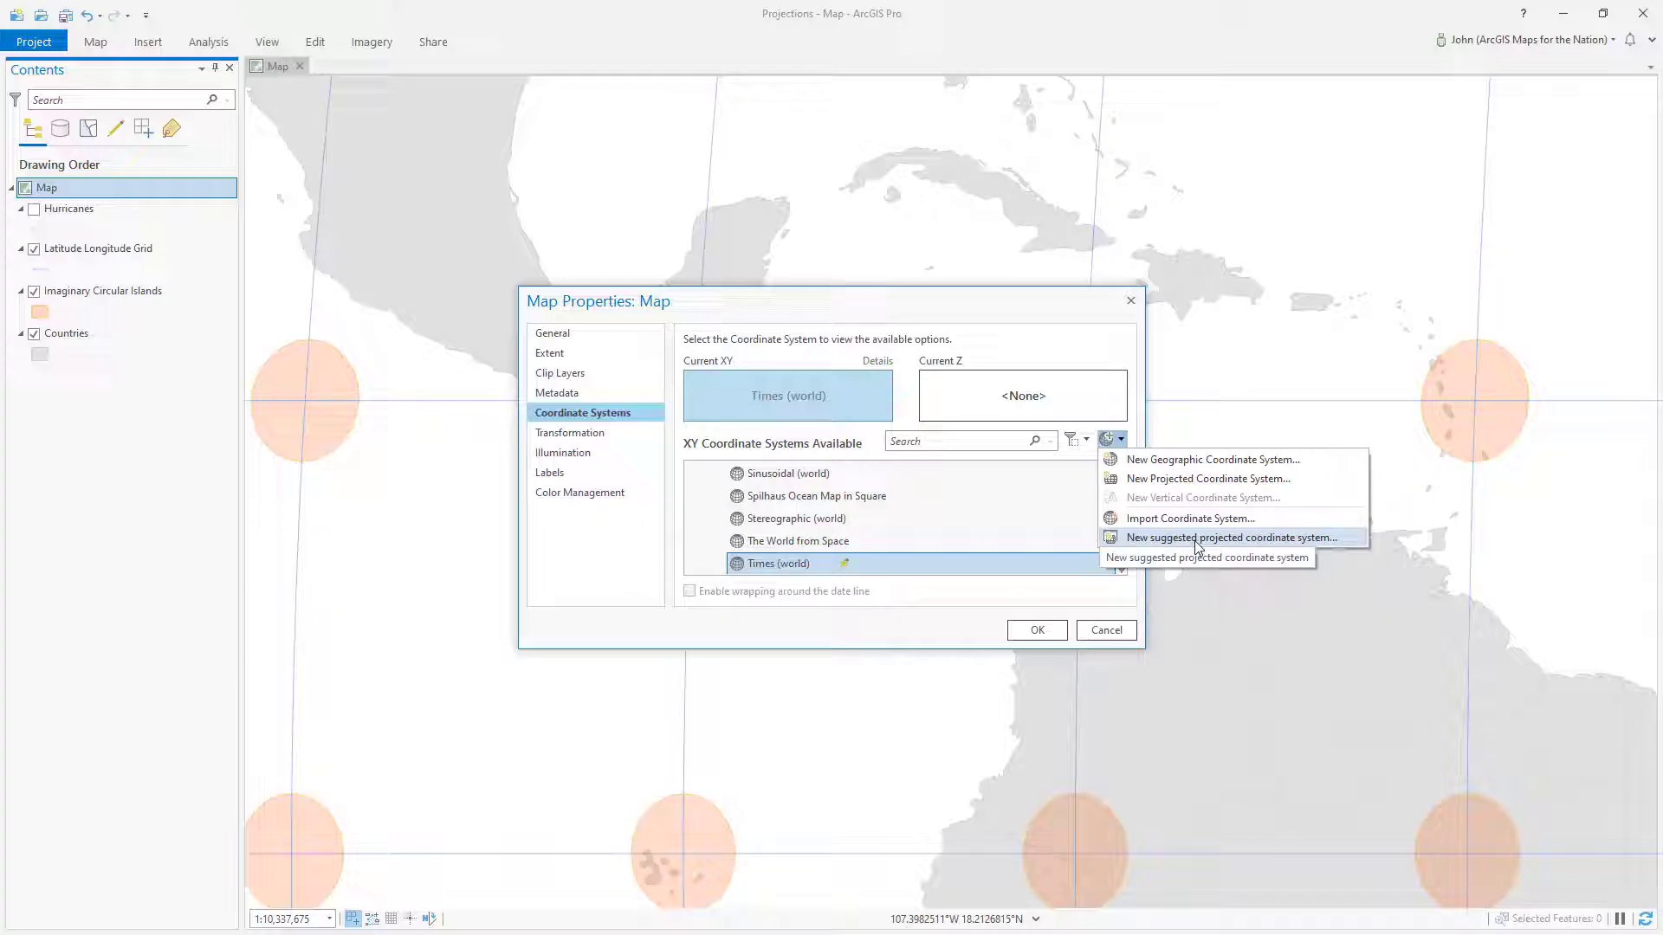
pyautogui.moveTo(1196, 542)
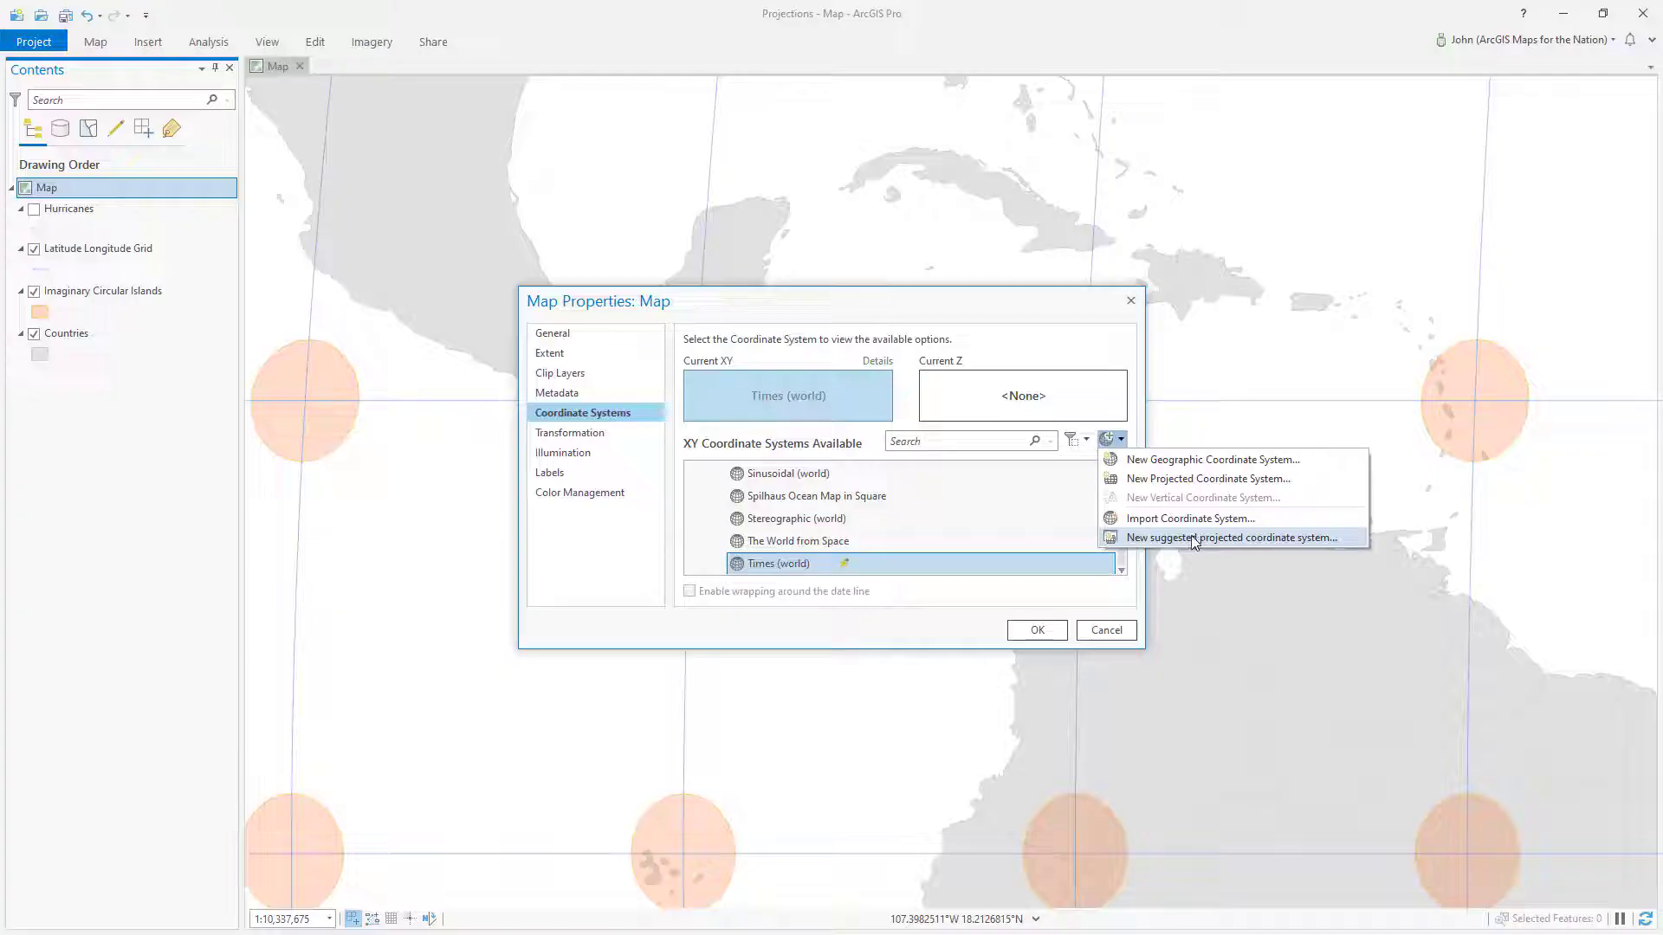
# Step: Start a new suggested projected coordinate system, Custom Projection, based on WGS 1984
pyautogui.click(1232, 537)
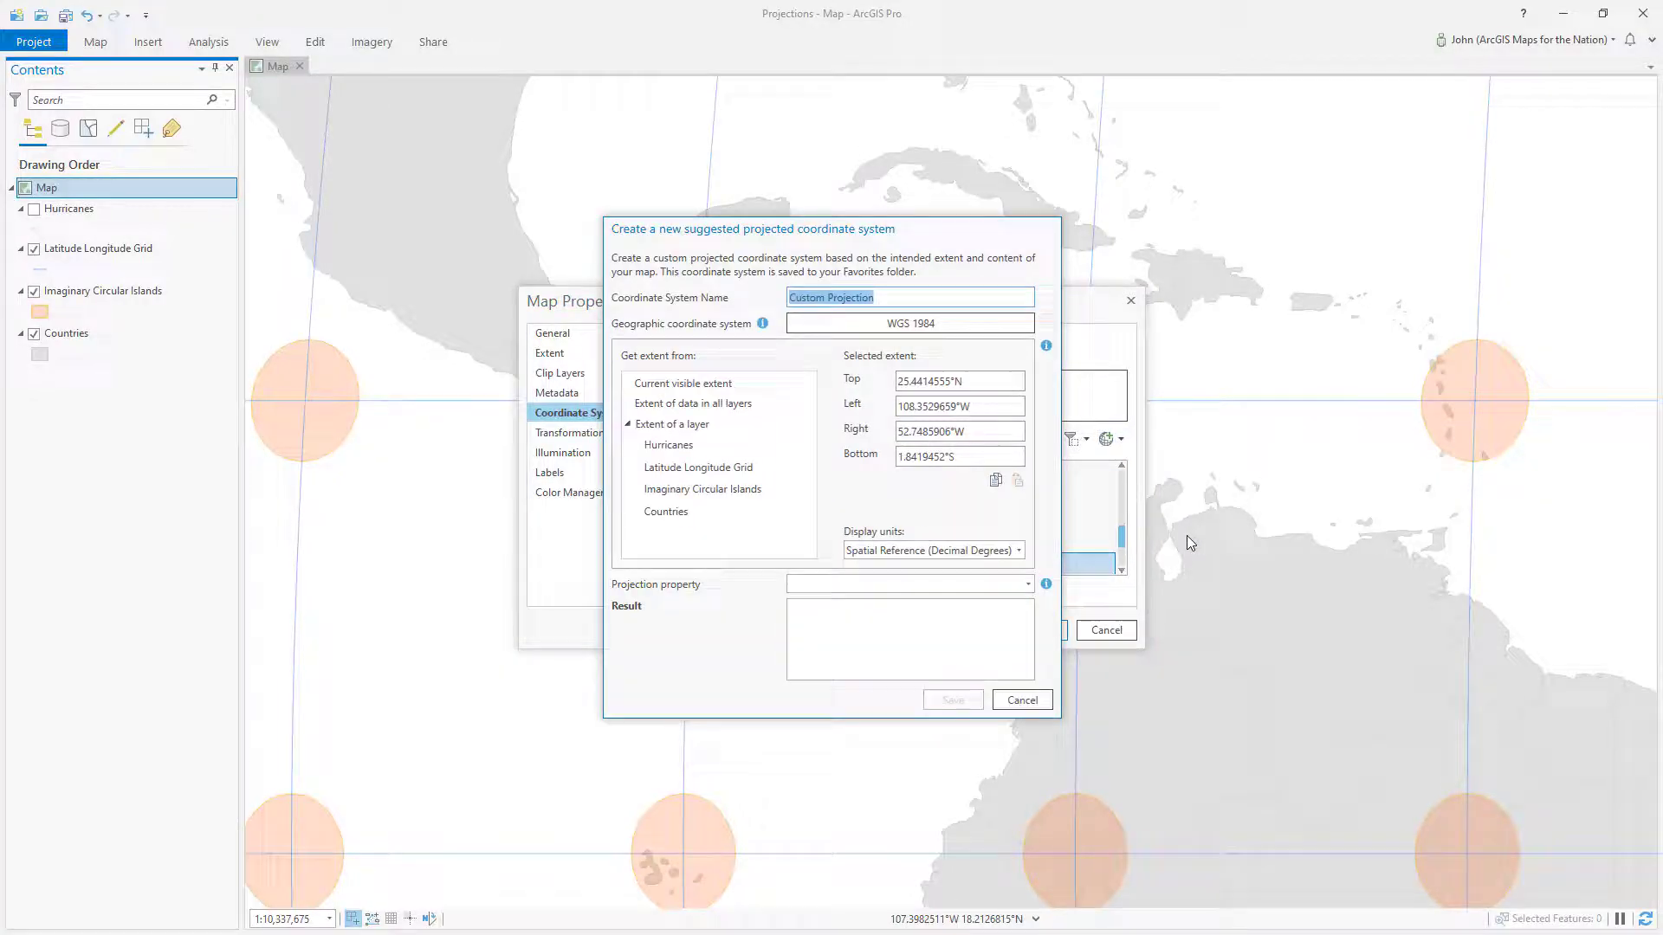
pyautogui.moveTo(654, 325)
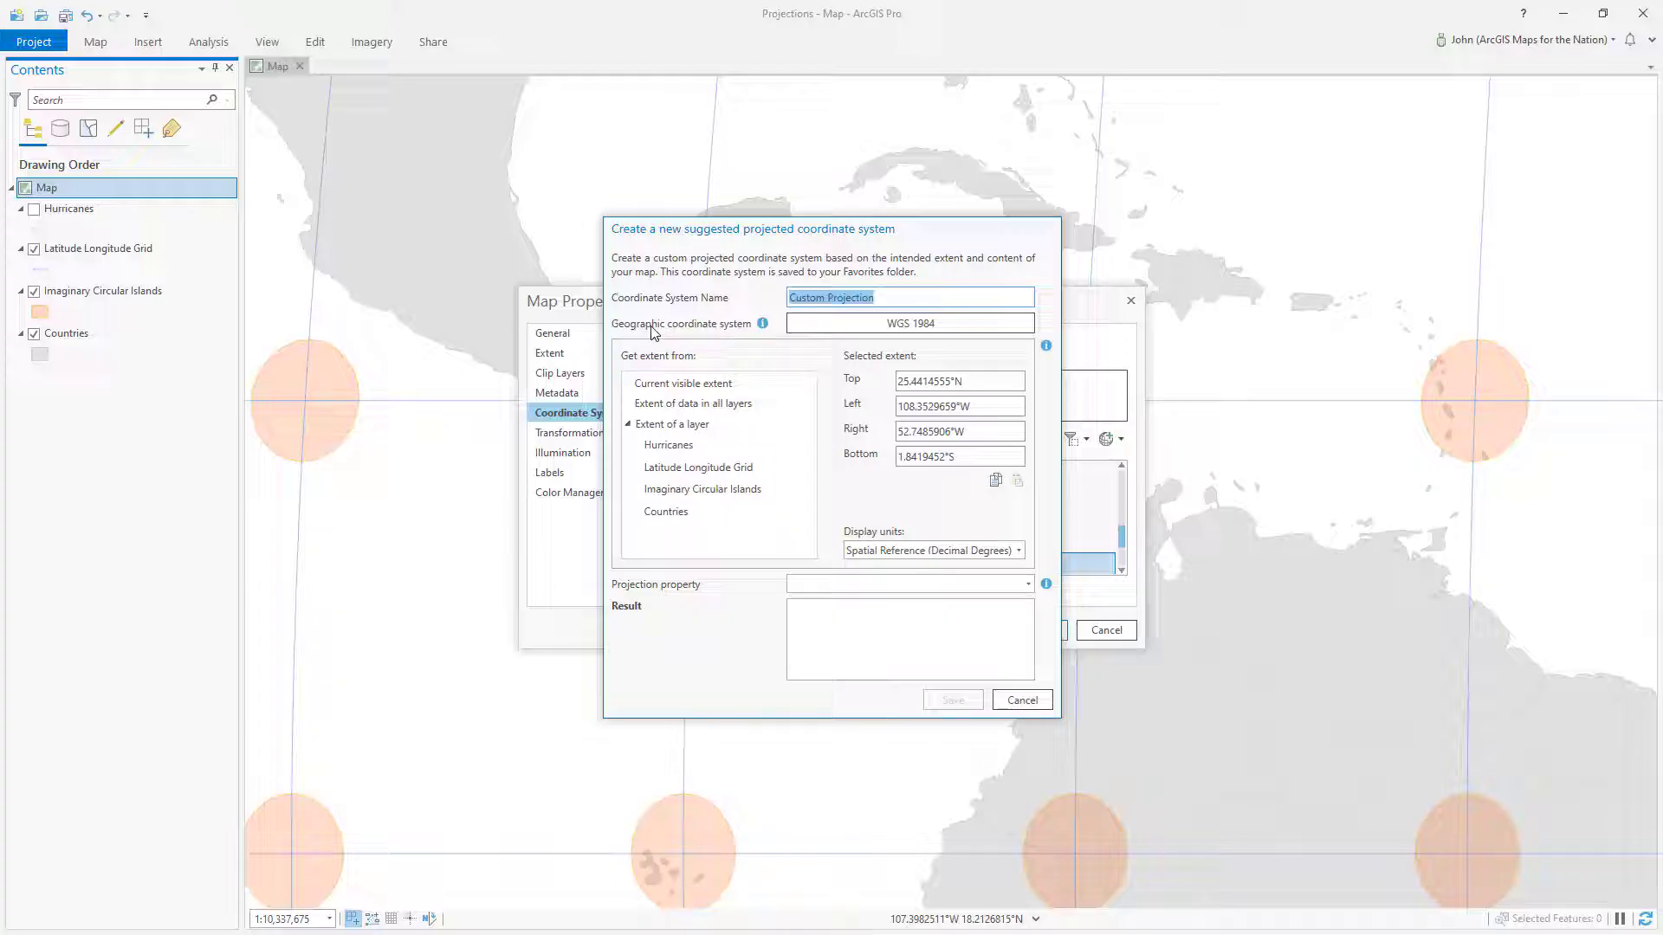
pyautogui.click(908, 323)
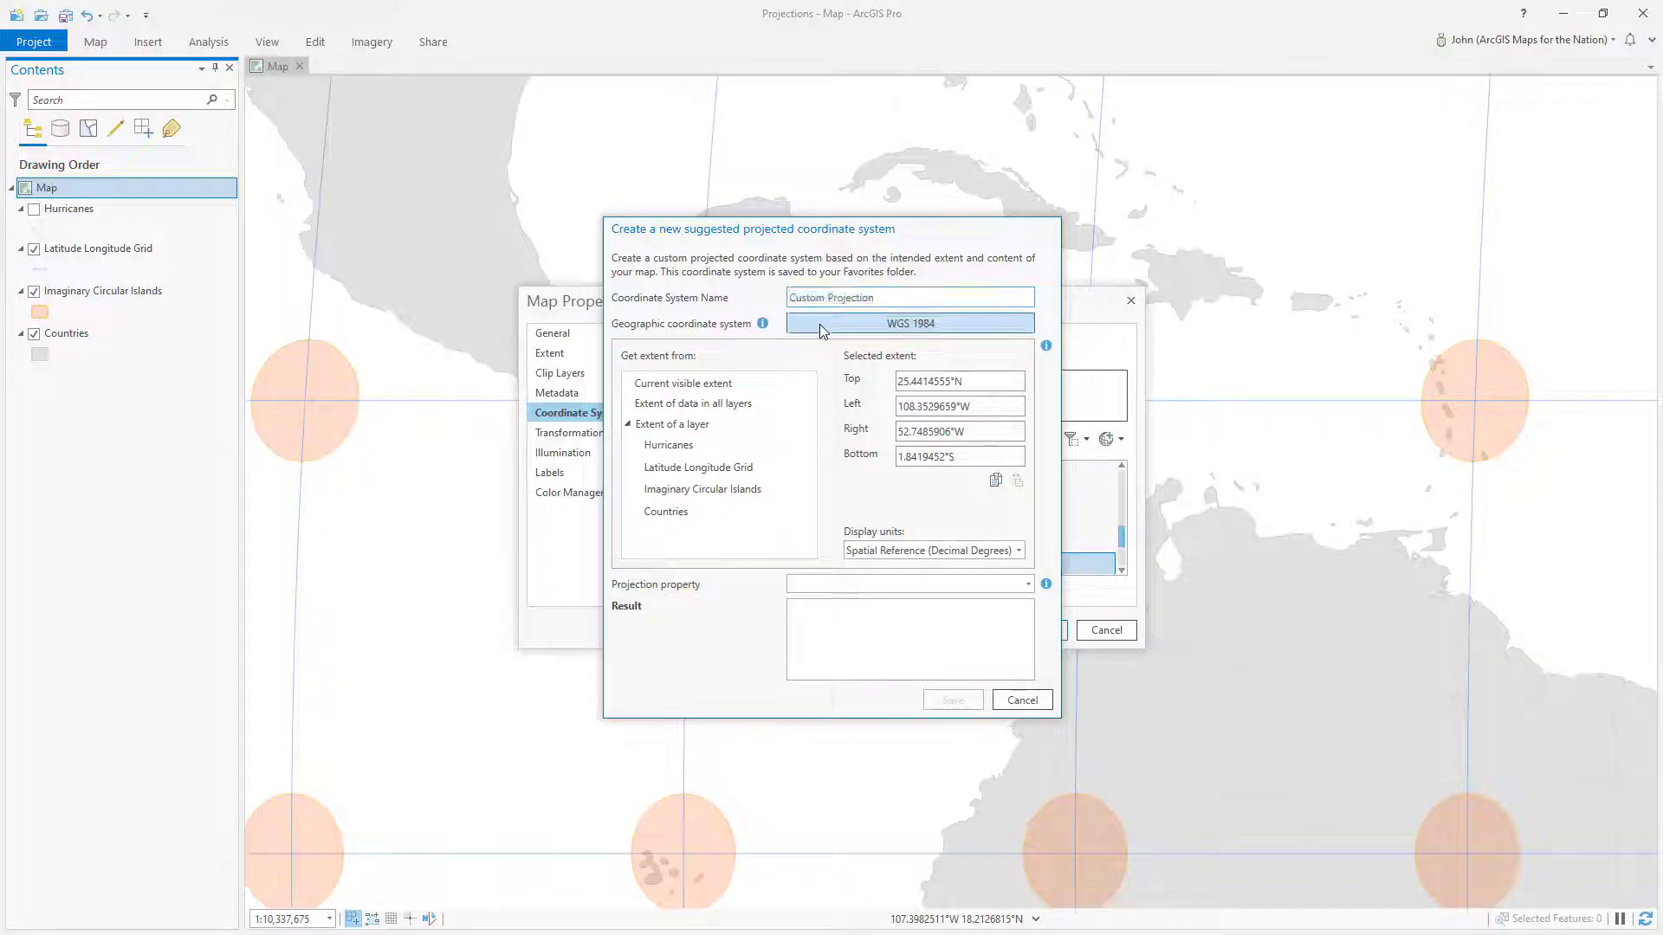
# Step: Open the geographic coordinate system picker and select Equal Earth (world)
pyautogui.click(909, 323)
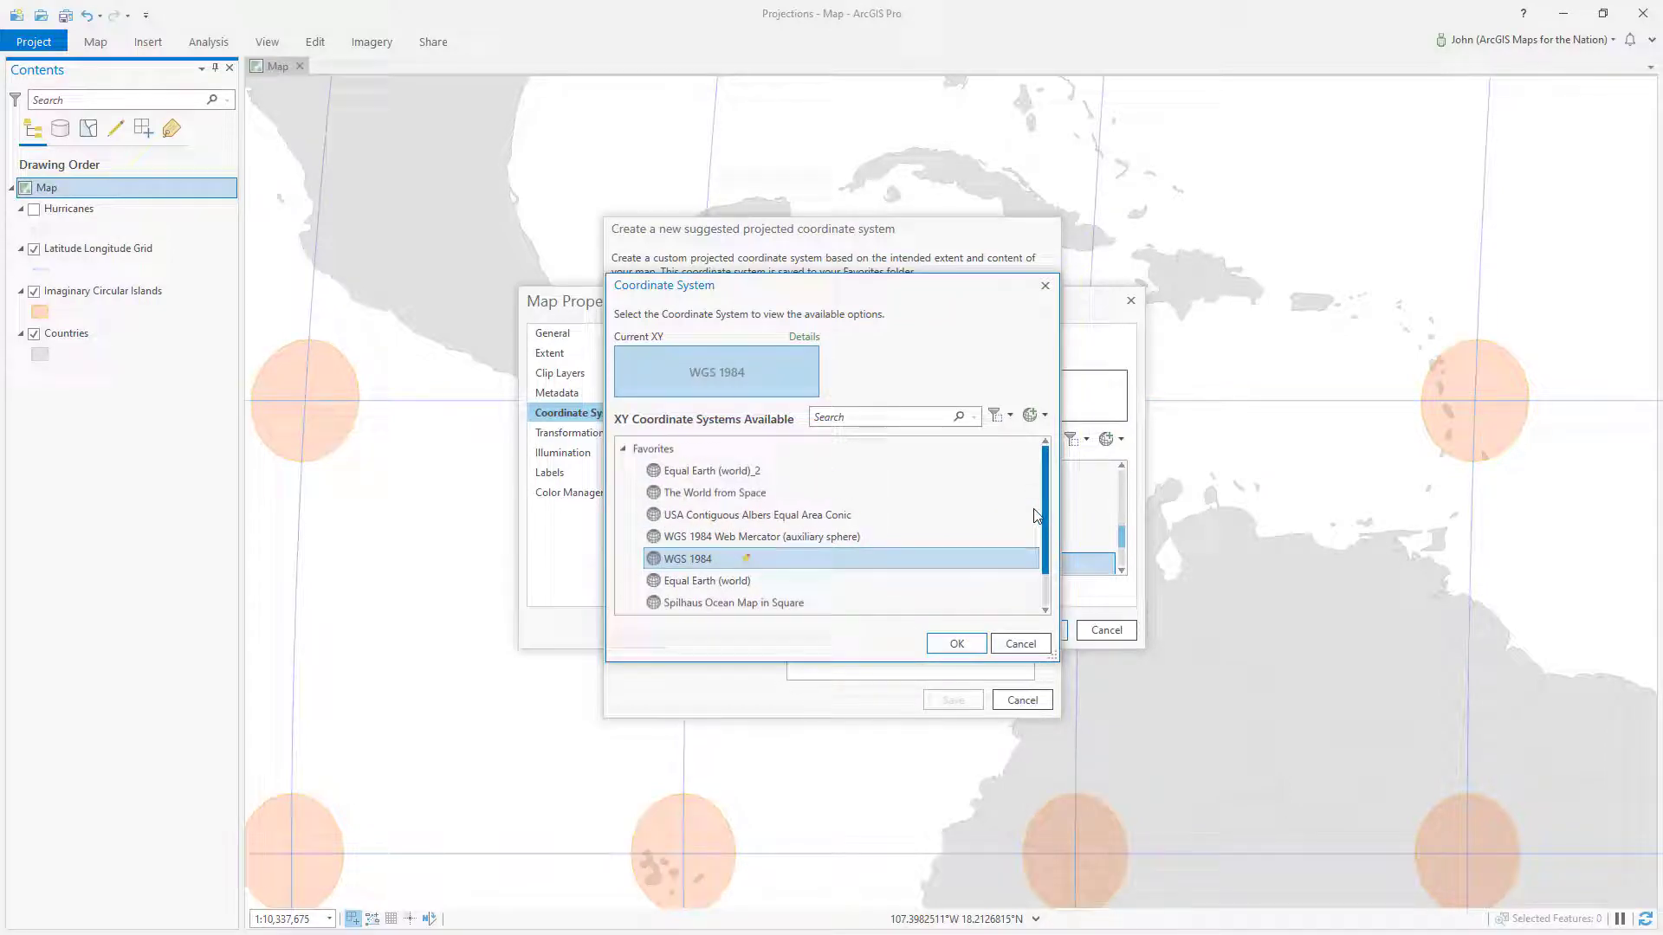
pyautogui.moveTo(827, 589)
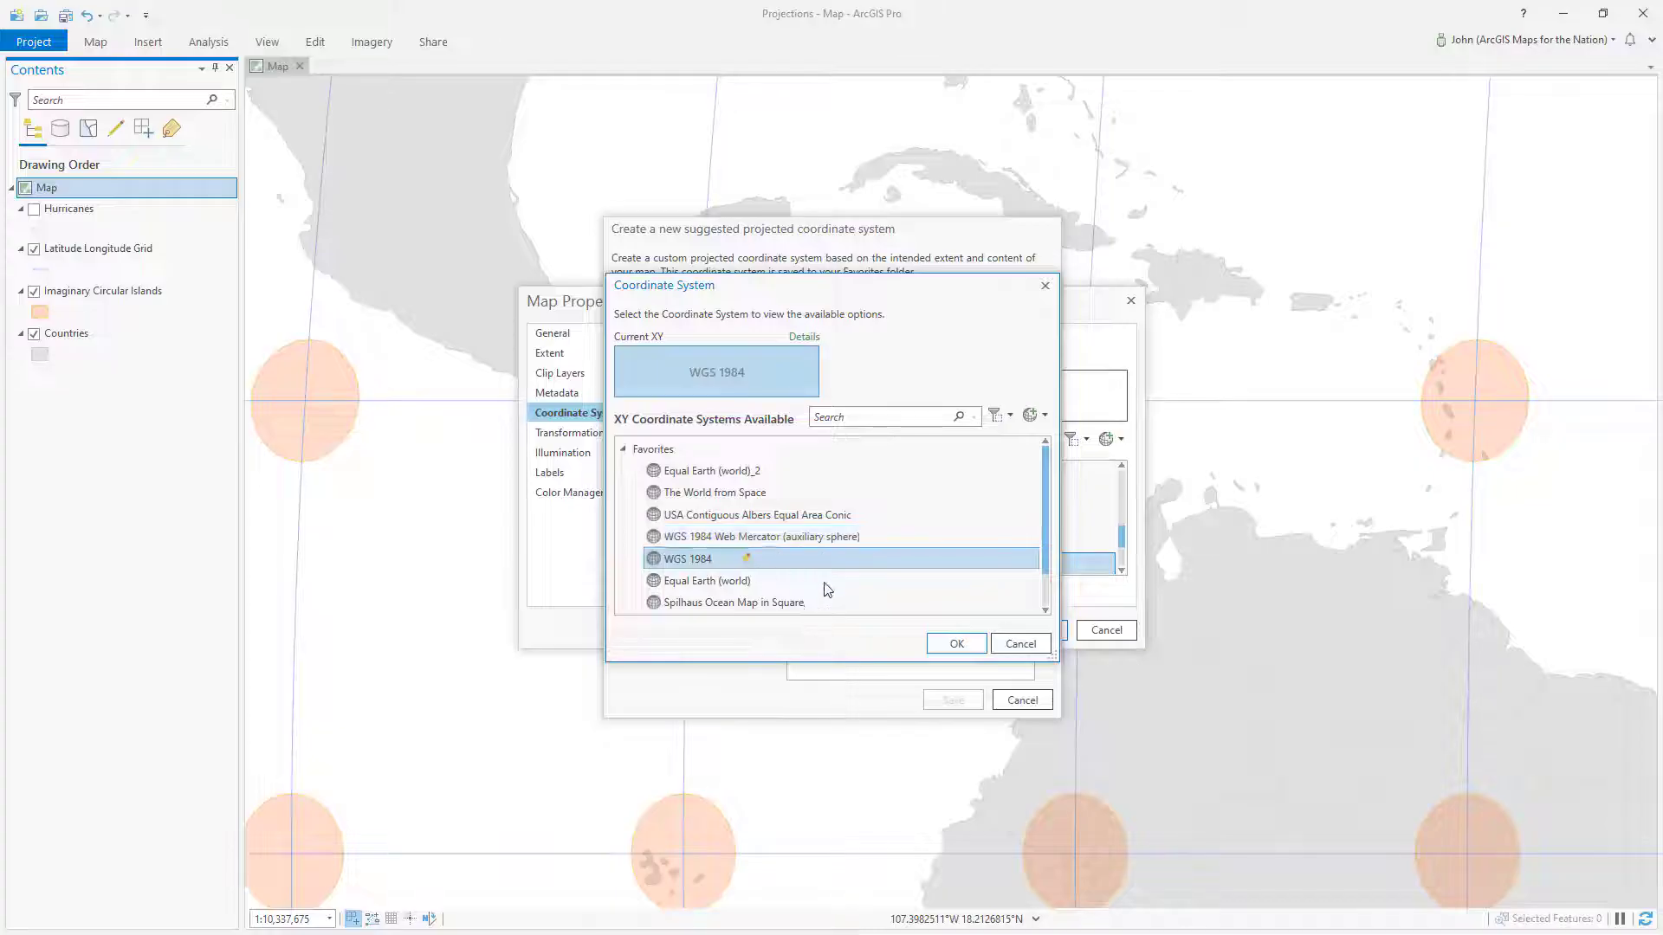
pyautogui.click(704, 581)
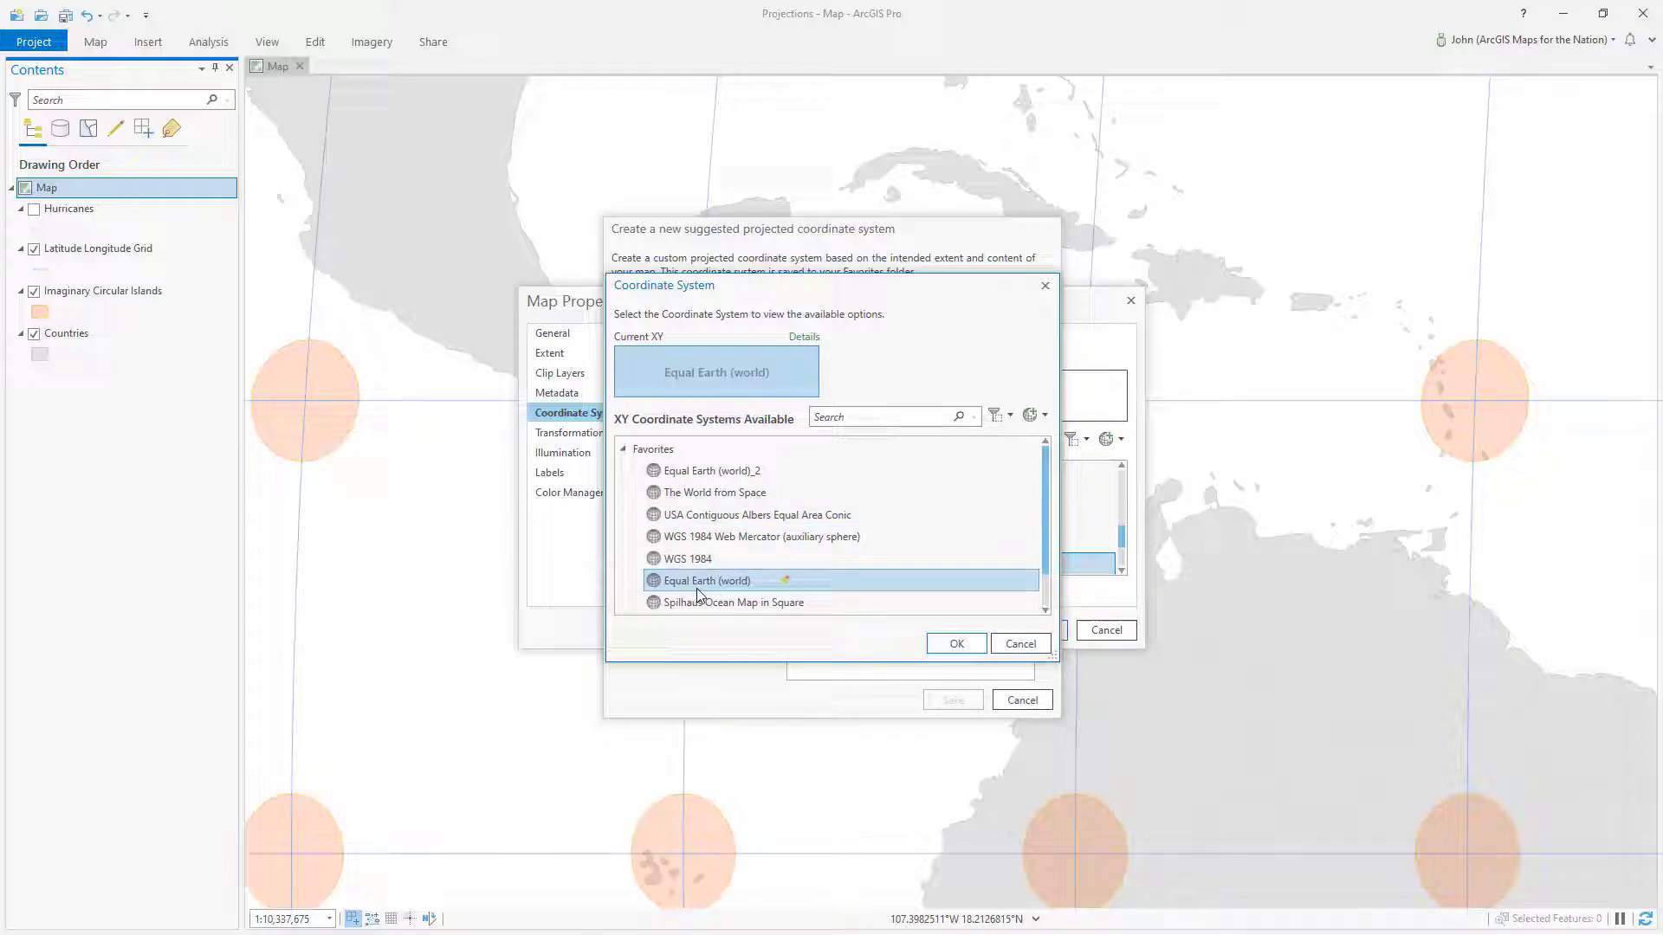
# Step: Cancel the picker, keeping WGS 1984 with a Caribbean-area extent
pyautogui.click(953, 643)
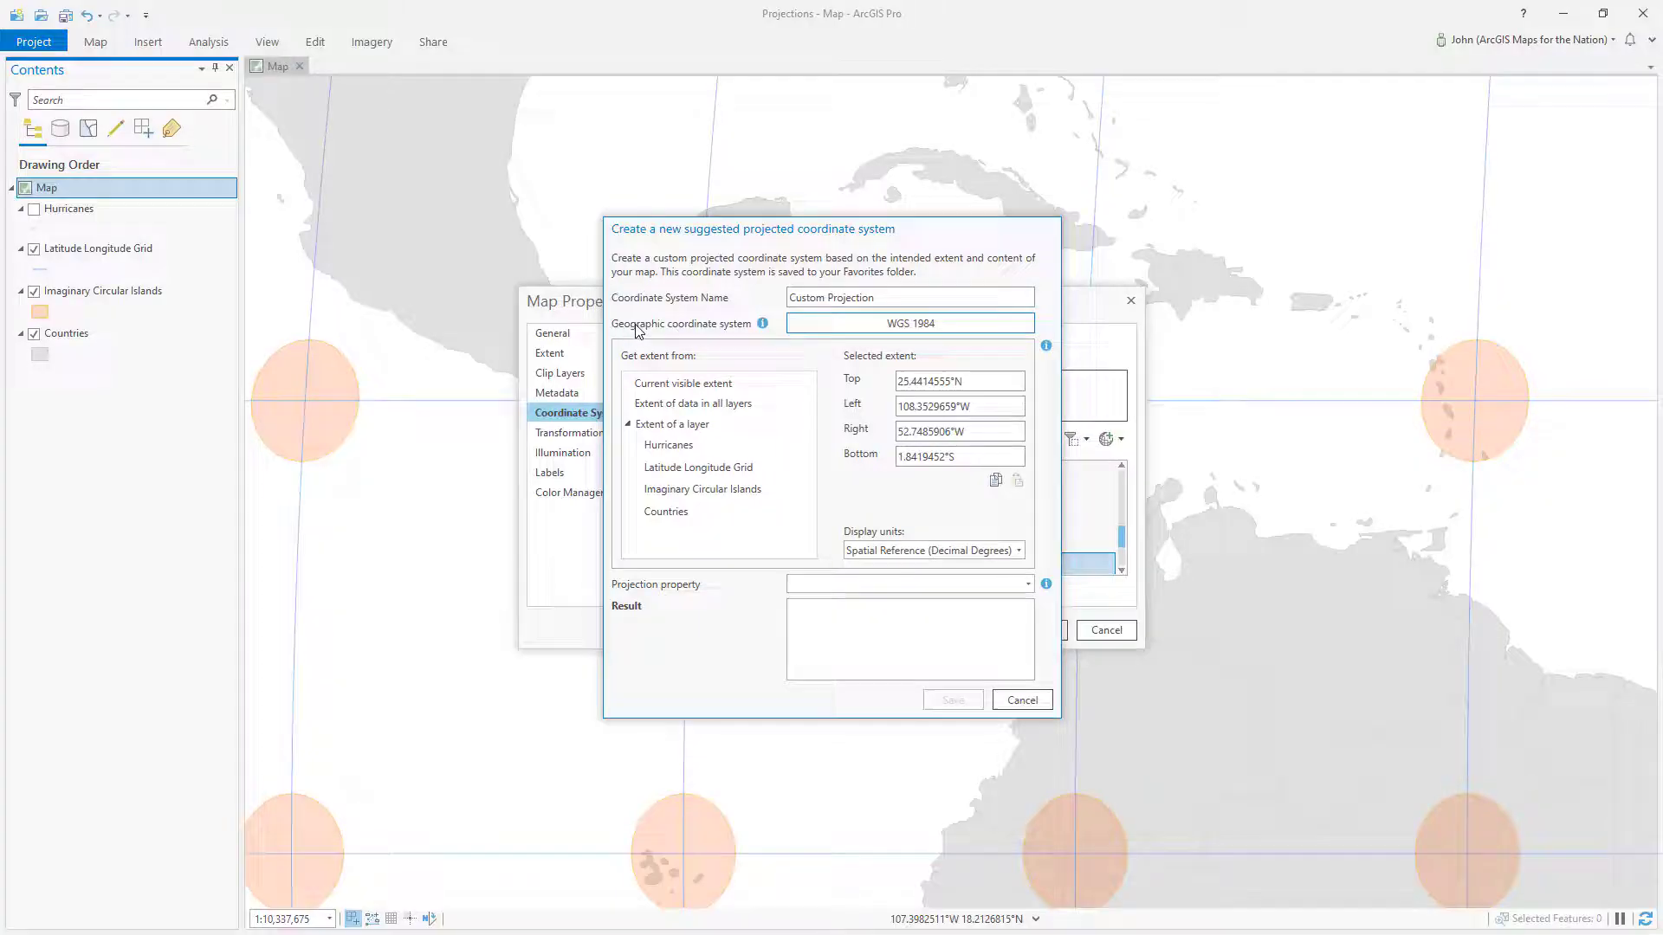
pyautogui.click(909, 323)
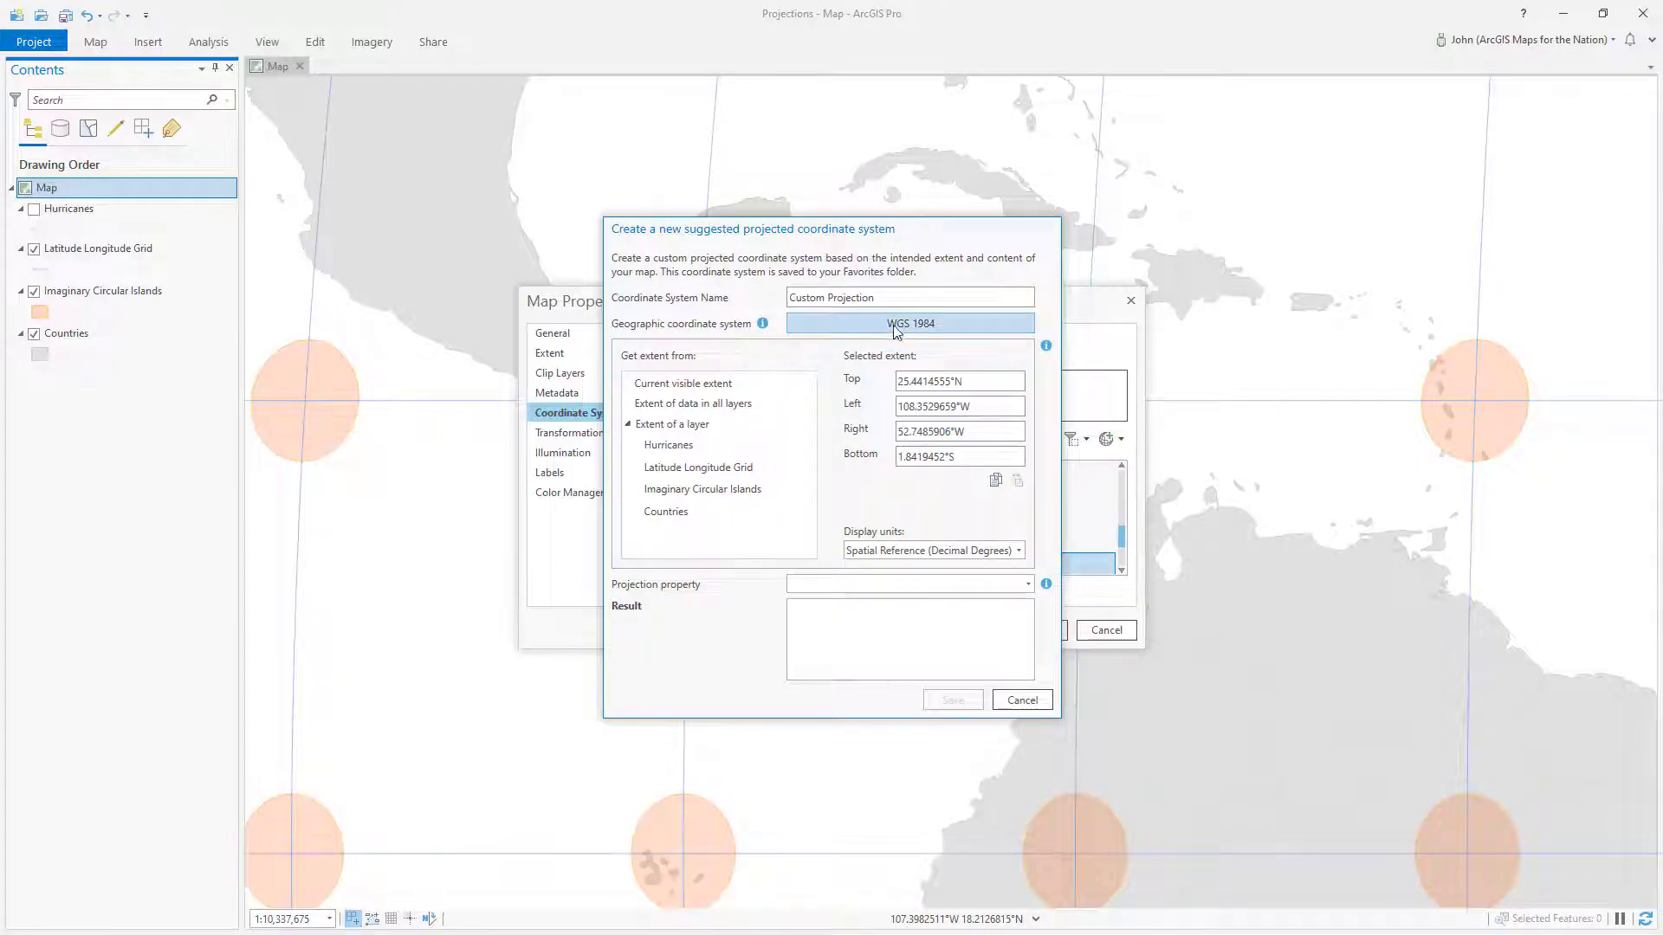
pyautogui.moveTo(914, 336)
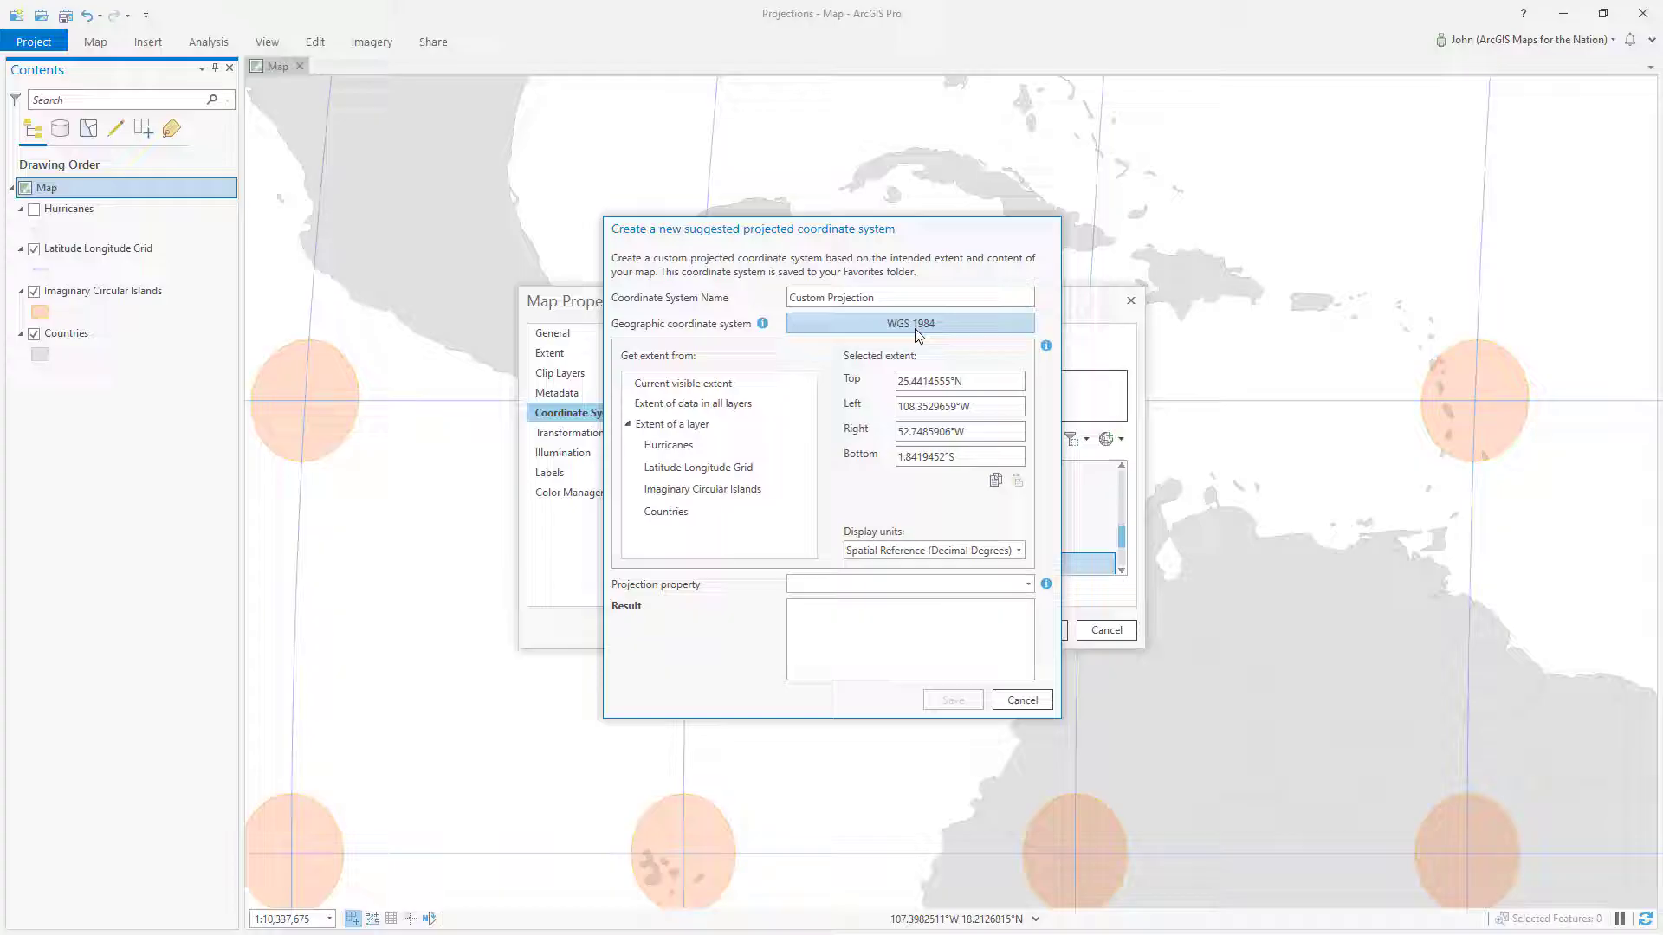
pyautogui.moveTo(902, 331)
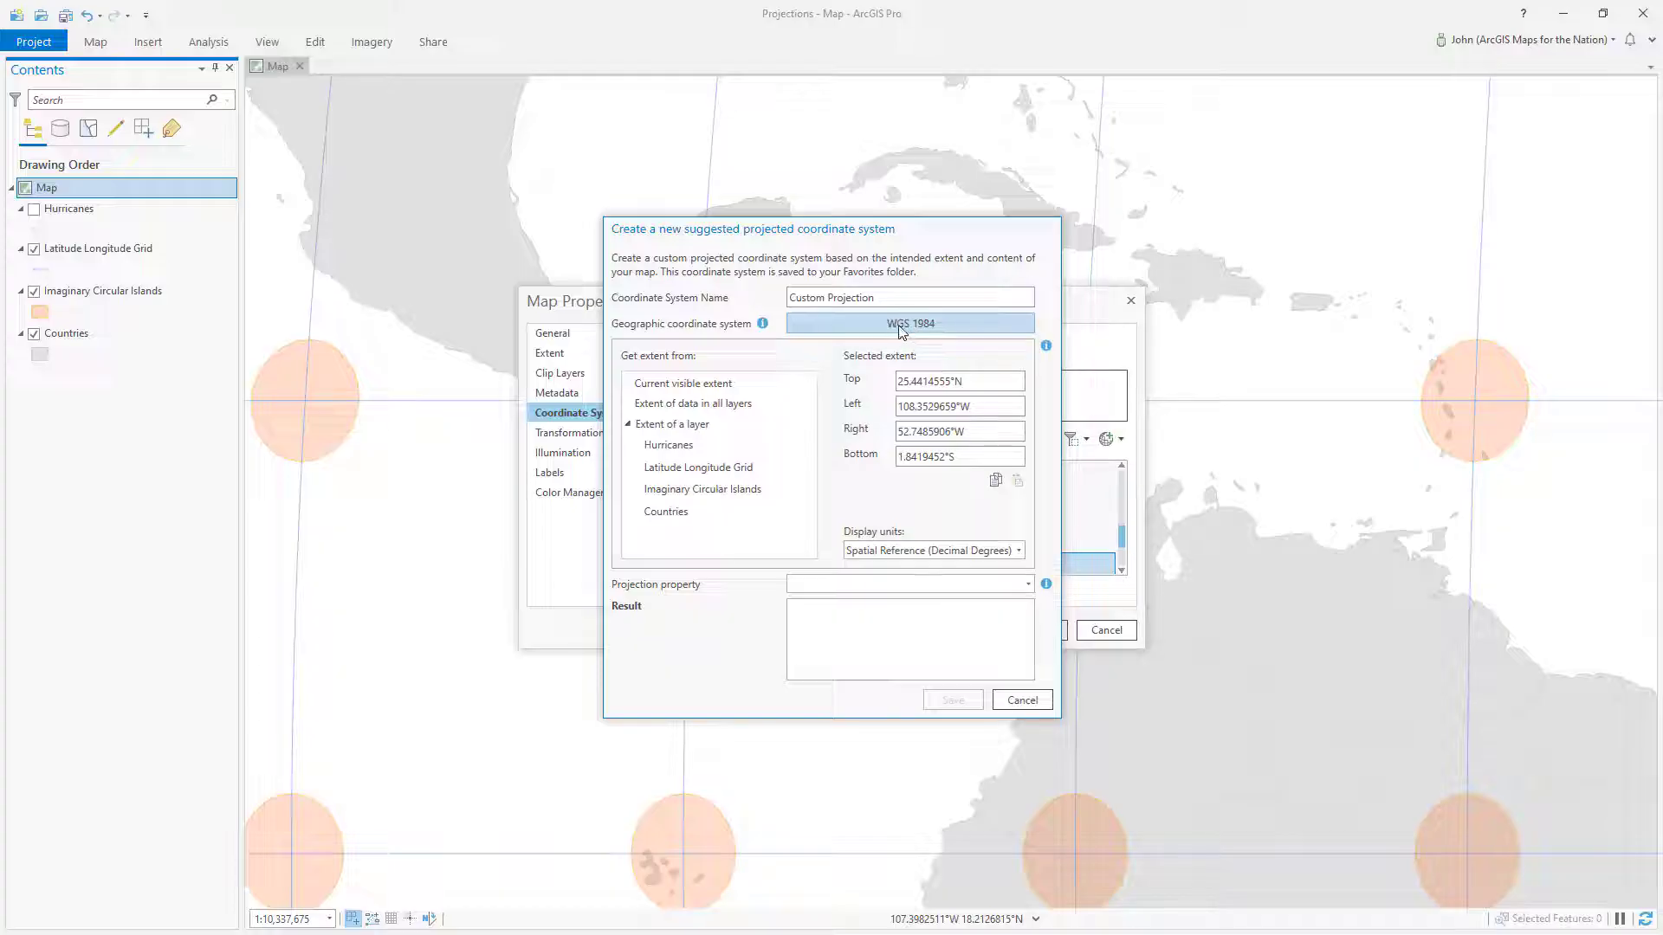
pyautogui.moveTo(937, 329)
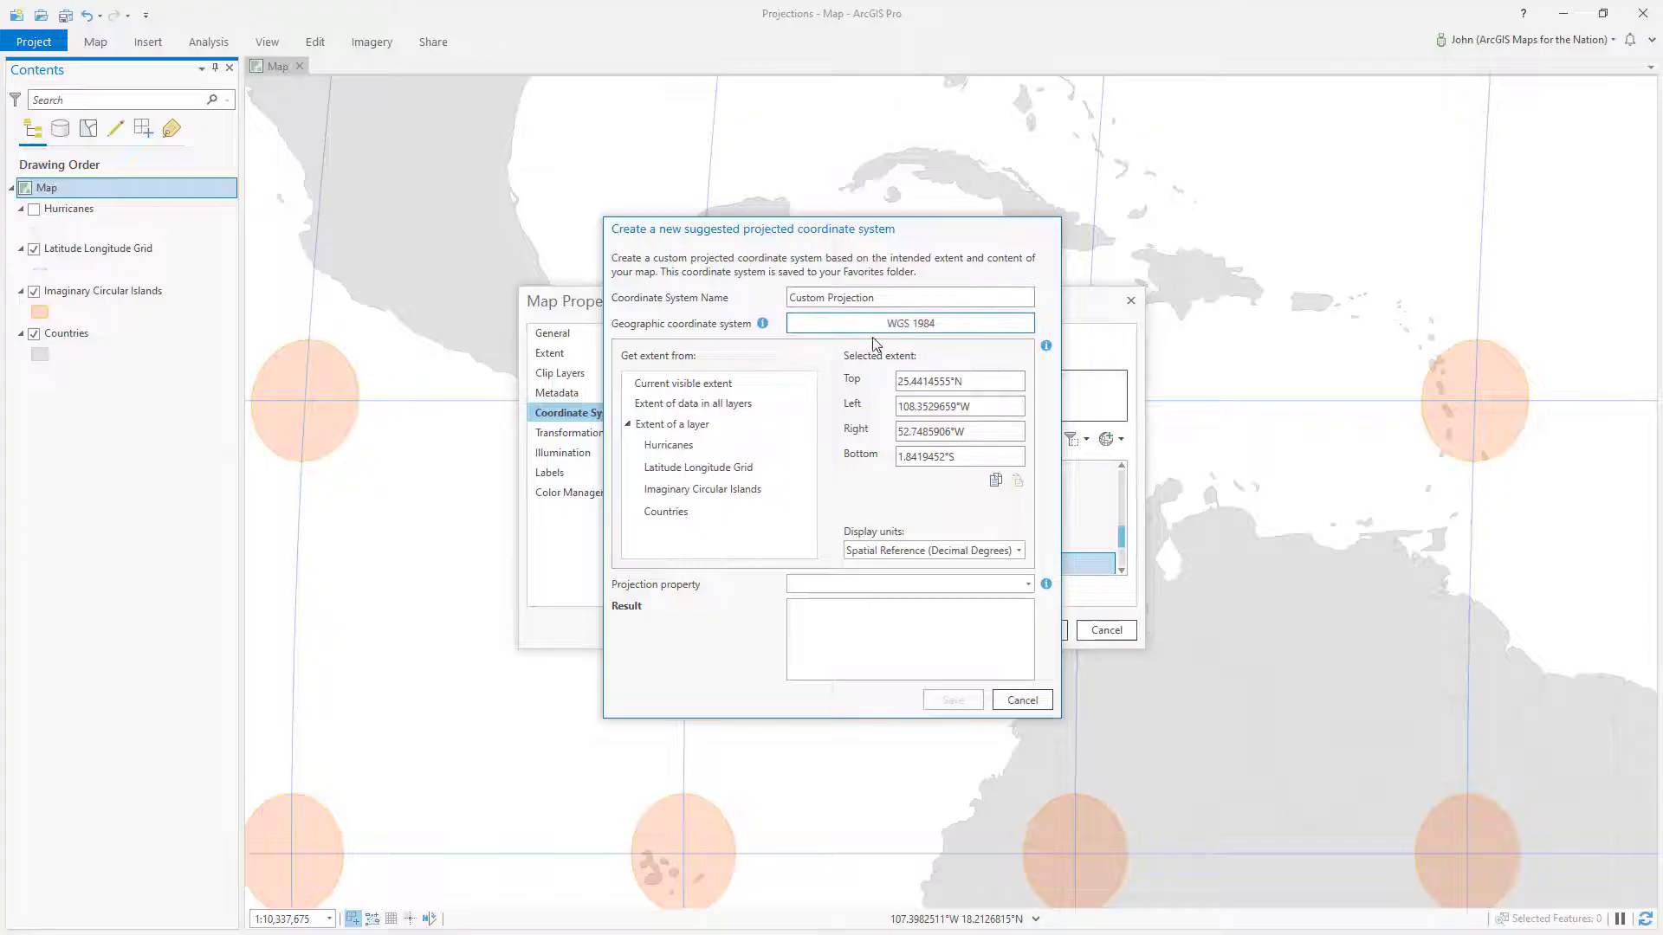
pyautogui.moveTo(785, 365)
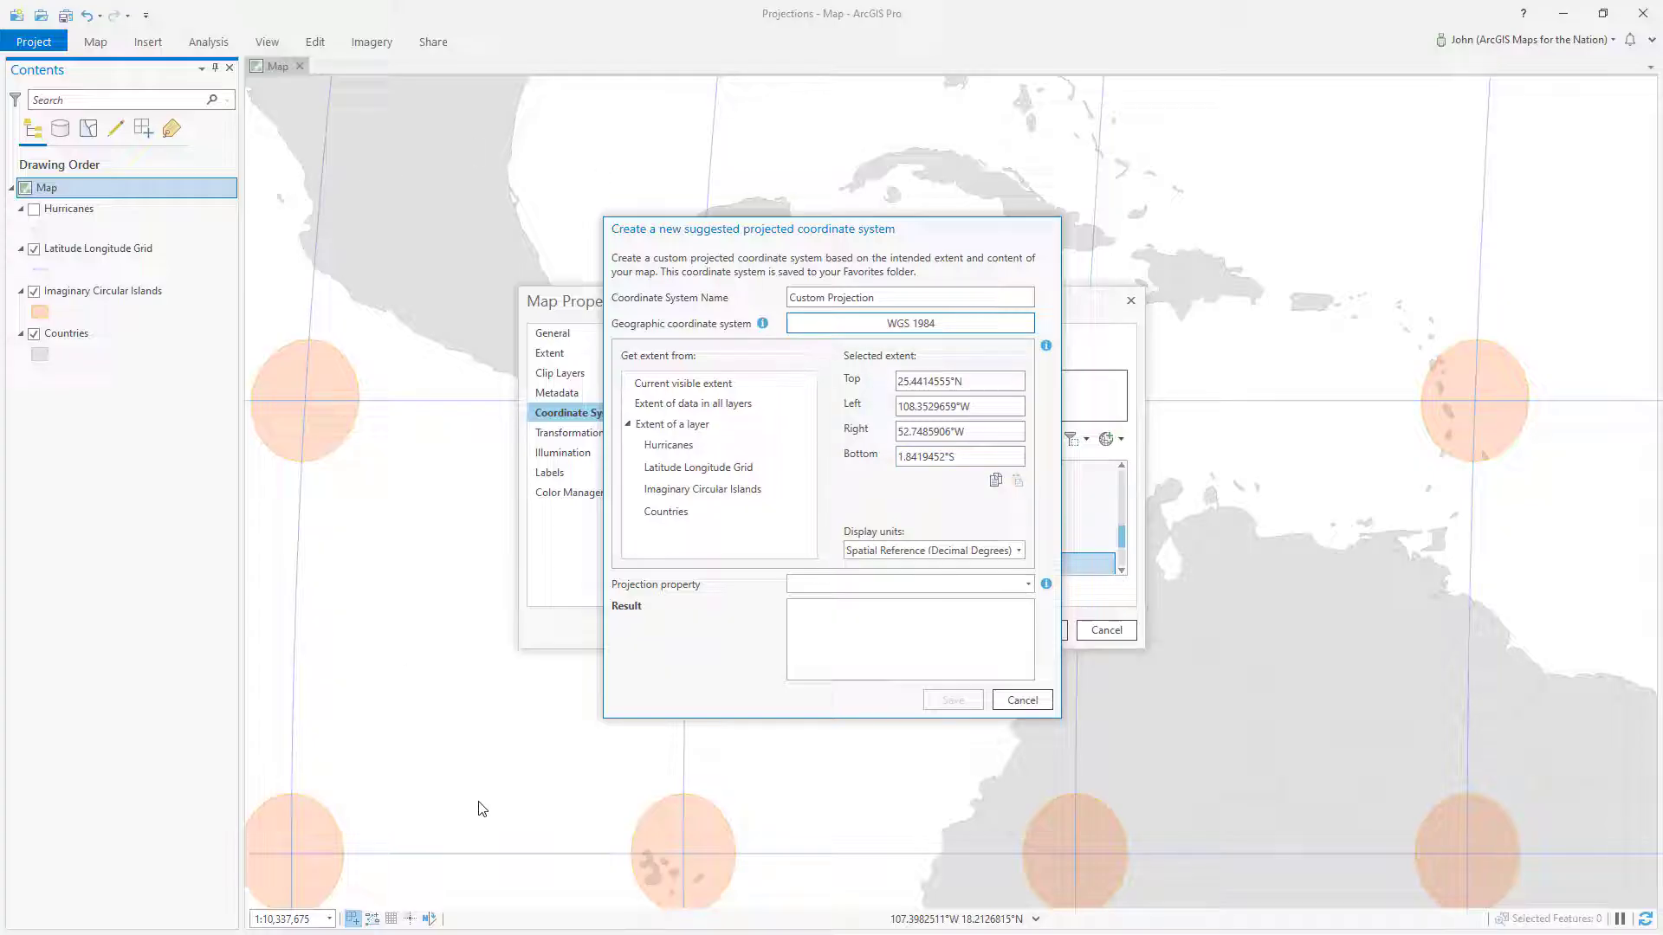
pyautogui.moveTo(562, 271)
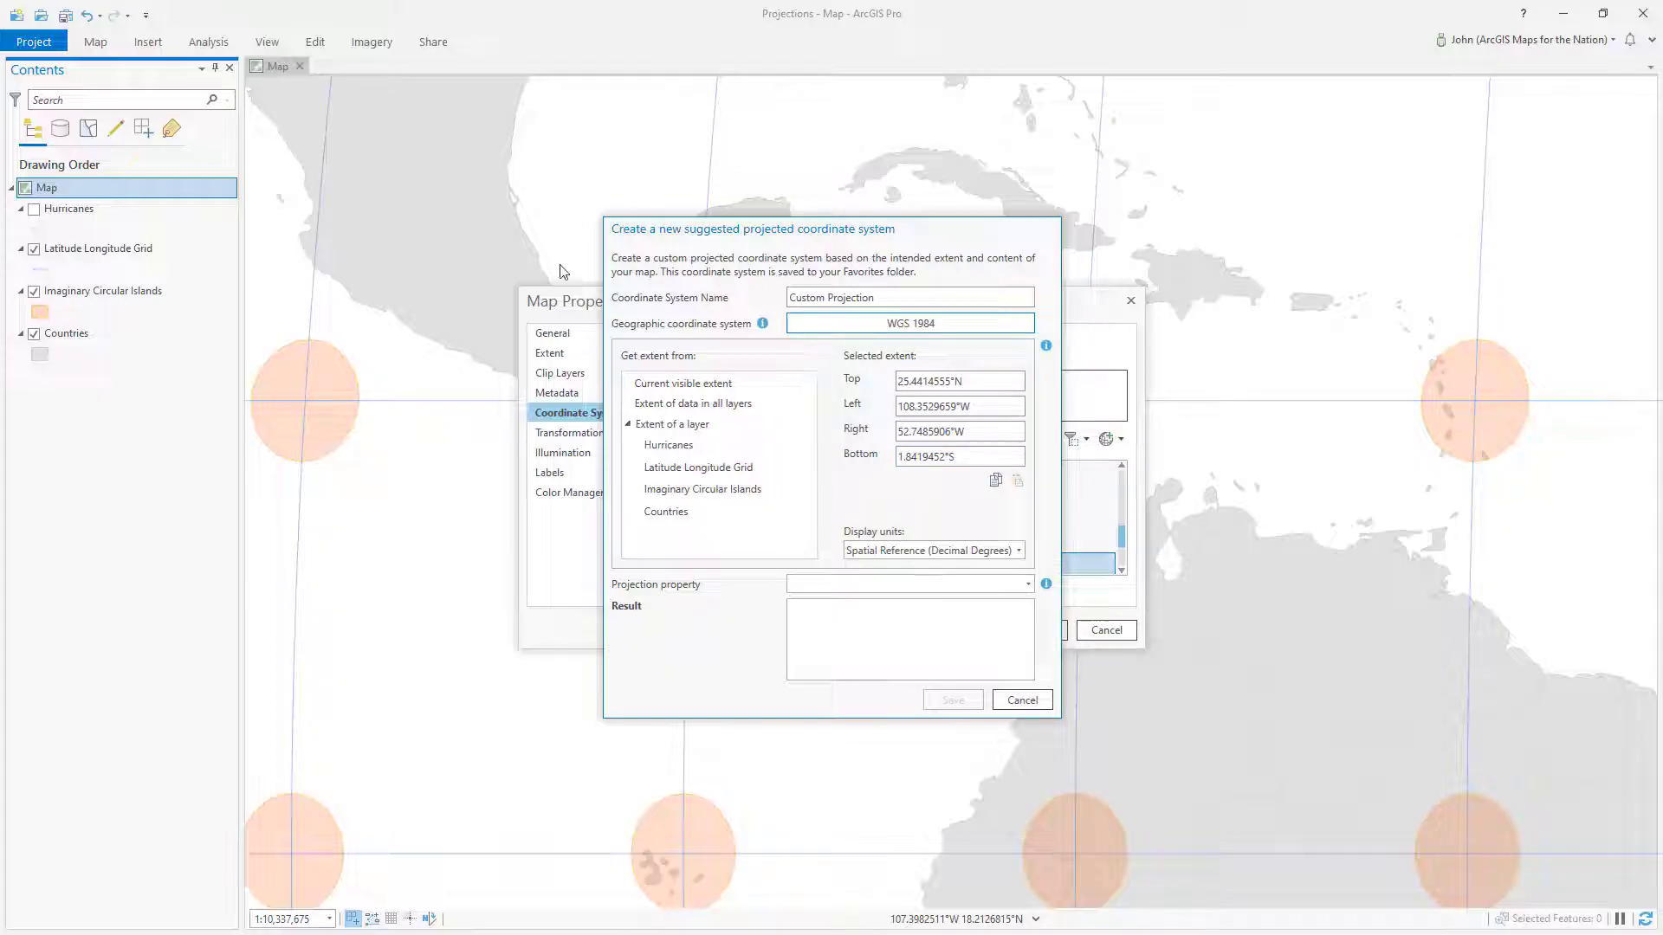
pyautogui.click(683, 383)
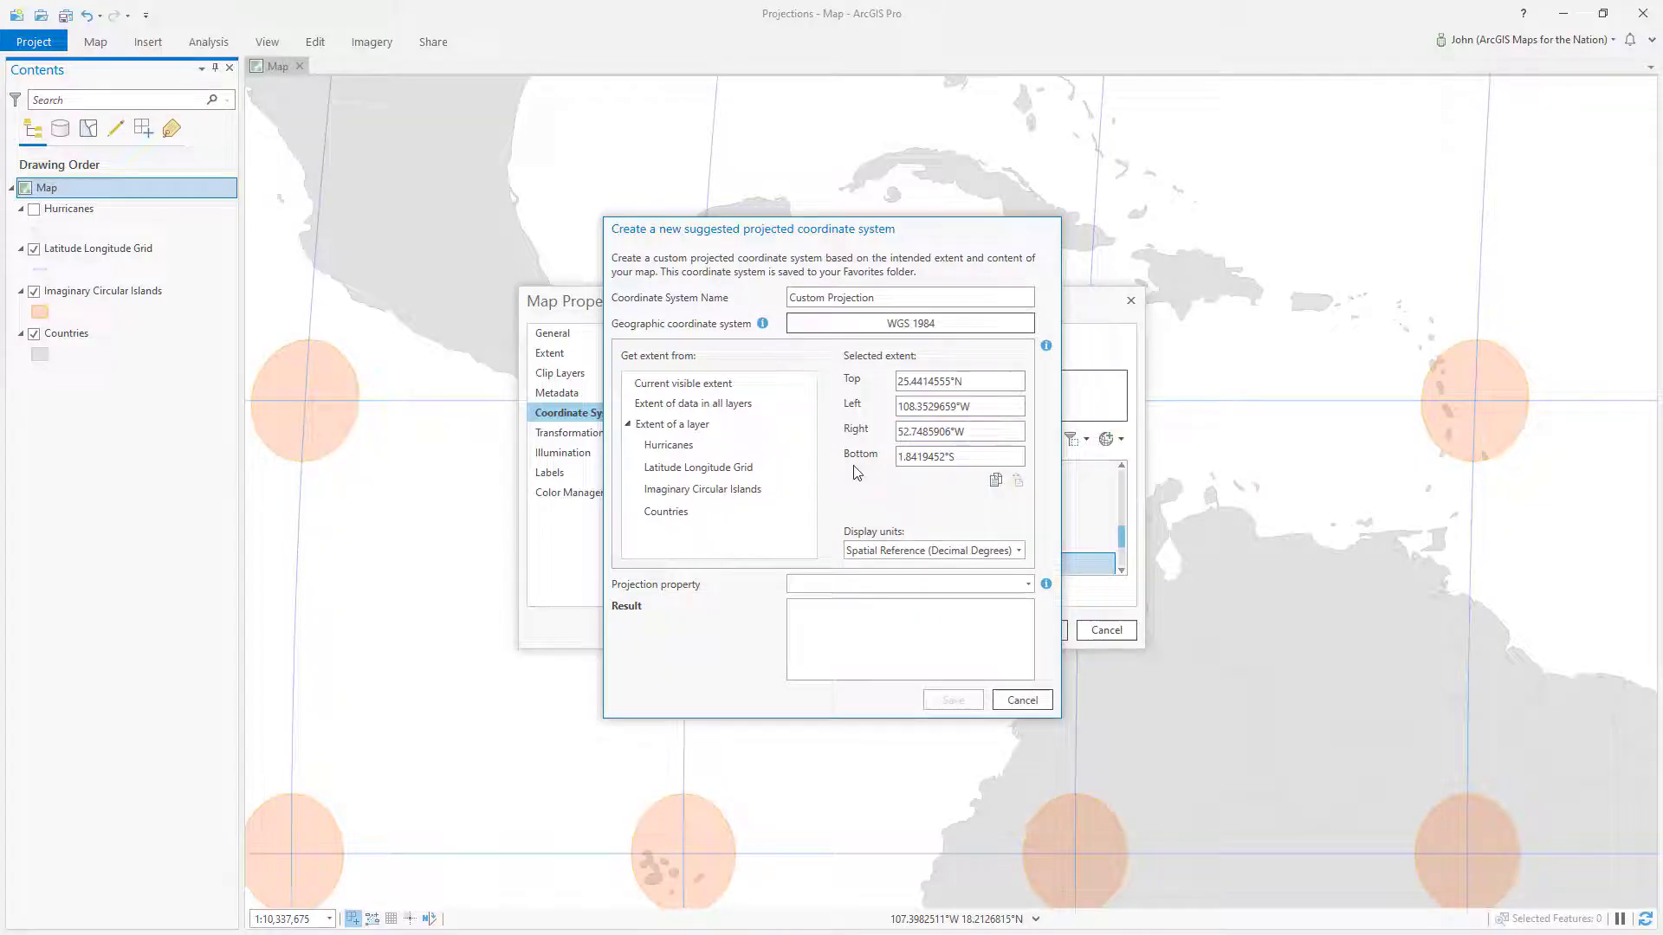
pyautogui.moveTo(705, 672)
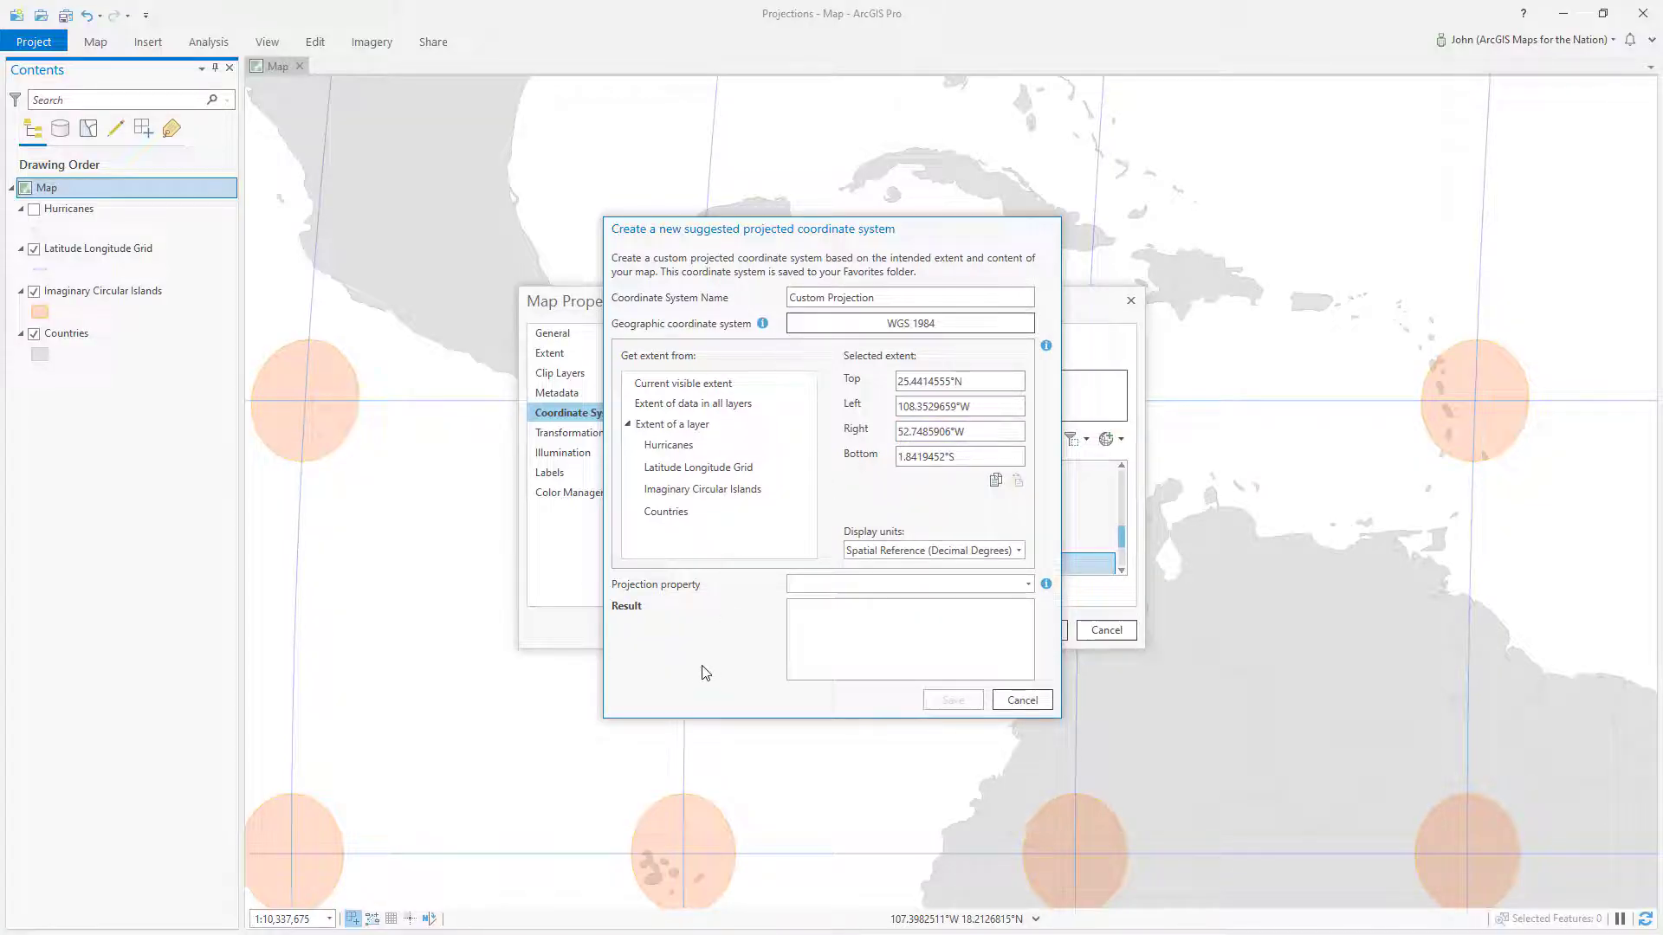
pyautogui.moveTo(1025, 592)
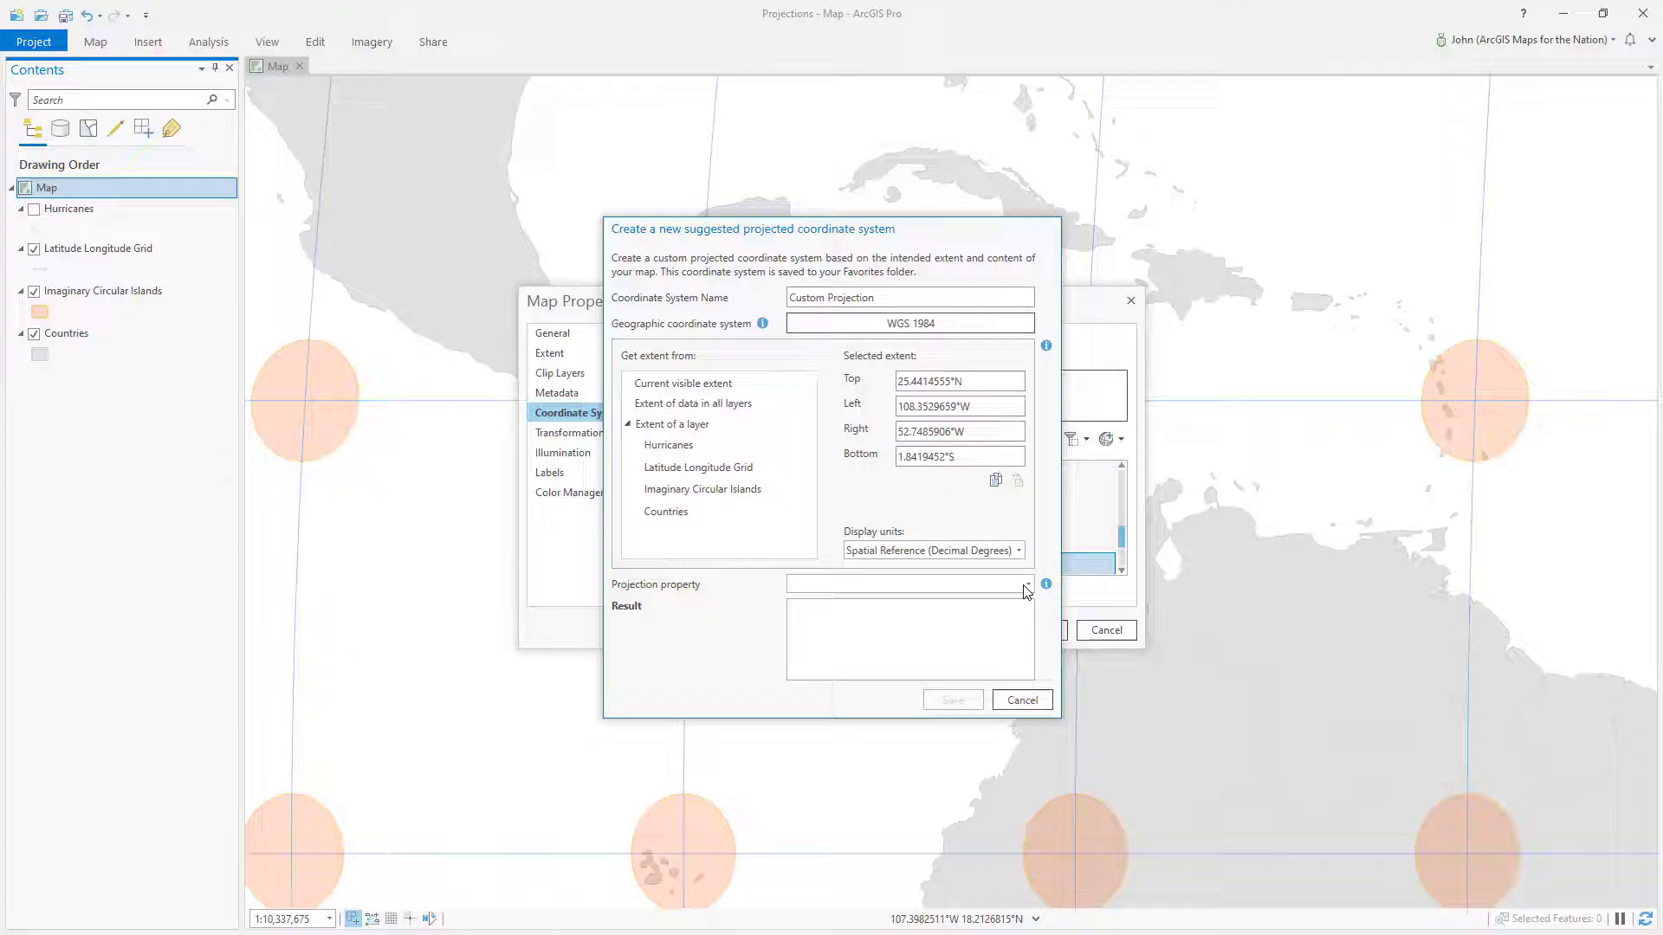
# Step: Compare the Equal-area, Conformal and Equidistant property options and pick Equal-area
pyautogui.click(1024, 585)
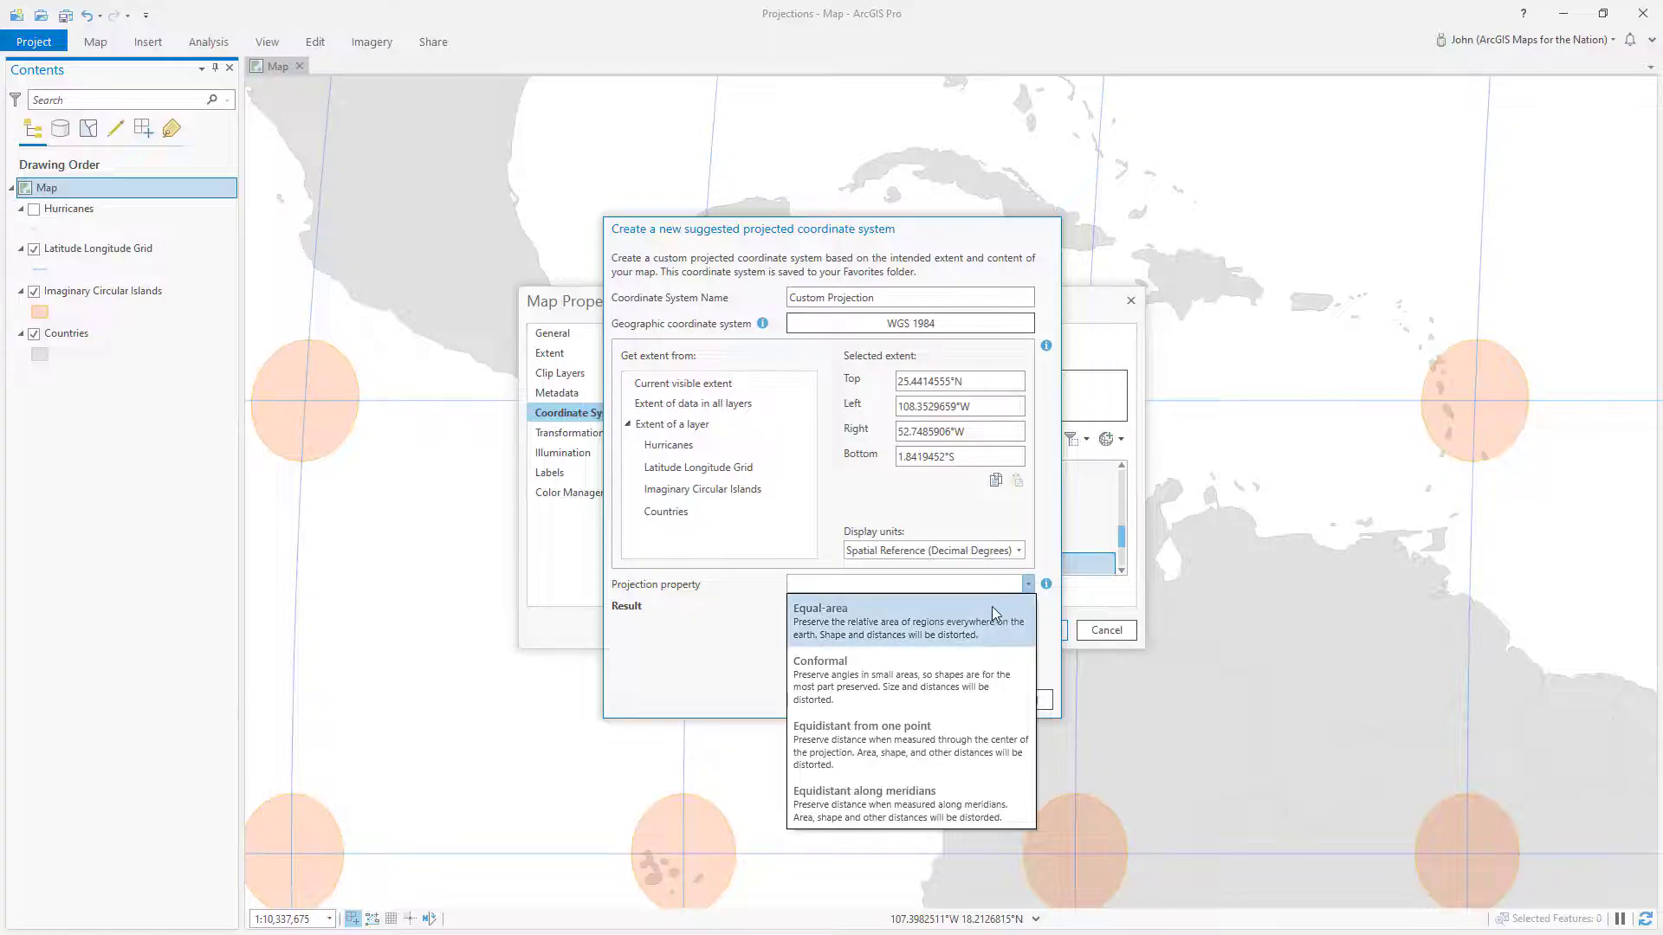
pyautogui.moveTo(937, 745)
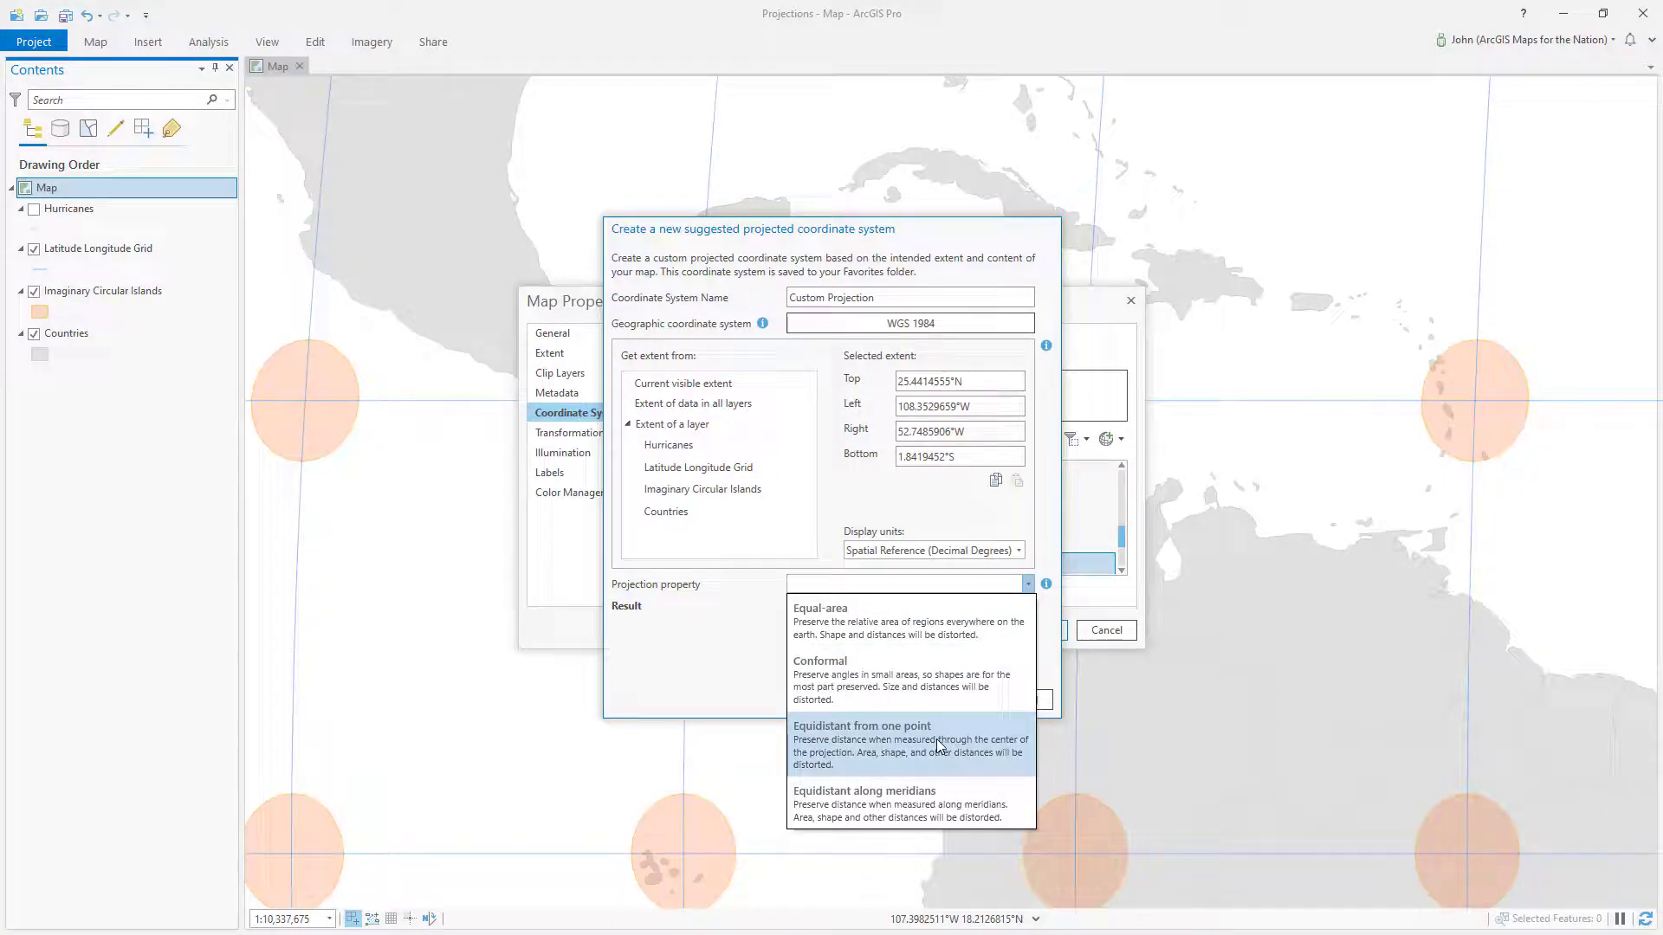
pyautogui.moveTo(896, 679)
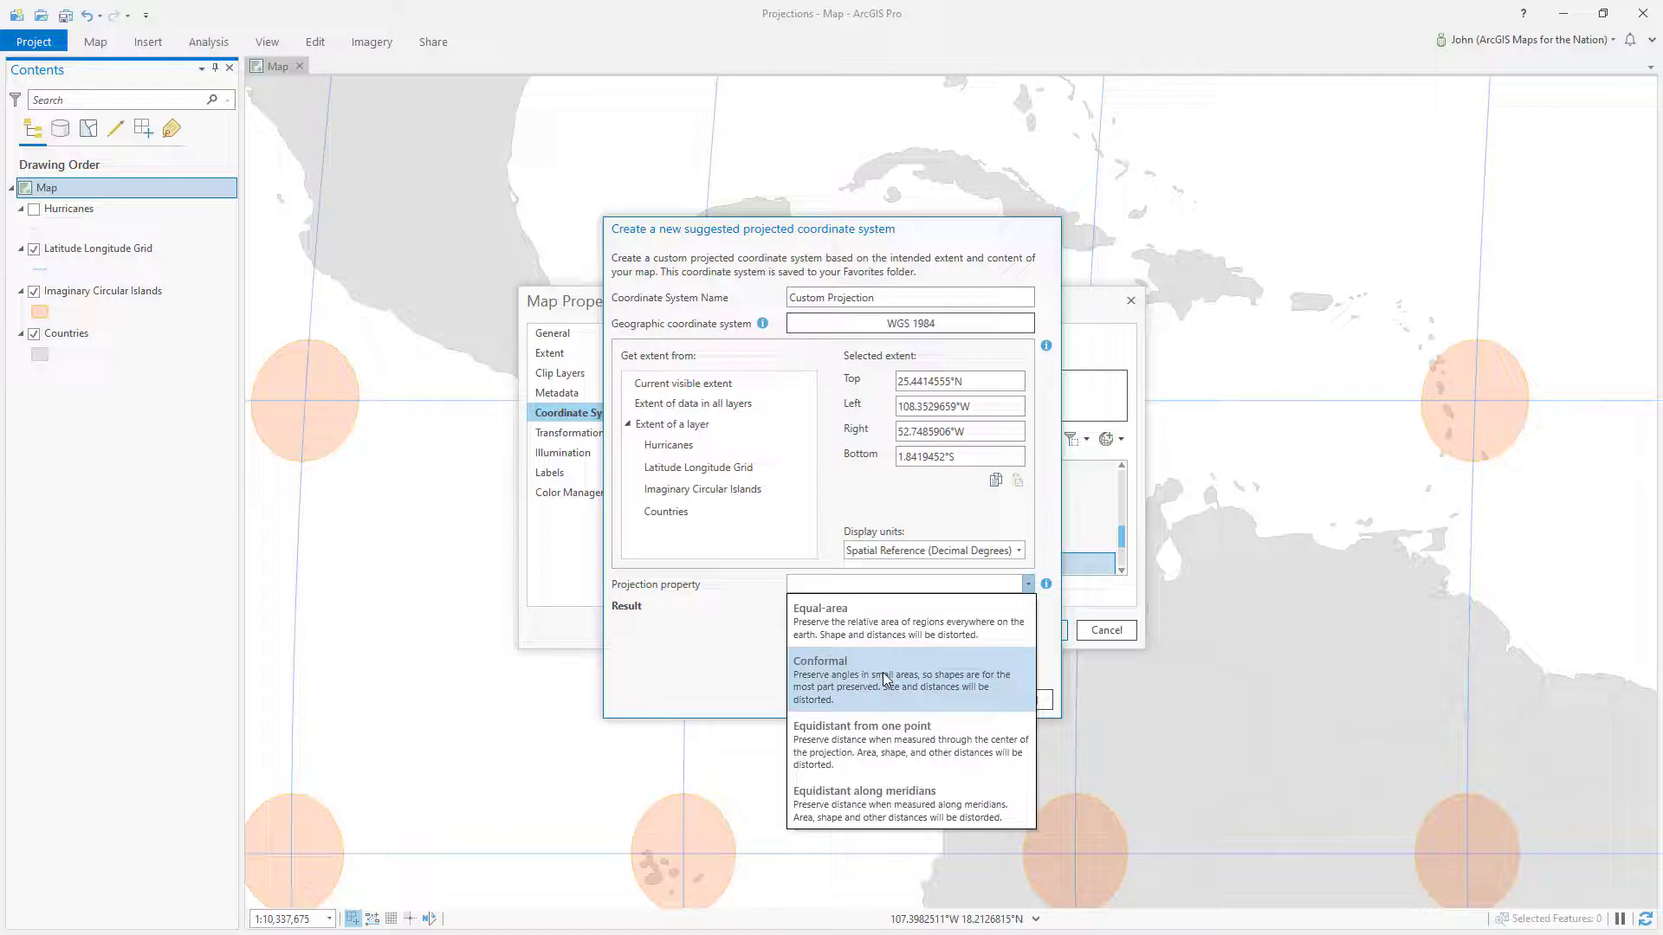
pyautogui.moveTo(889, 747)
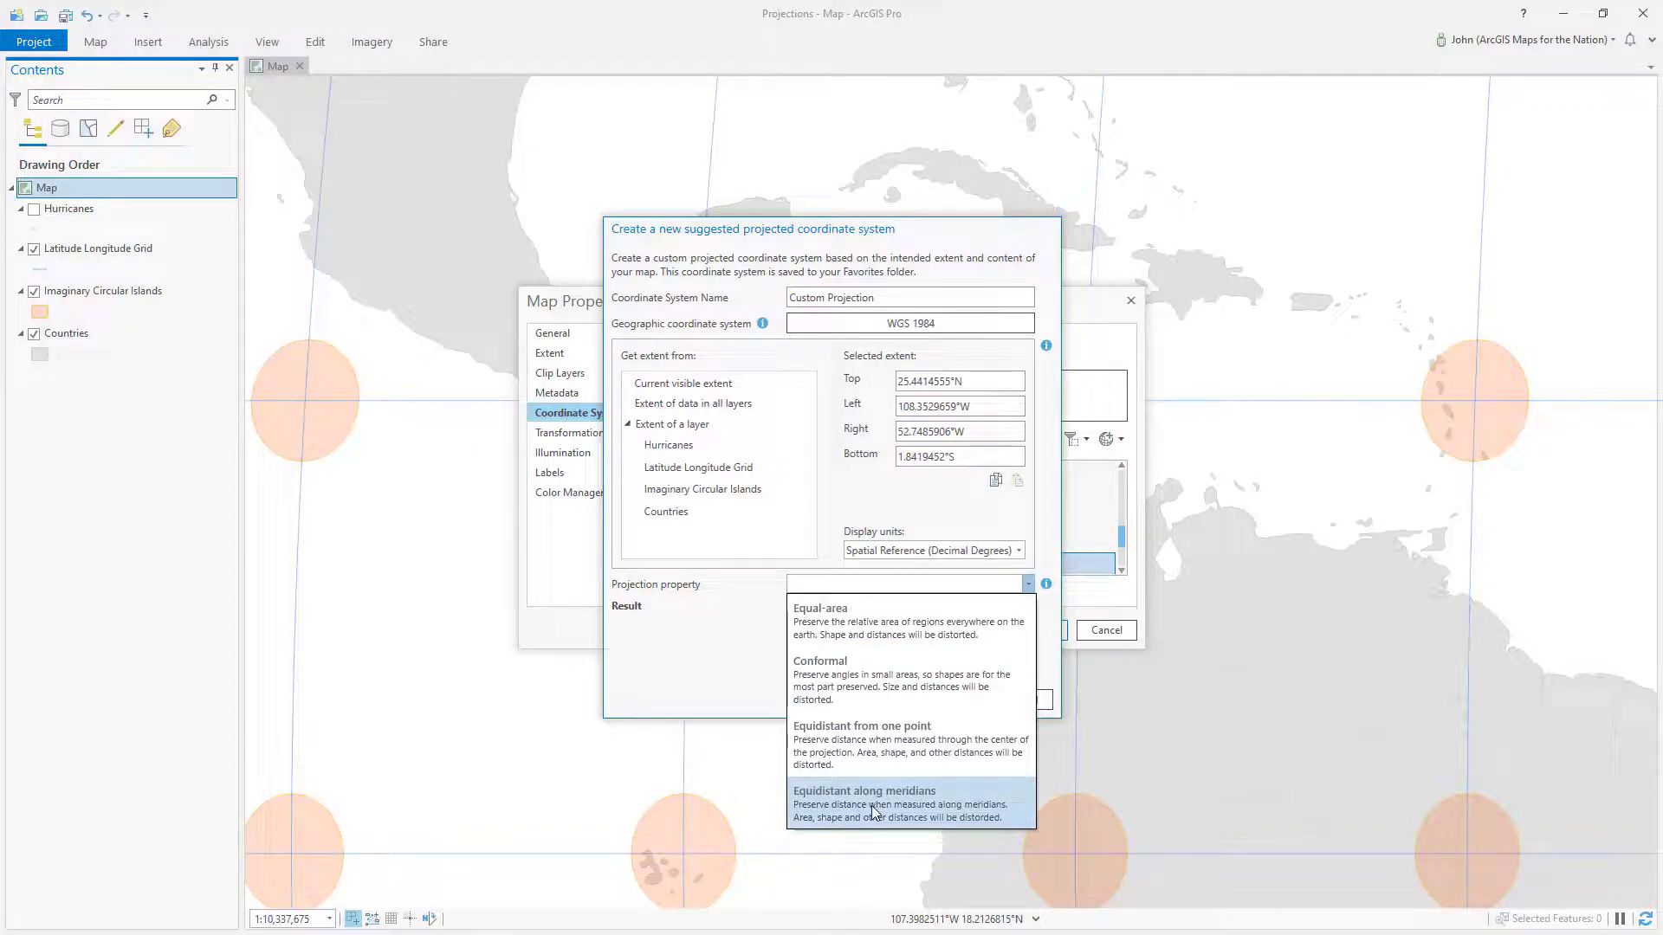
pyautogui.moveTo(877, 653)
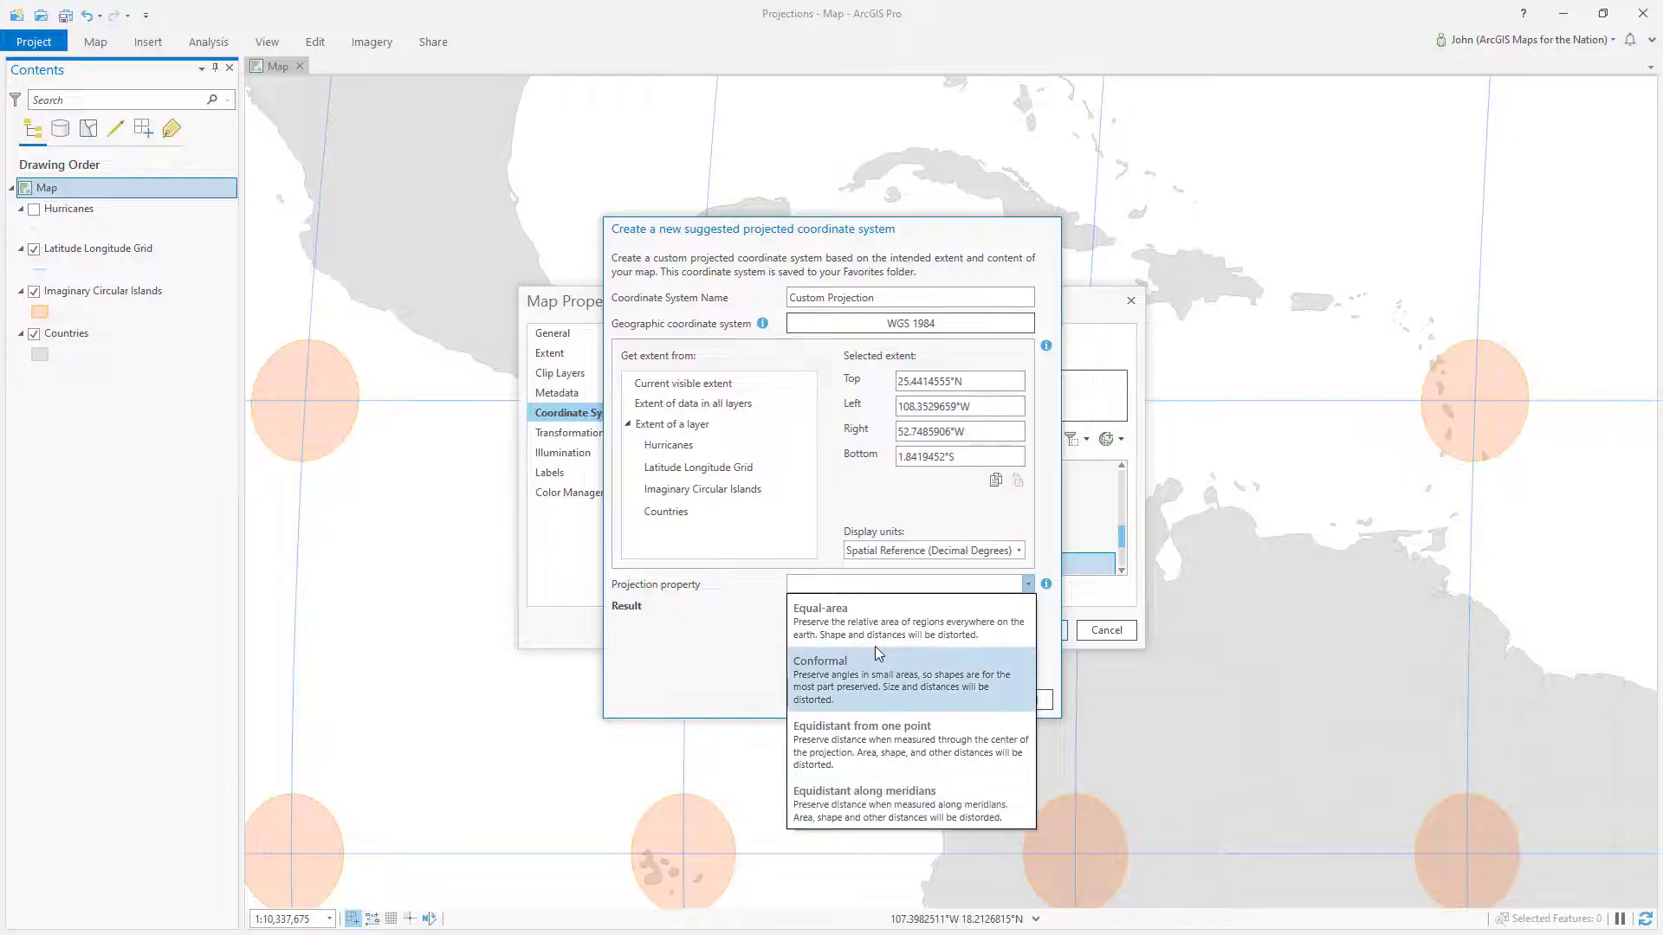
pyautogui.click(820, 608)
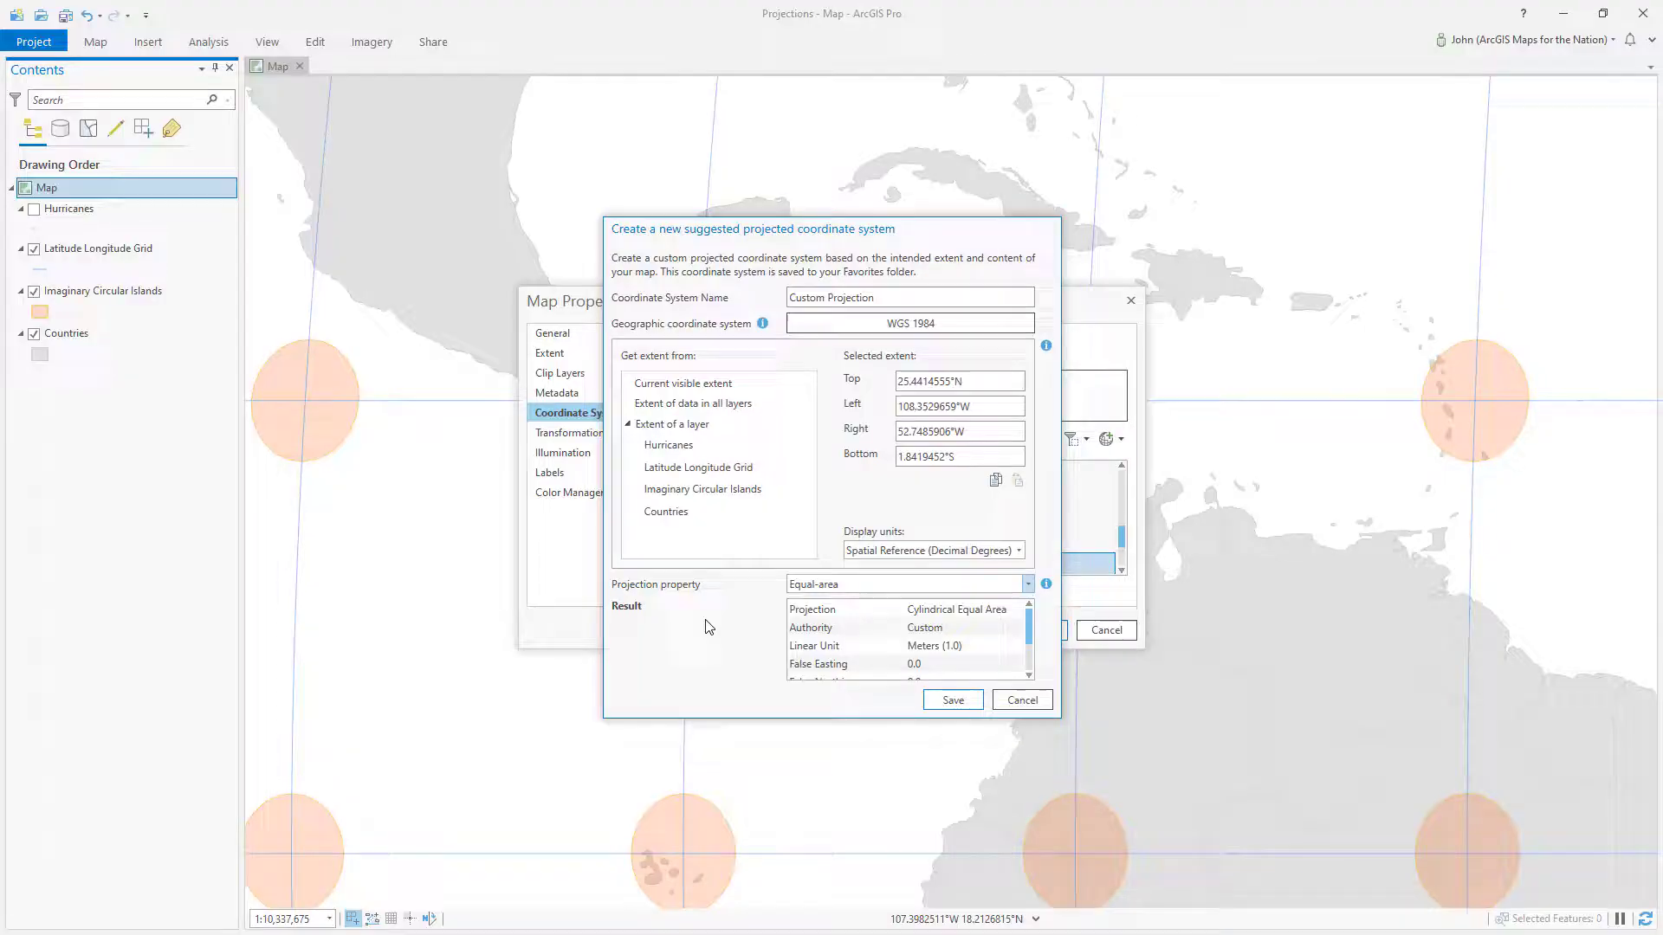
pyautogui.moveTo(716, 628)
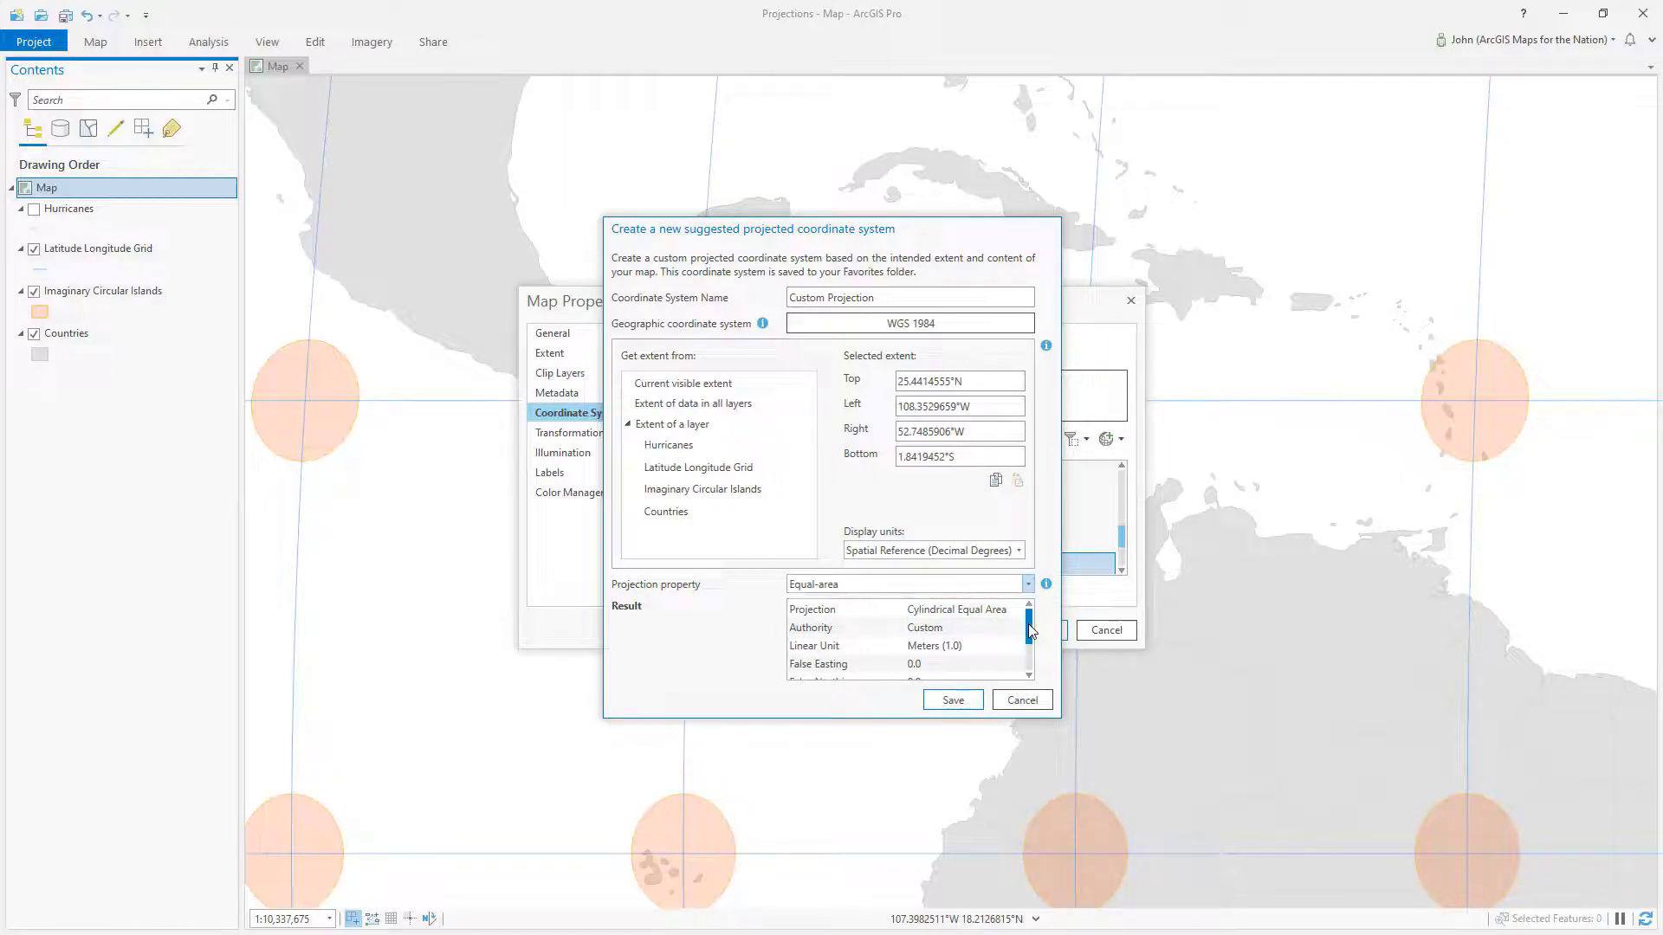
# Step: Review the Cylindrical Equal Area parameters: central meridian near -80.55, standard parallel near 11.80
pyautogui.scroll(-3)
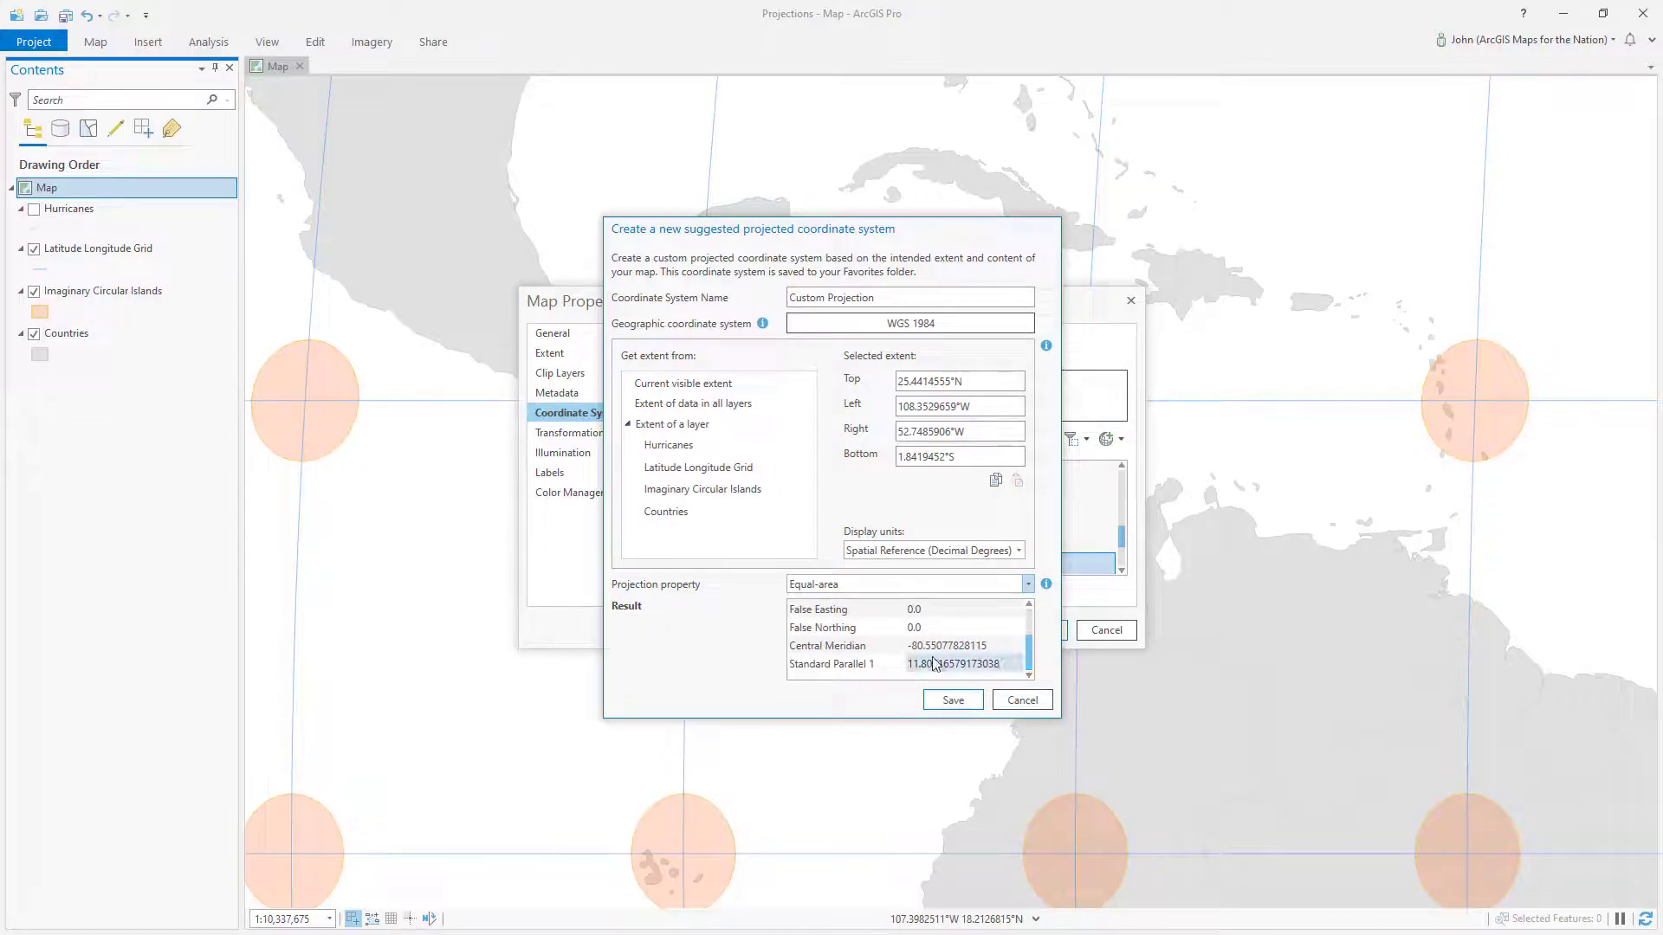
pyautogui.scroll(3)
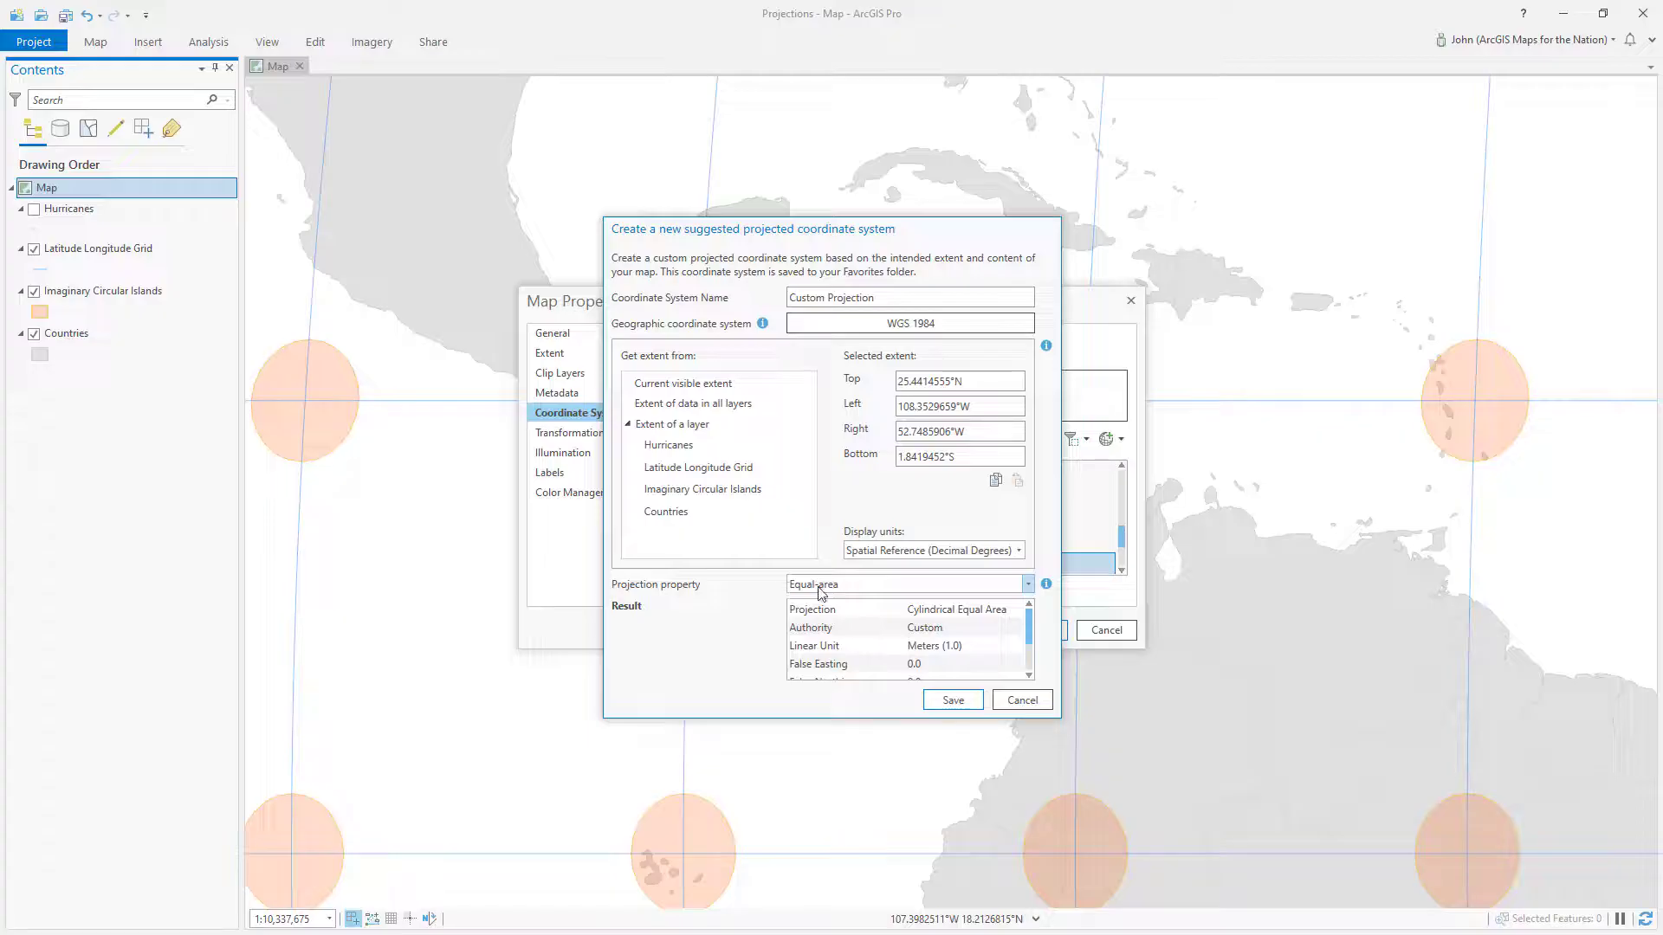
pyautogui.moveTo(1244, 851)
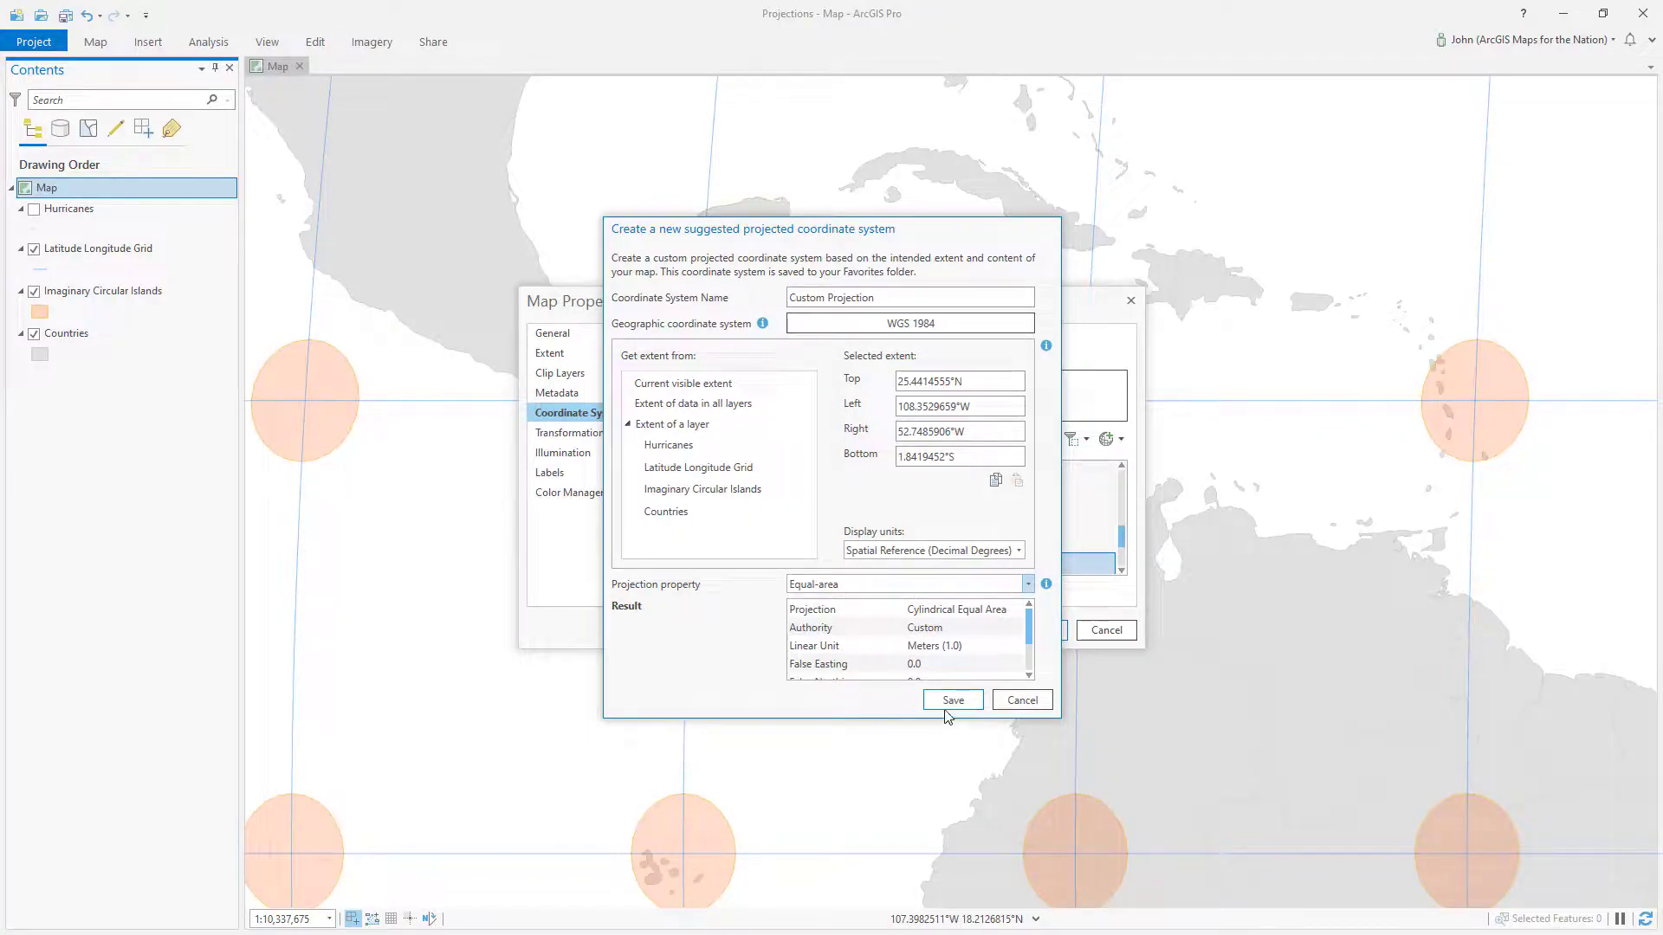
# Step: Rename the projection EquaCentralAmerica, save it, and apply it to the map
pyautogui.tripleClick(908, 297)
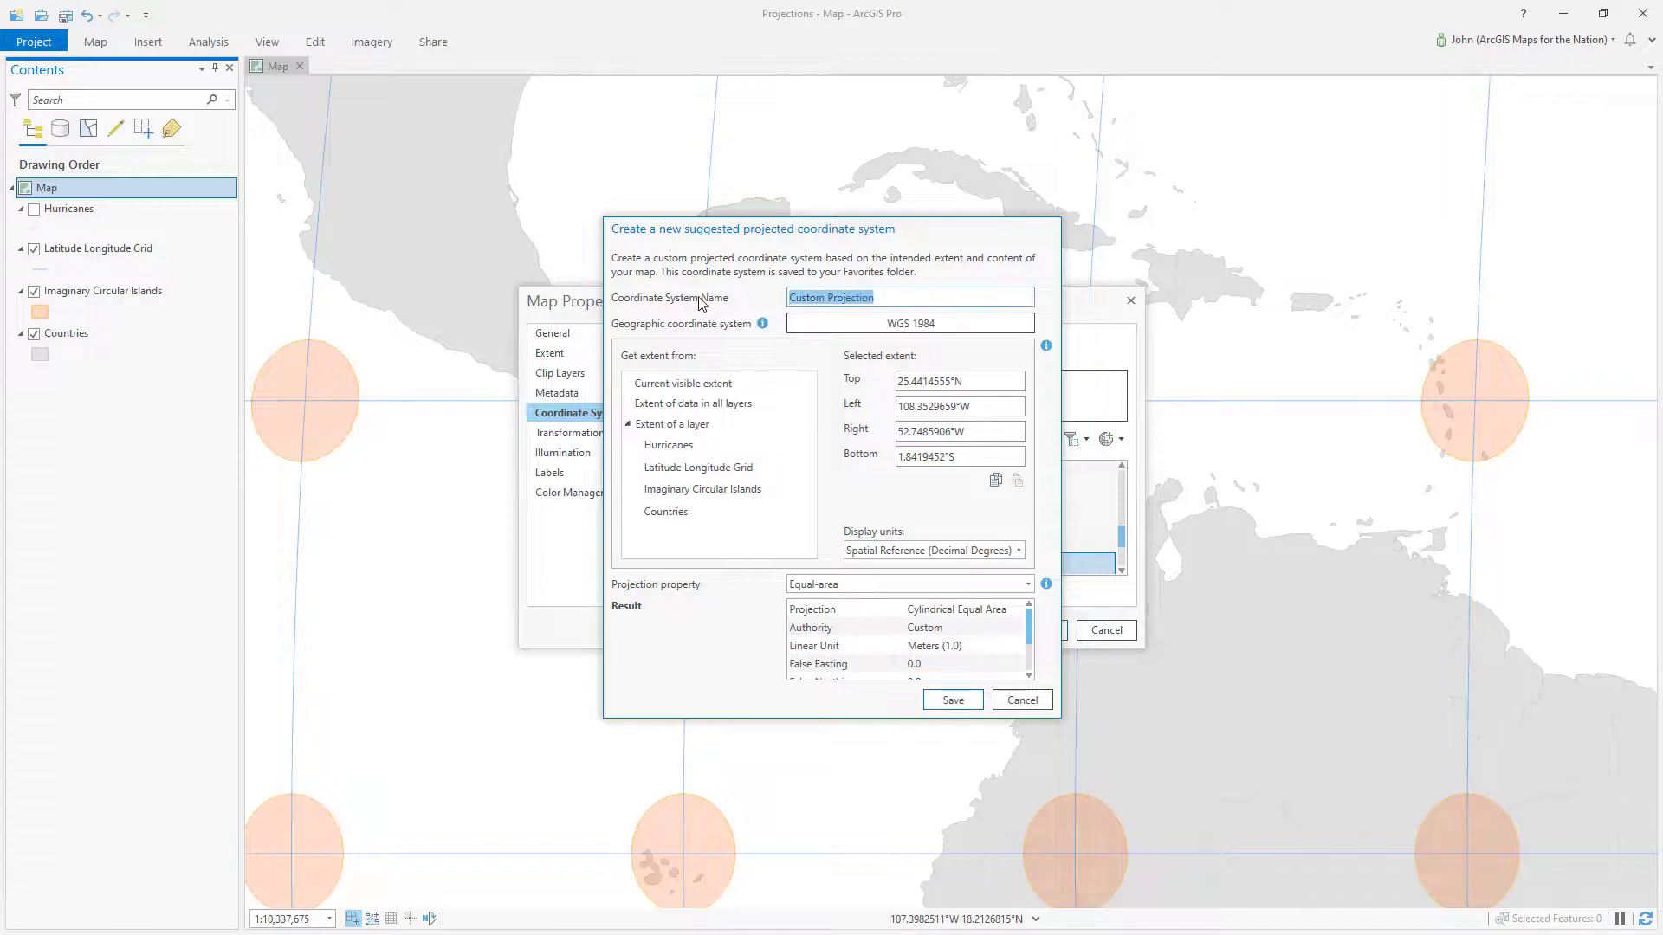
pyautogui.write('EquaCentralAmerica')
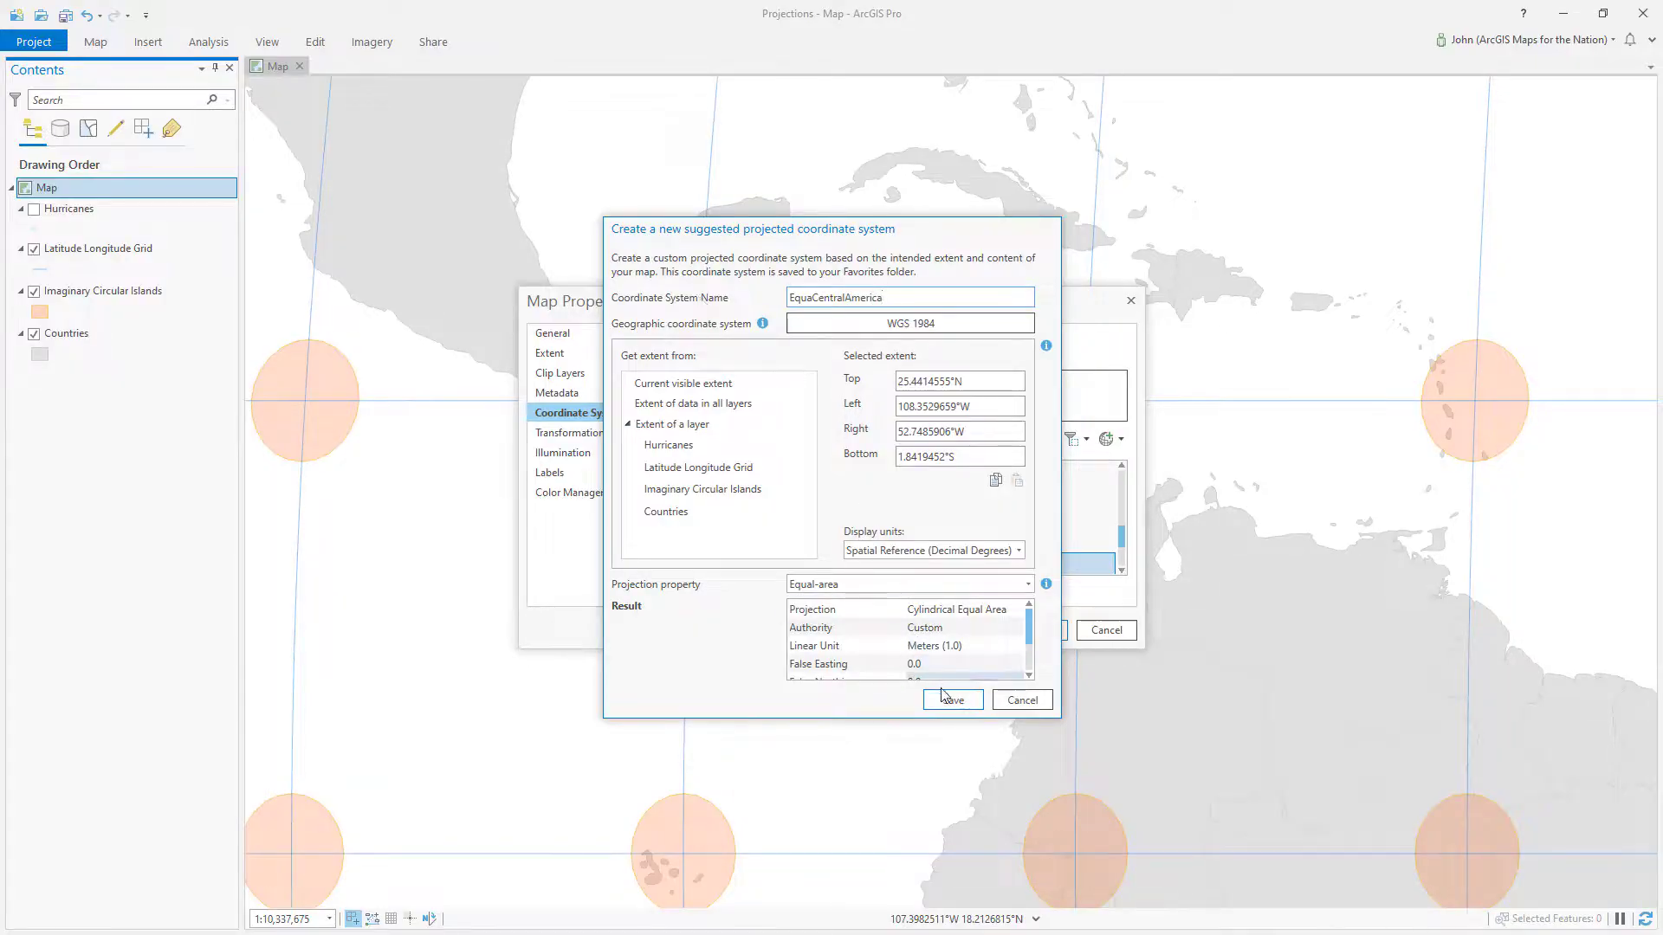
pyautogui.click(950, 699)
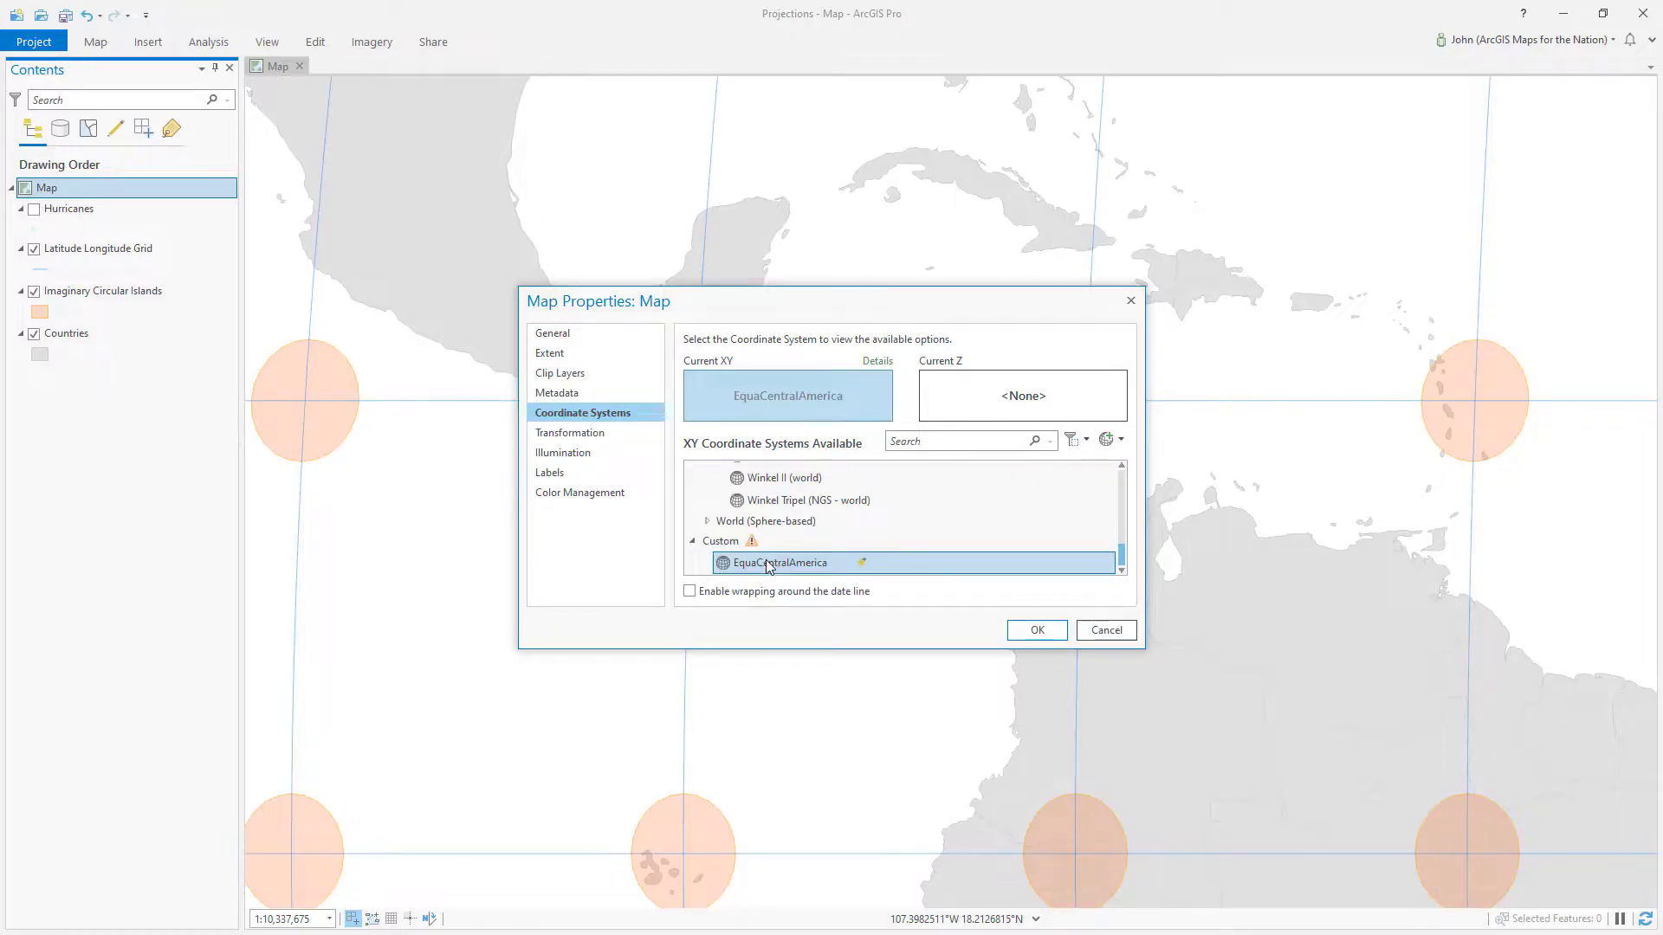
pyautogui.click(1036, 630)
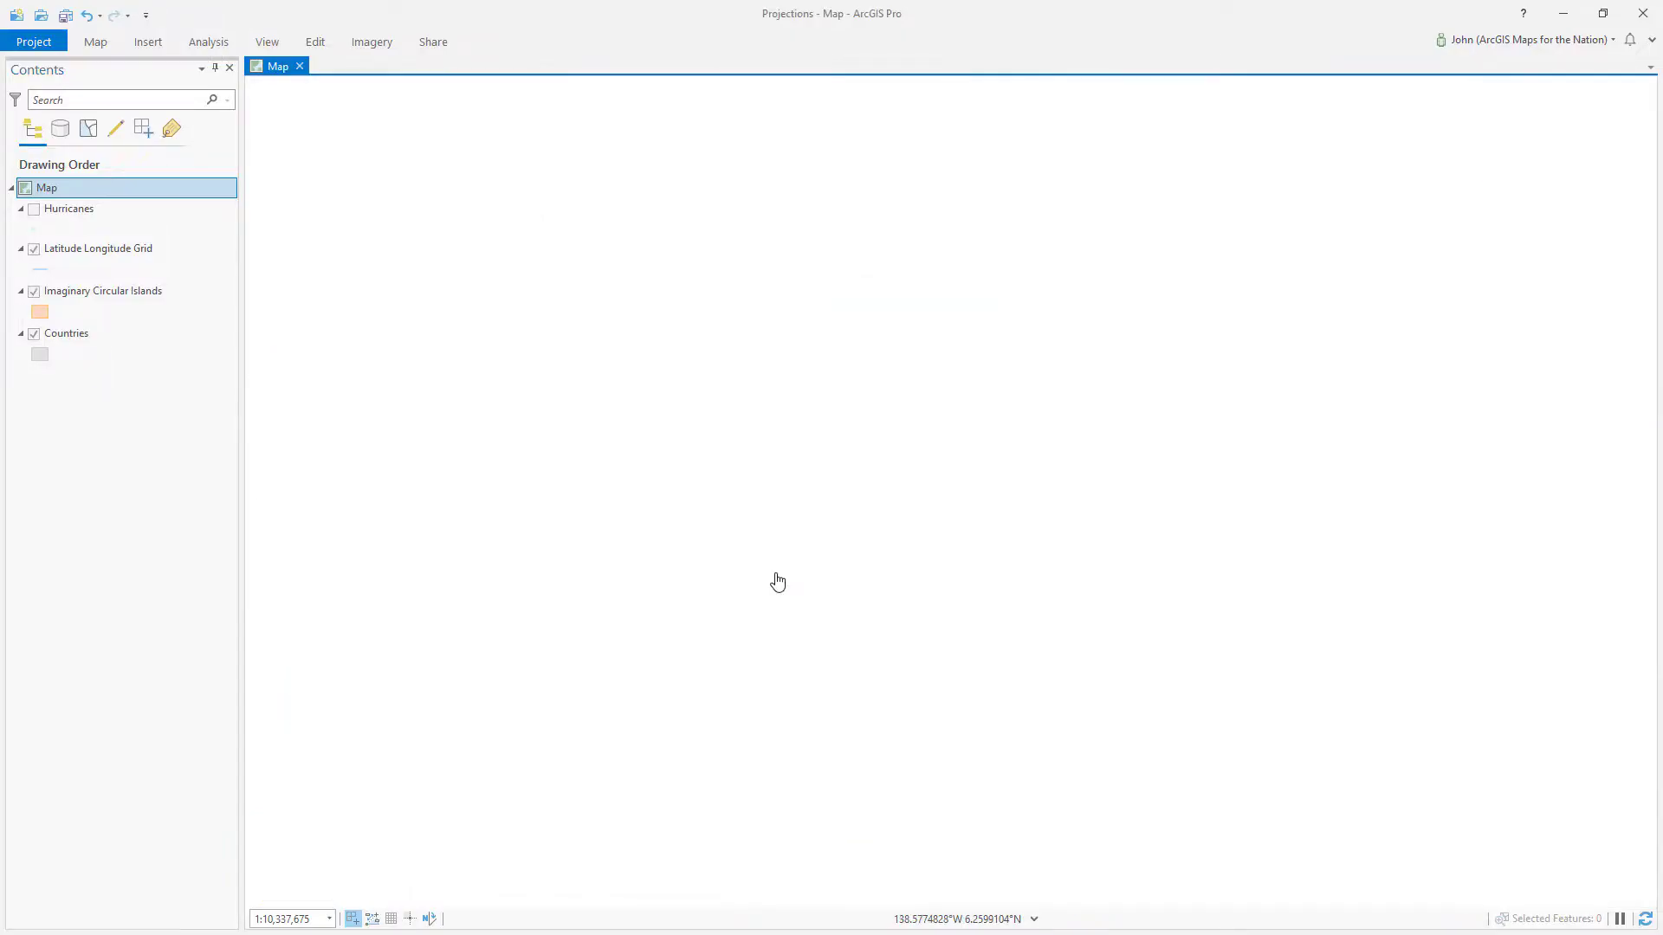